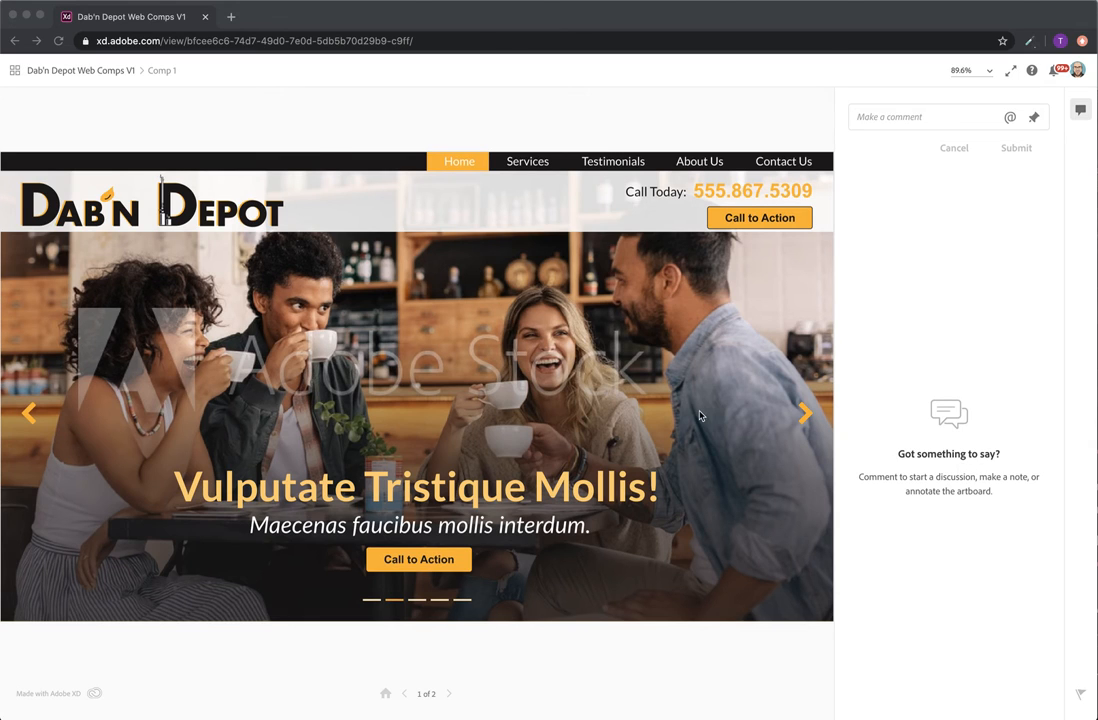
{"action": "mouse_move", "coordinate": [456, 316]}
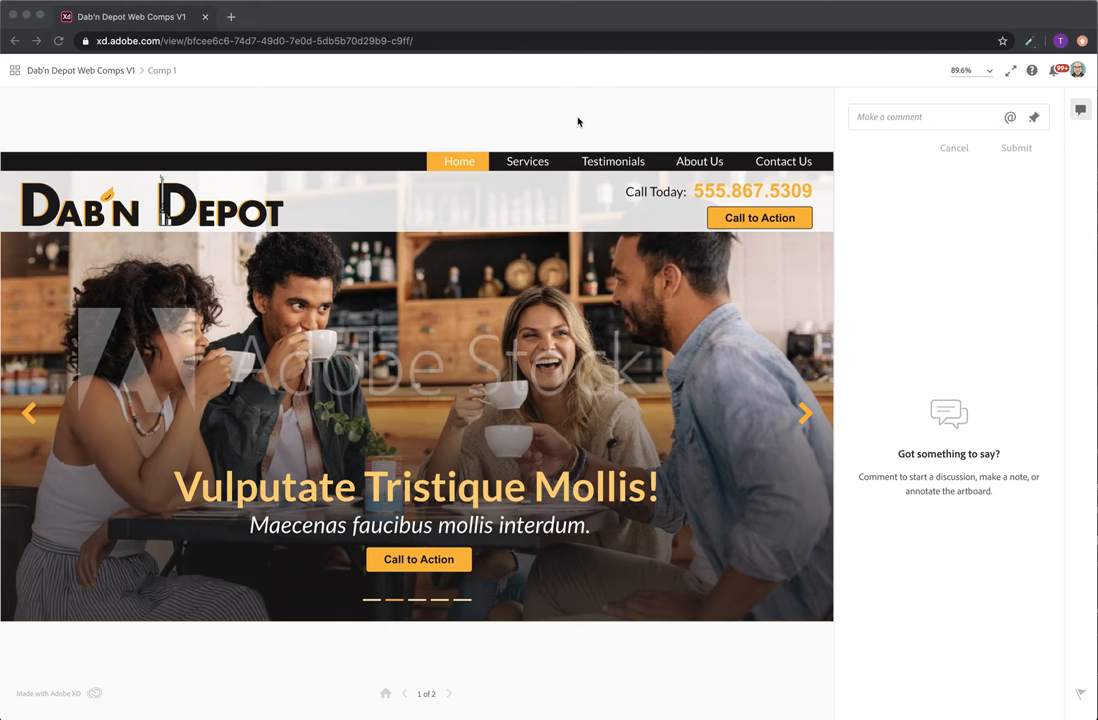
- Scroll down past the three yellow service cards to the 'Nulla vitae elit libero' section
{"action": "scroll", "scroll_direction": "down", "scroll_amount": 3}
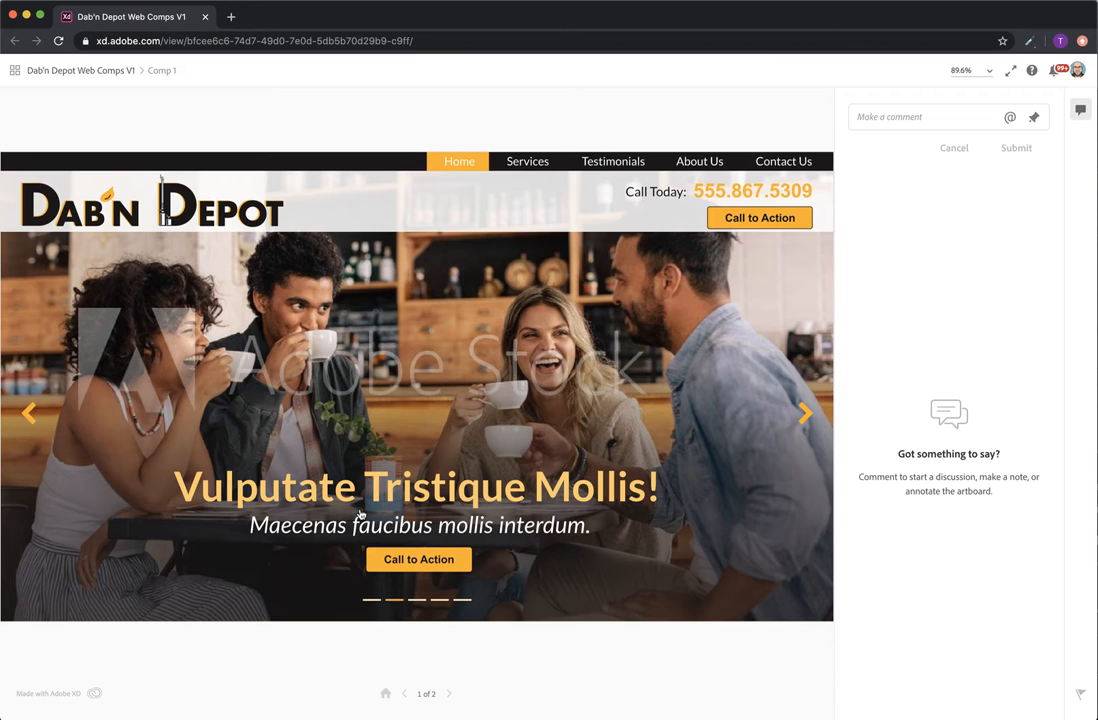
{"action": "mouse_move", "coordinate": [173, 328]}
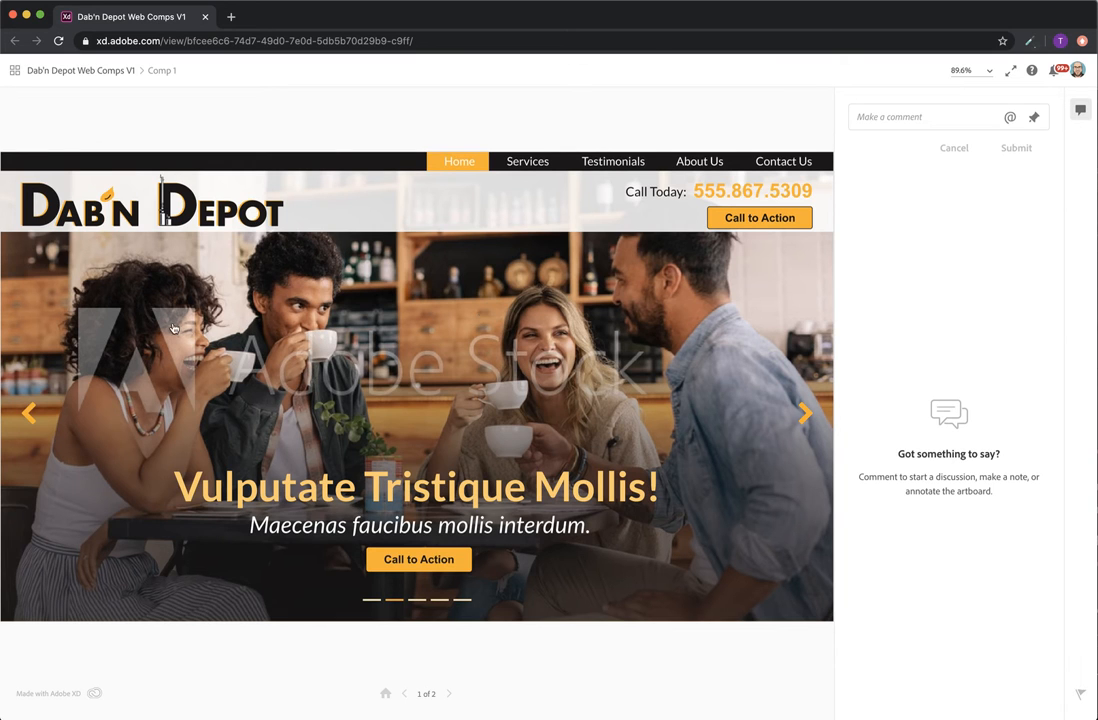
{"action": "scroll", "scroll_direction": "down", "scroll_amount": 3}
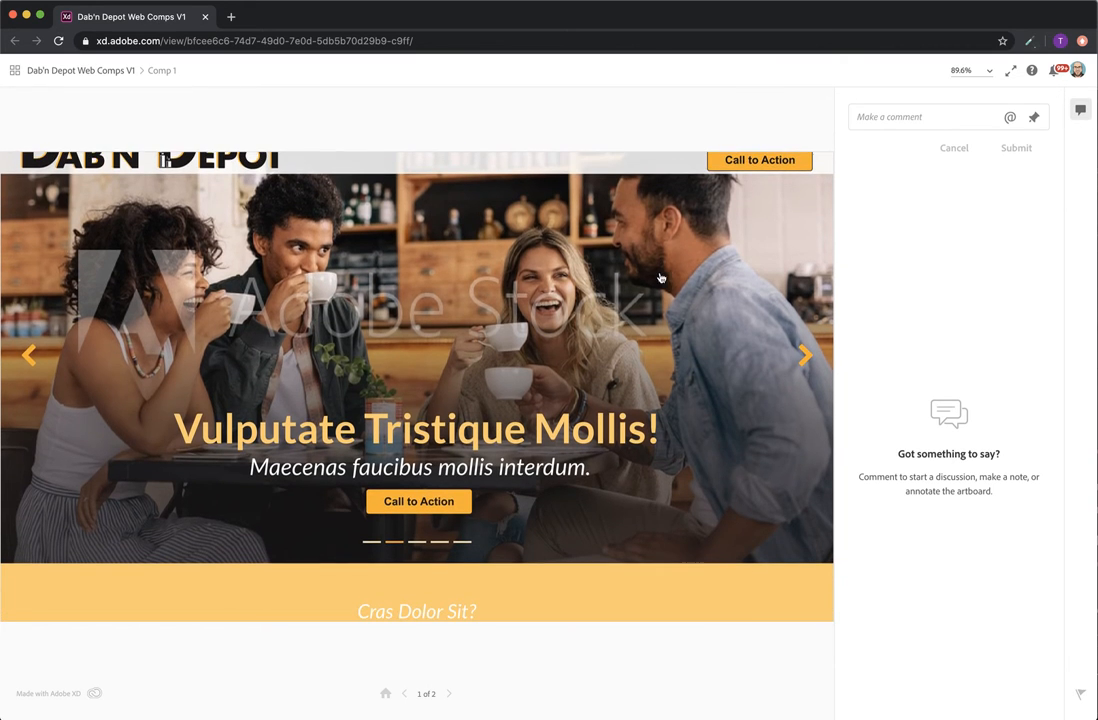
{"action": "scroll", "scroll_direction": "down", "scroll_amount": 3}
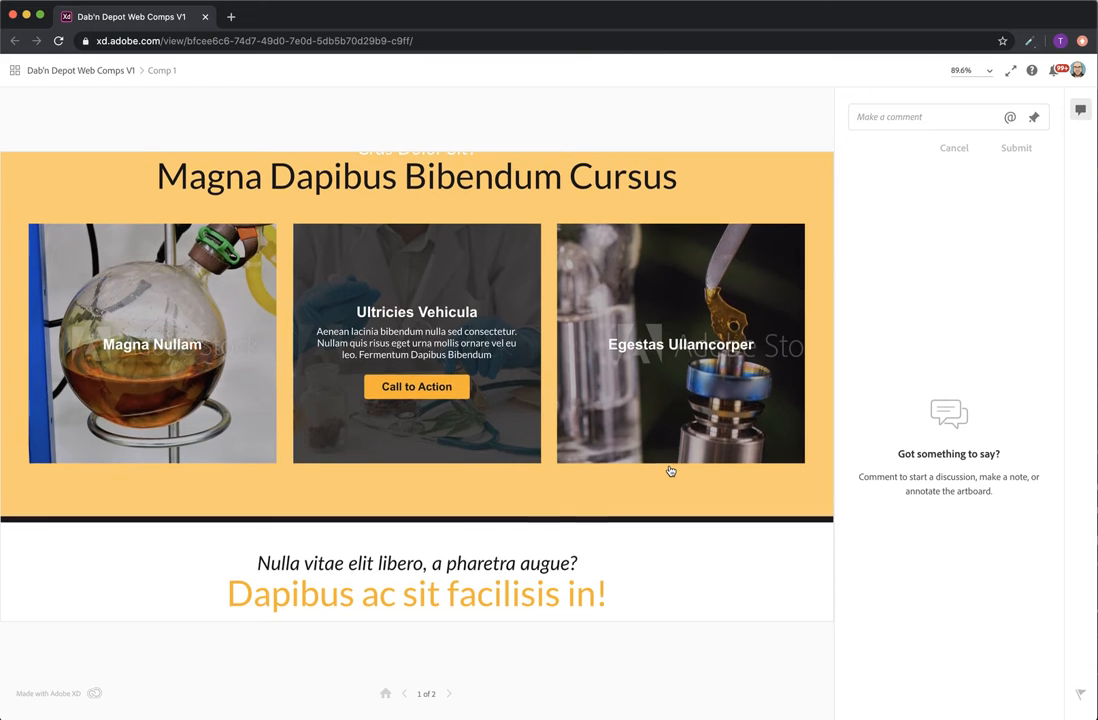
{"action": "scroll", "scroll_direction": "down", "scroll_amount": 3}
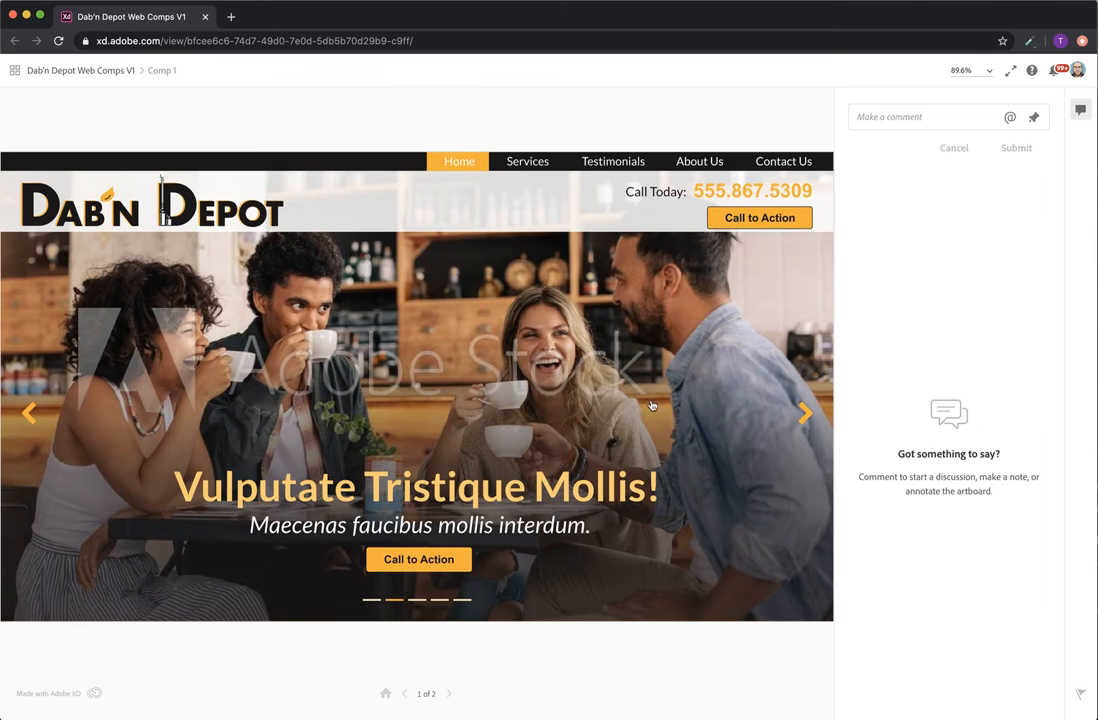
{"action": "scroll", "scroll_direction": "down", "scroll_amount": 3}
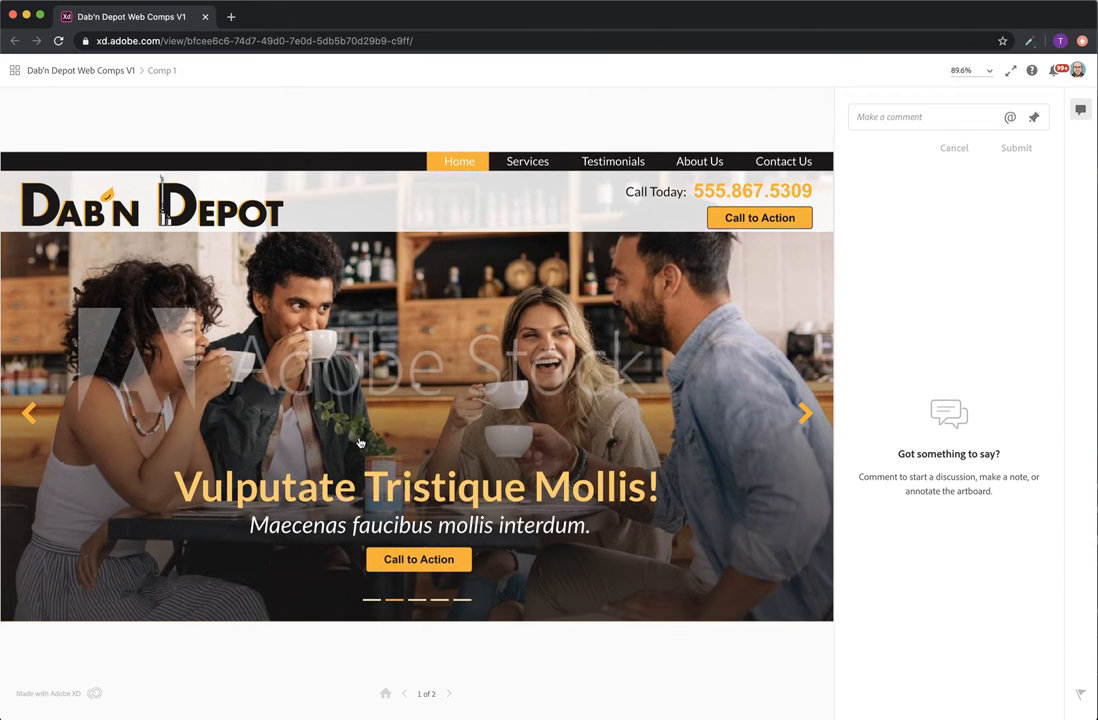
{"action": "mouse_move", "coordinate": [638, 483]}
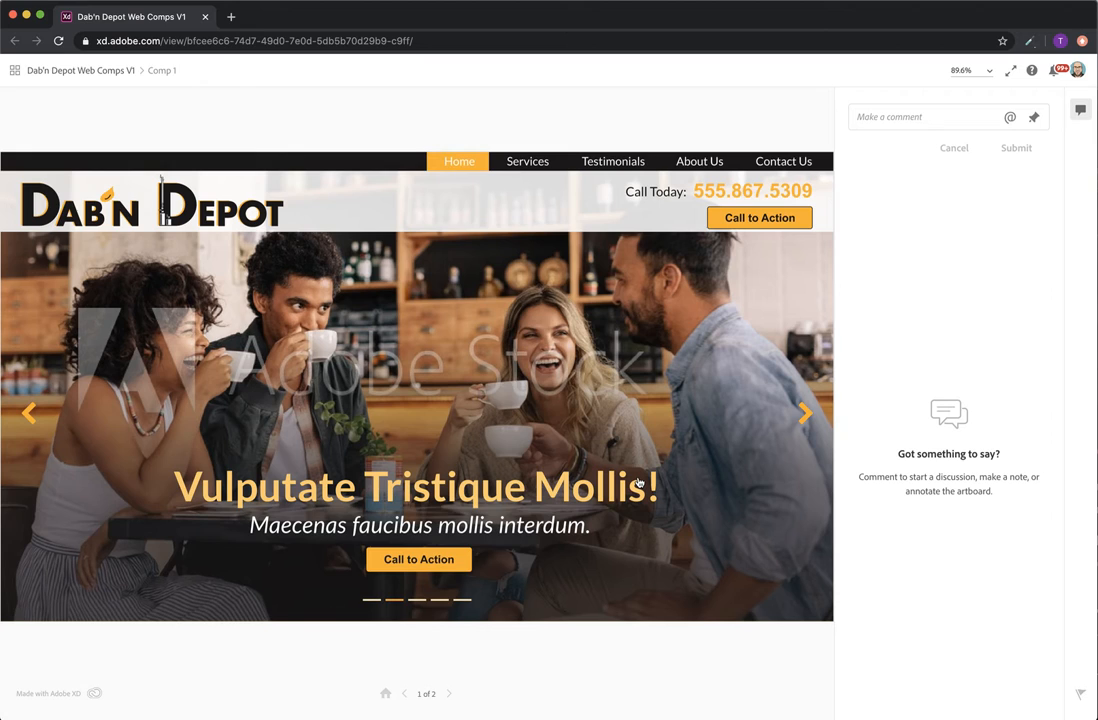
{"action": "mouse_move", "coordinate": [281, 378]}
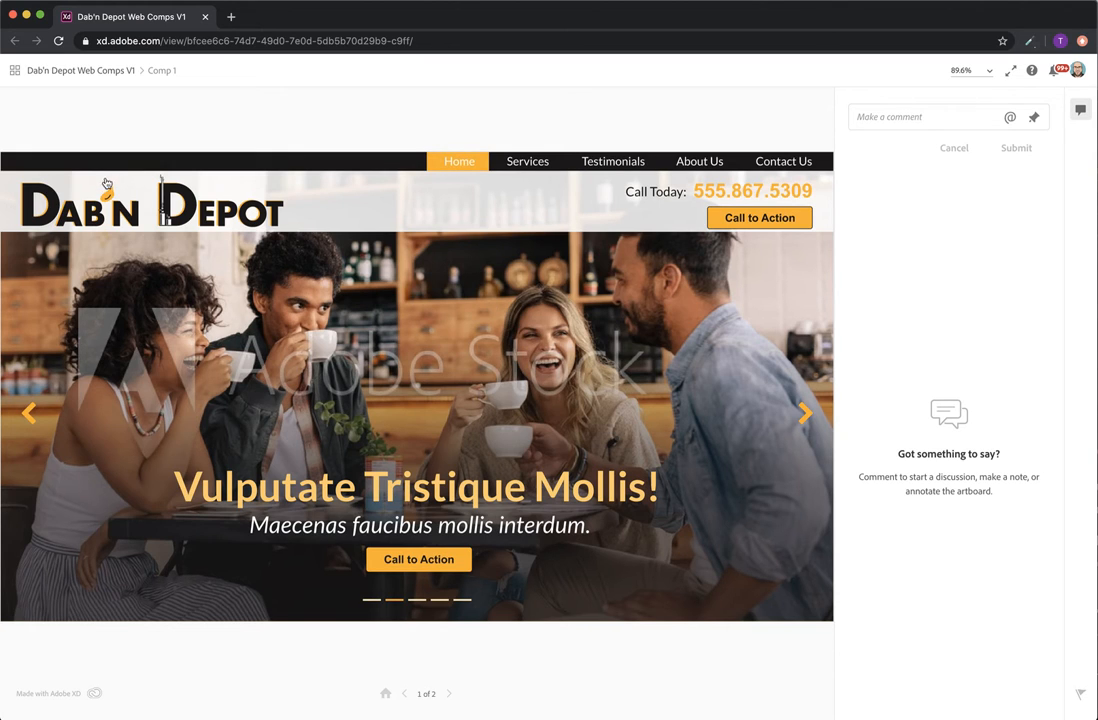
{"action": "mouse_move", "coordinate": [214, 412]}
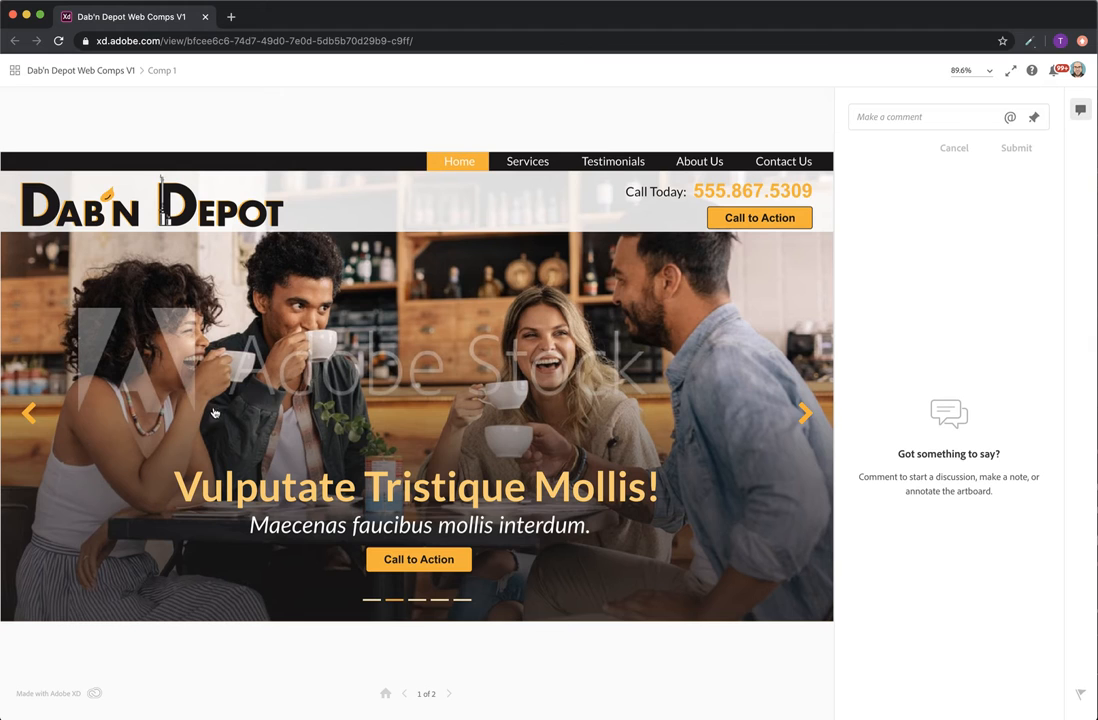
{"action": "mouse_move", "coordinate": [441, 443]}
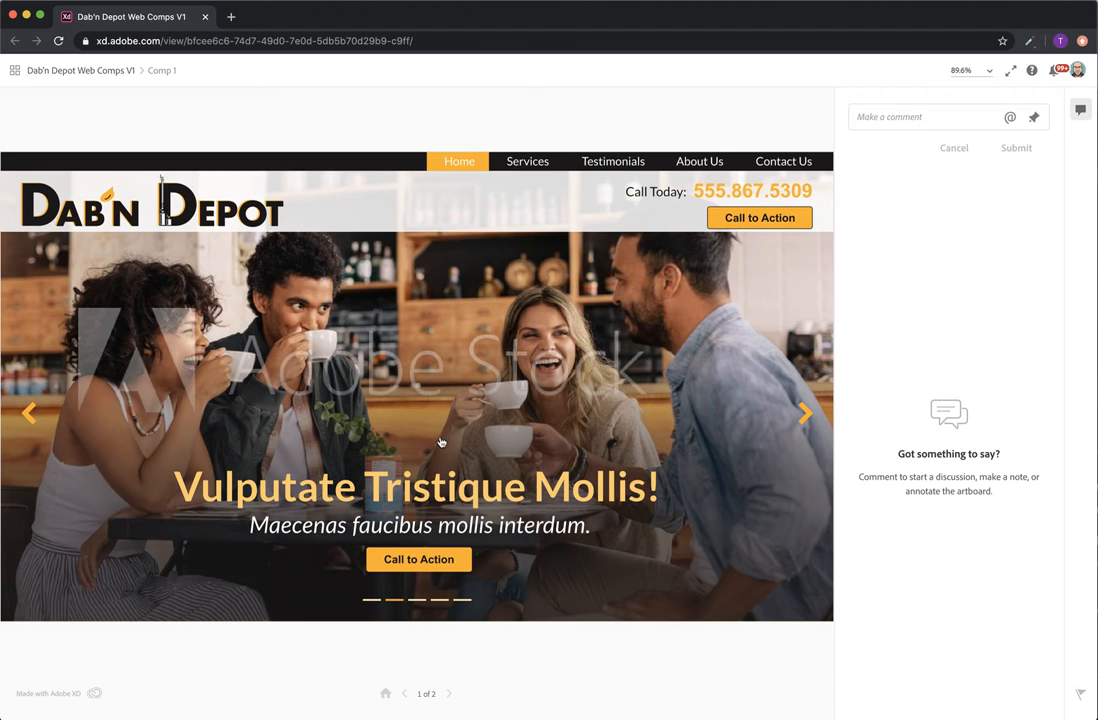
{"action": "scroll", "scroll_direction": "down", "scroll_amount": 3}
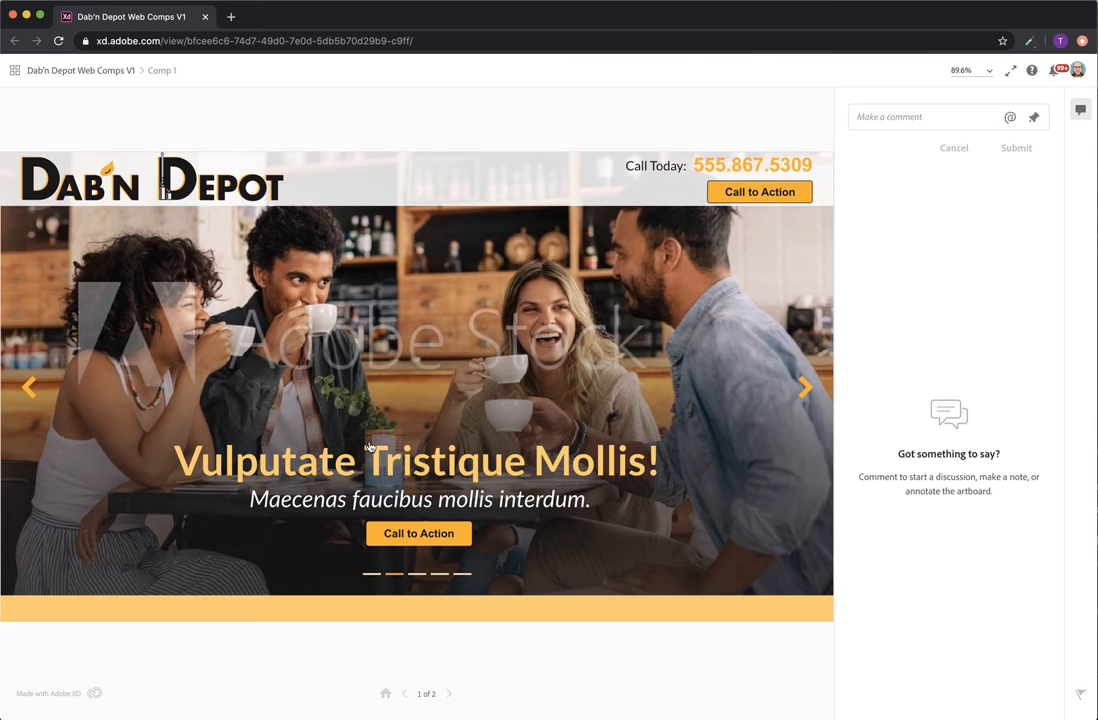
{"action": "scroll", "scroll_direction": "down", "scroll_amount": 3}
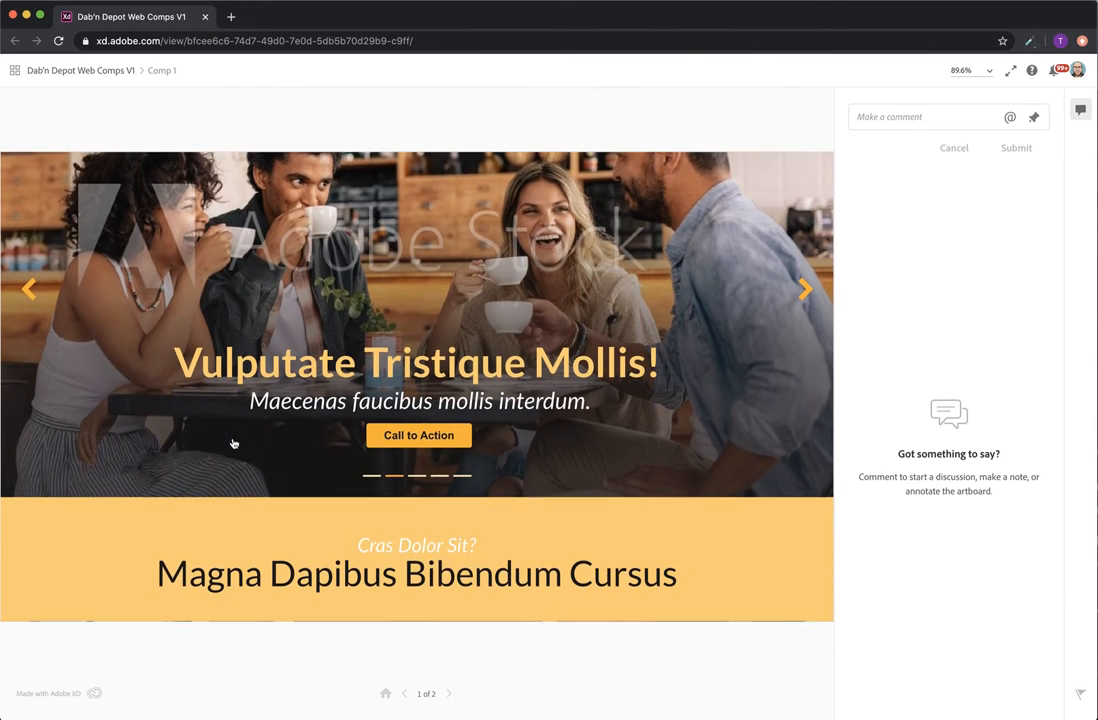
{"action": "scroll", "scroll_direction": "down", "scroll_amount": 3}
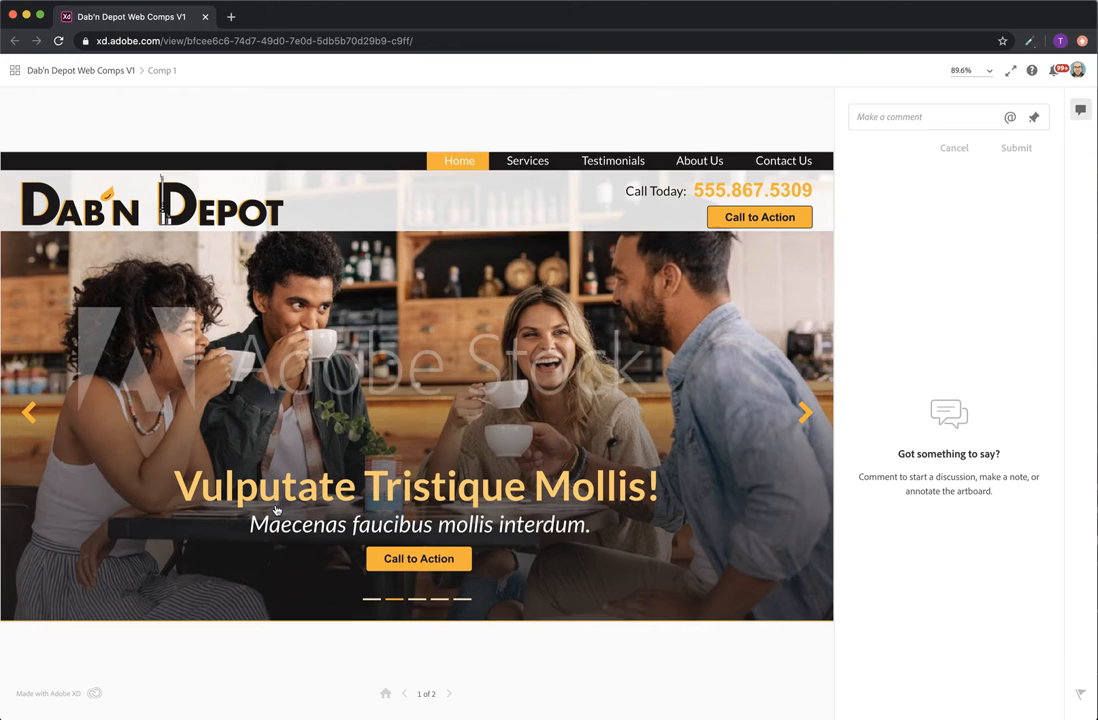
{"action": "scroll", "scroll_direction": "down", "scroll_amount": 3}
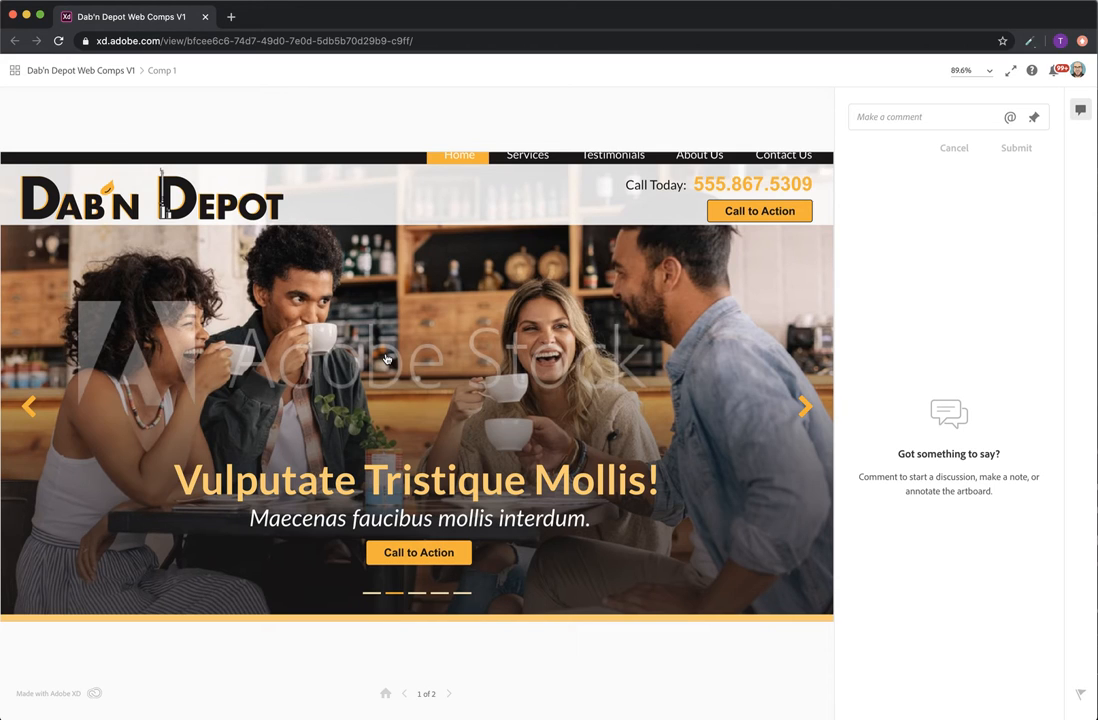
{"action": "mouse_move", "coordinate": [233, 358]}
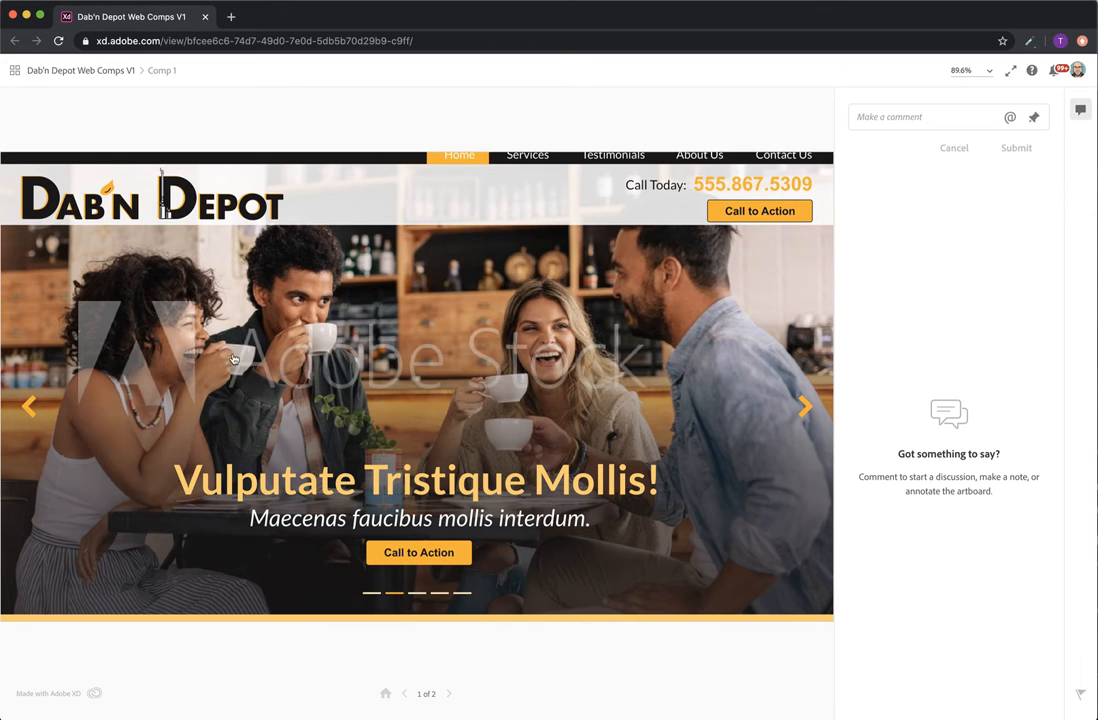
{"action": "mouse_move", "coordinate": [523, 460]}
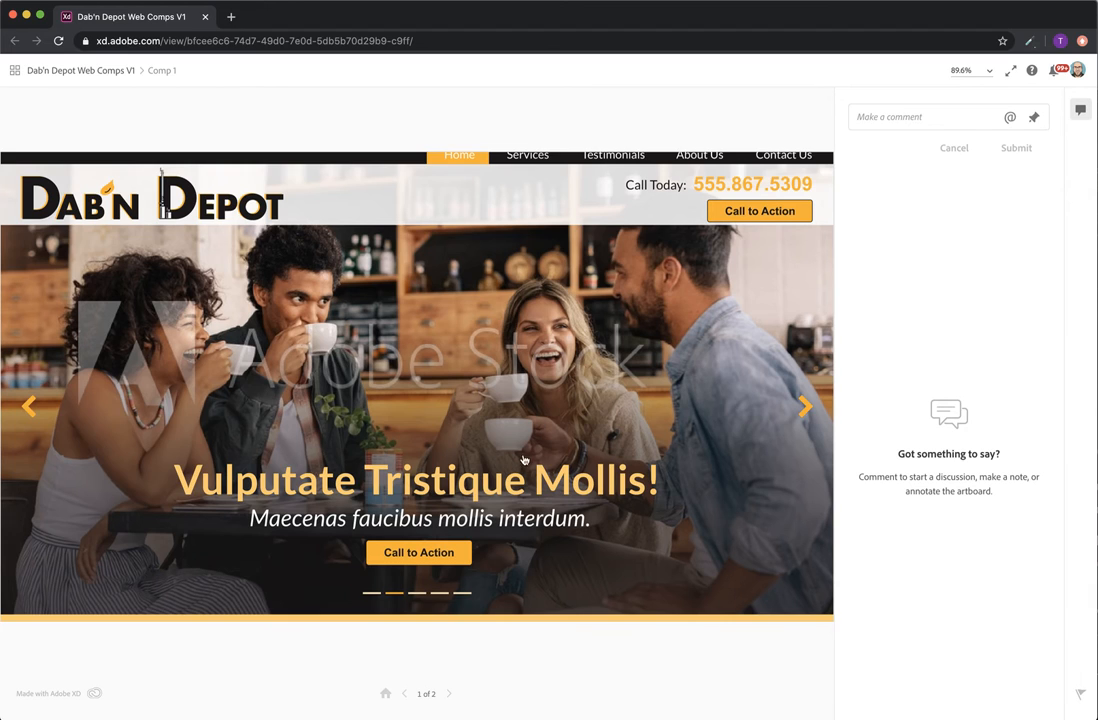
{"action": "mouse_move", "coordinate": [191, 423]}
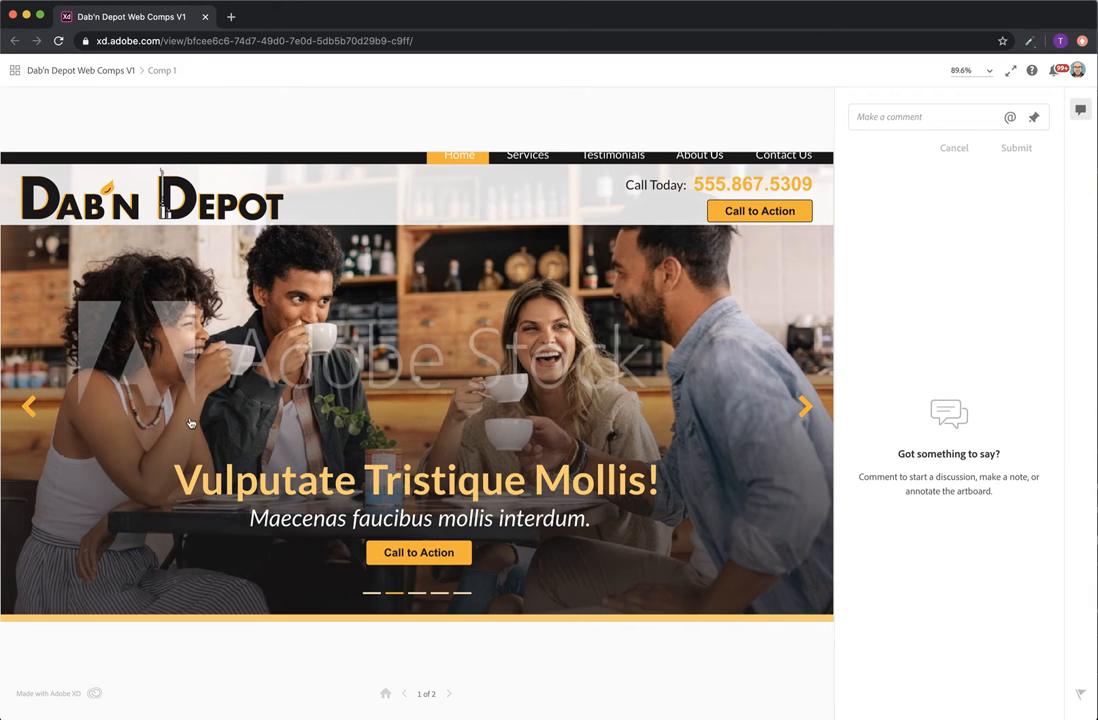
{"action": "mouse_move", "coordinate": [342, 462]}
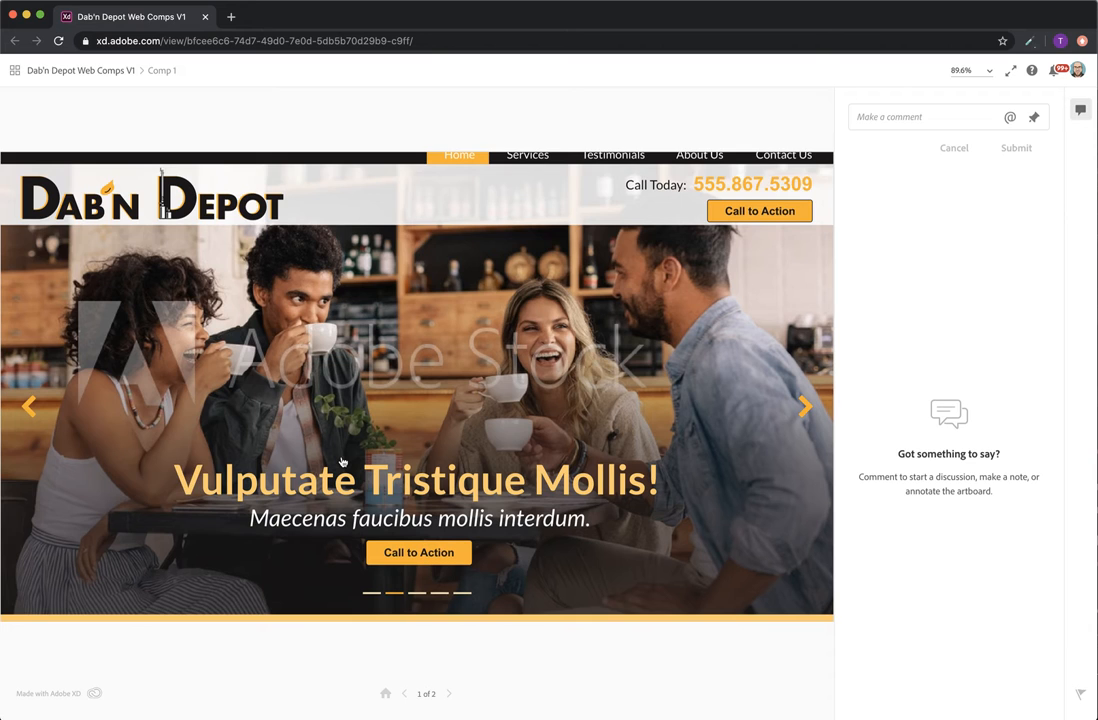
{"action": "scroll", "scroll_direction": "down", "scroll_amount": 3}
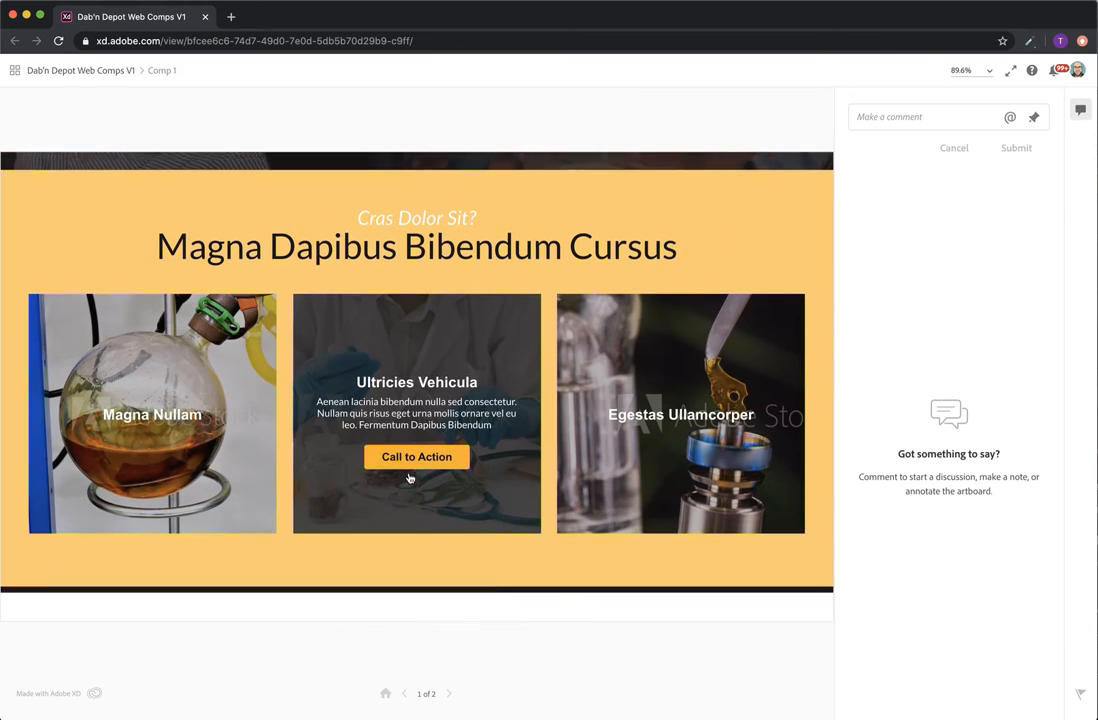
{"action": "scroll", "scroll_direction": "down", "scroll_amount": 3}
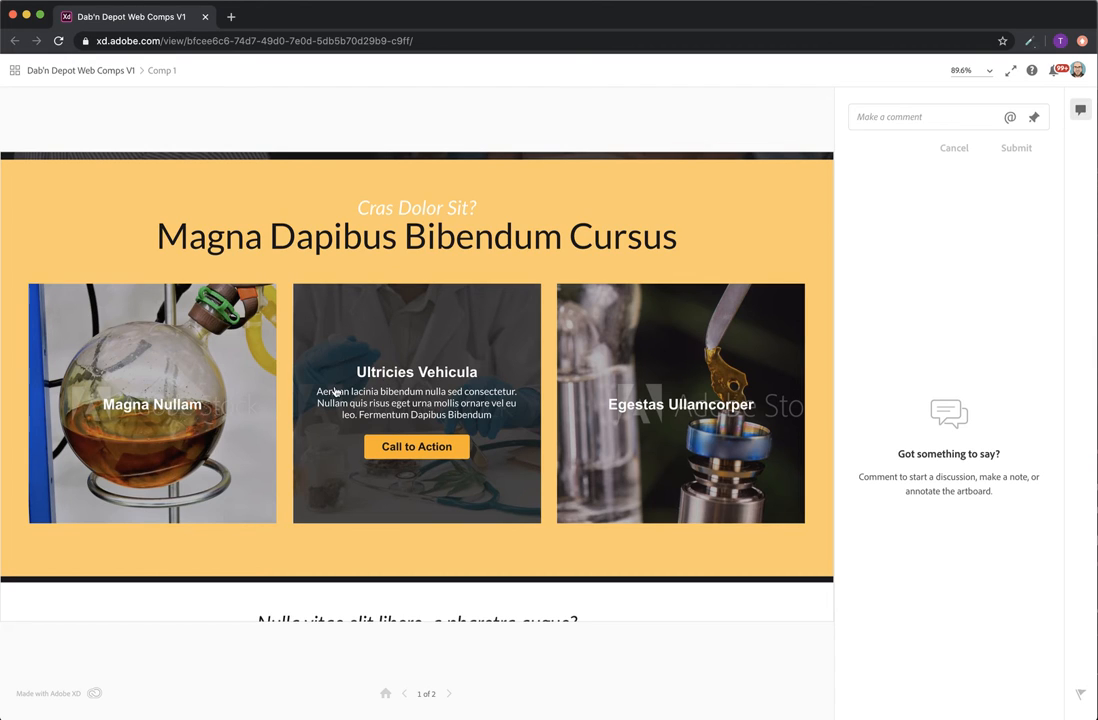
{"action": "mouse_move", "coordinate": [318, 404]}
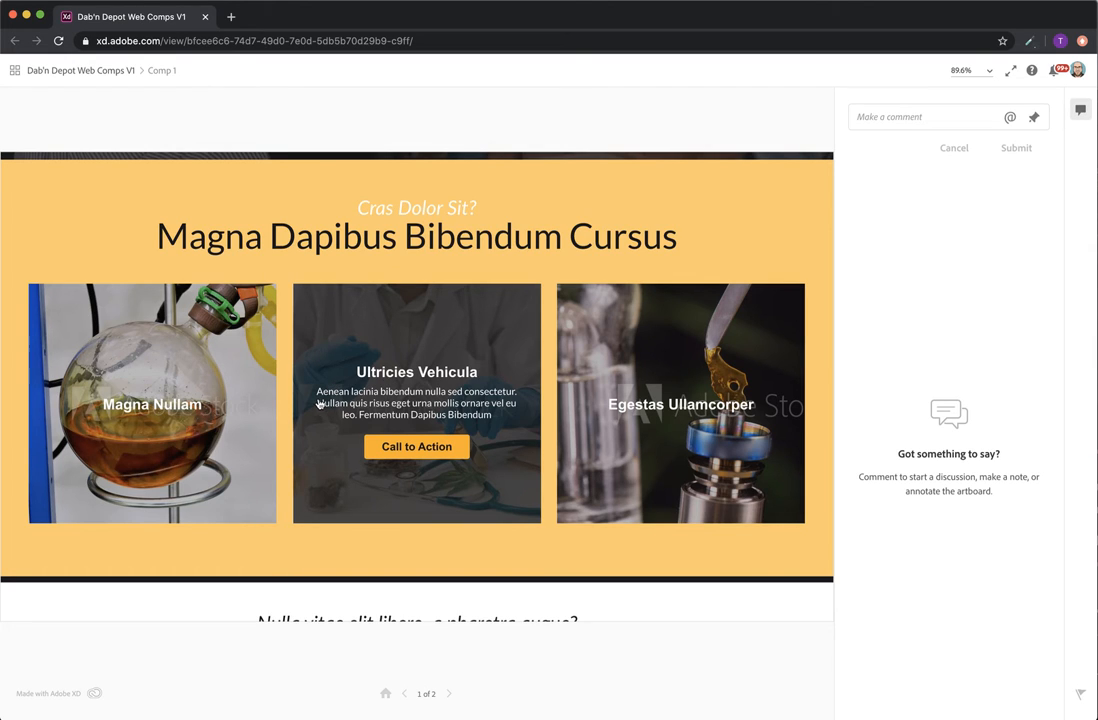
{"action": "mouse_move", "coordinate": [155, 368]}
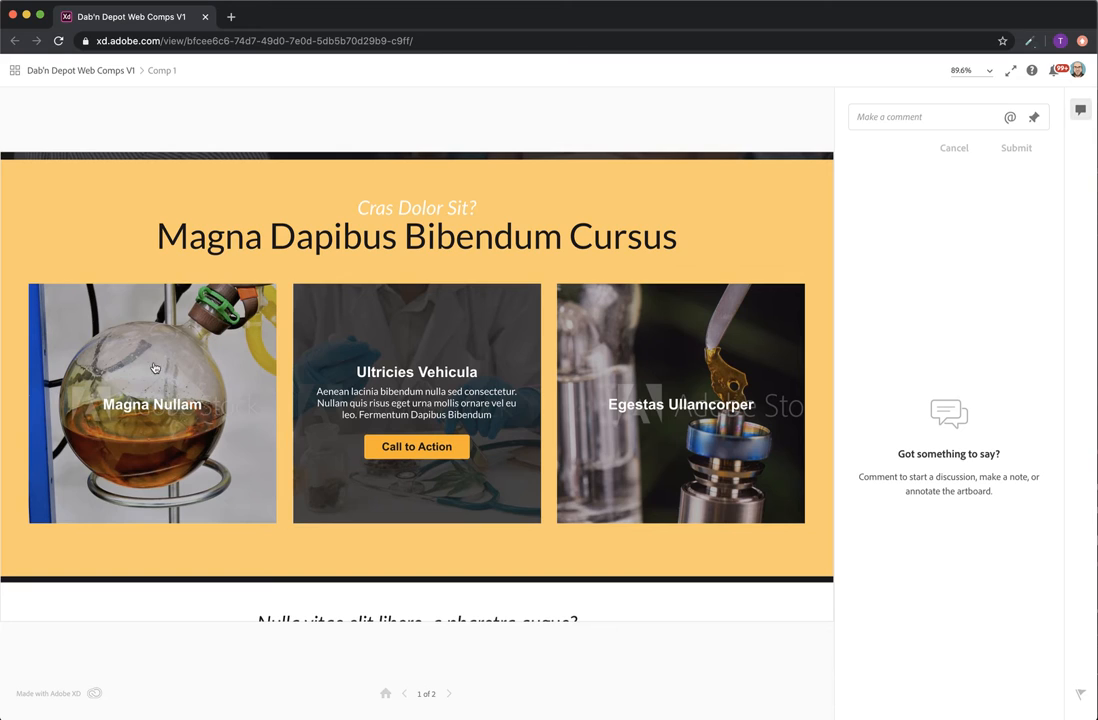
{"action": "mouse_move", "coordinate": [87, 334]}
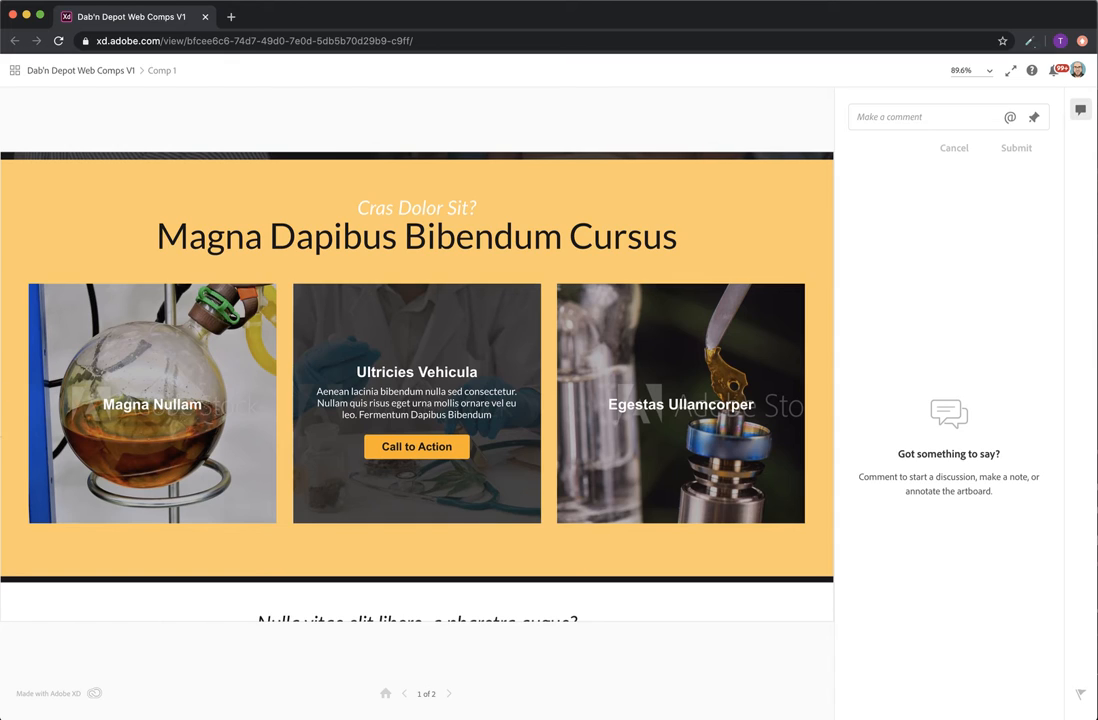
{"action": "mouse_move", "coordinate": [17, 457]}
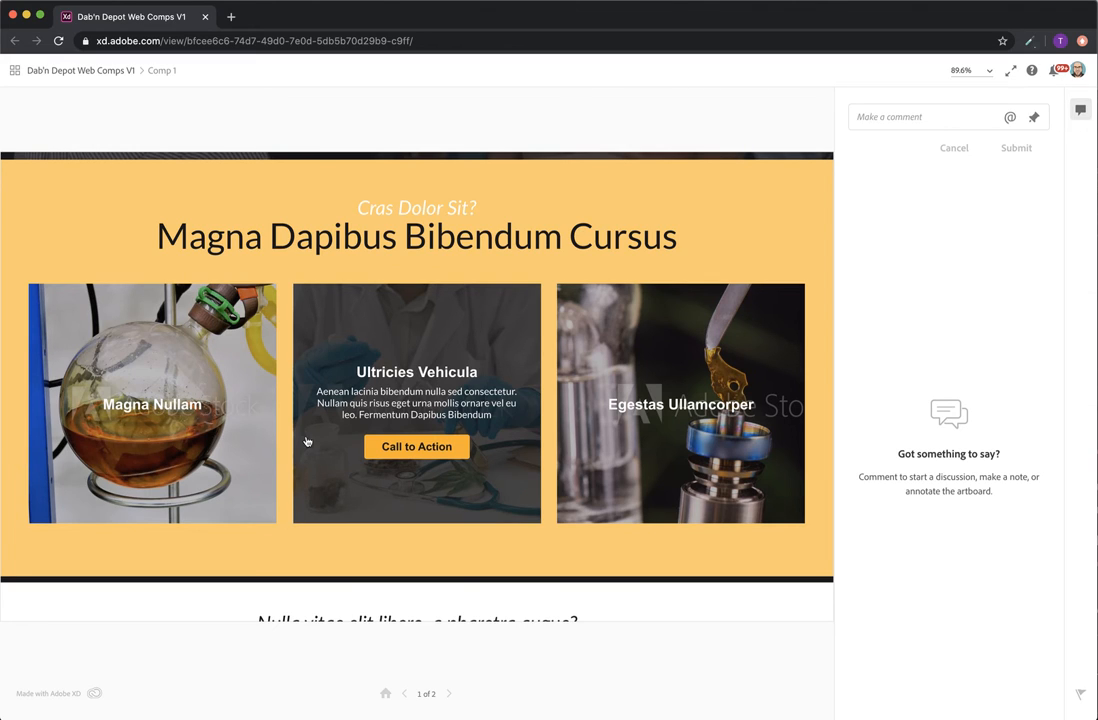
{"action": "mouse_move", "coordinate": [257, 502]}
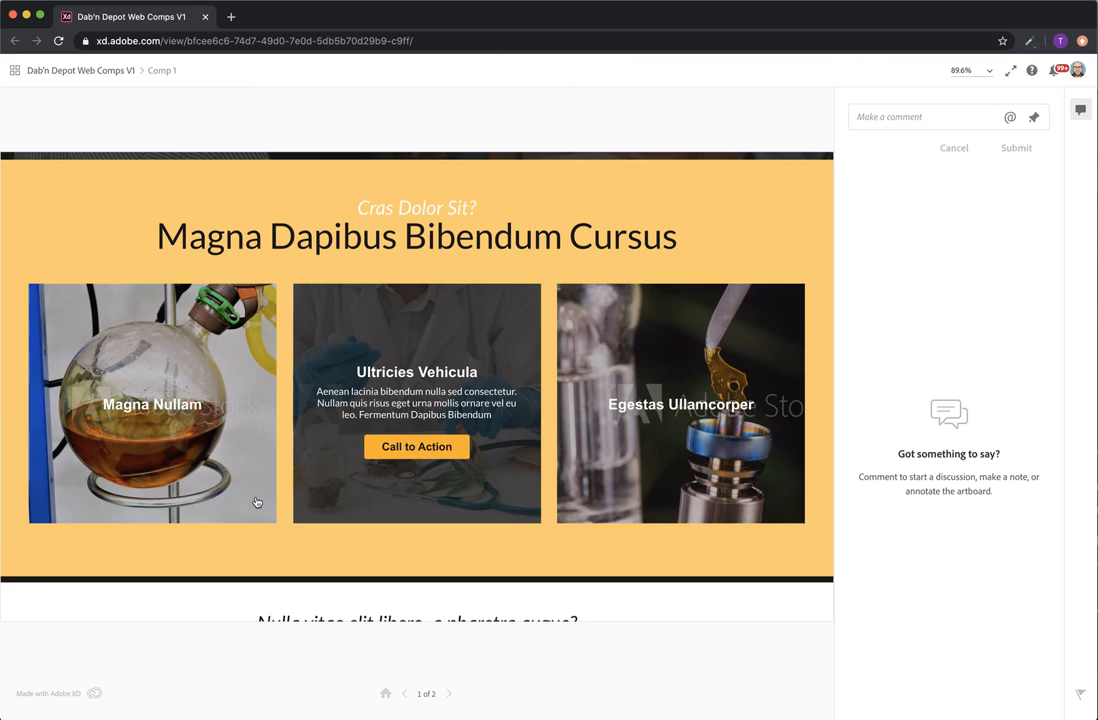
{"action": "mouse_move", "coordinate": [161, 454]}
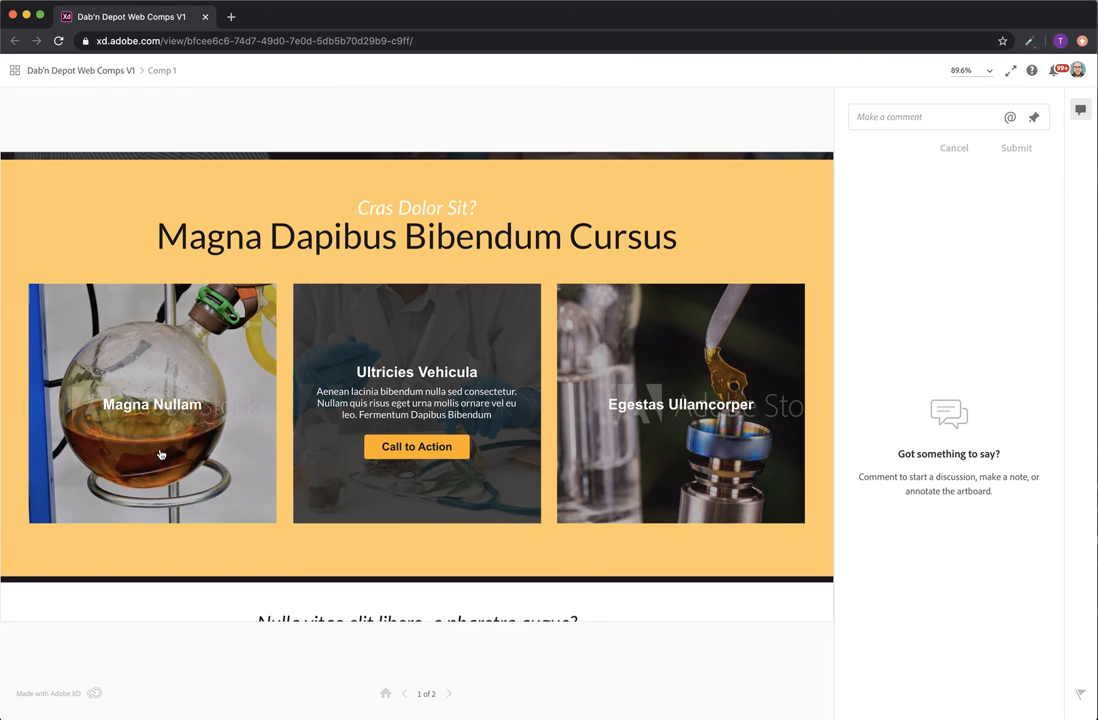
{"action": "mouse_move", "coordinate": [154, 510]}
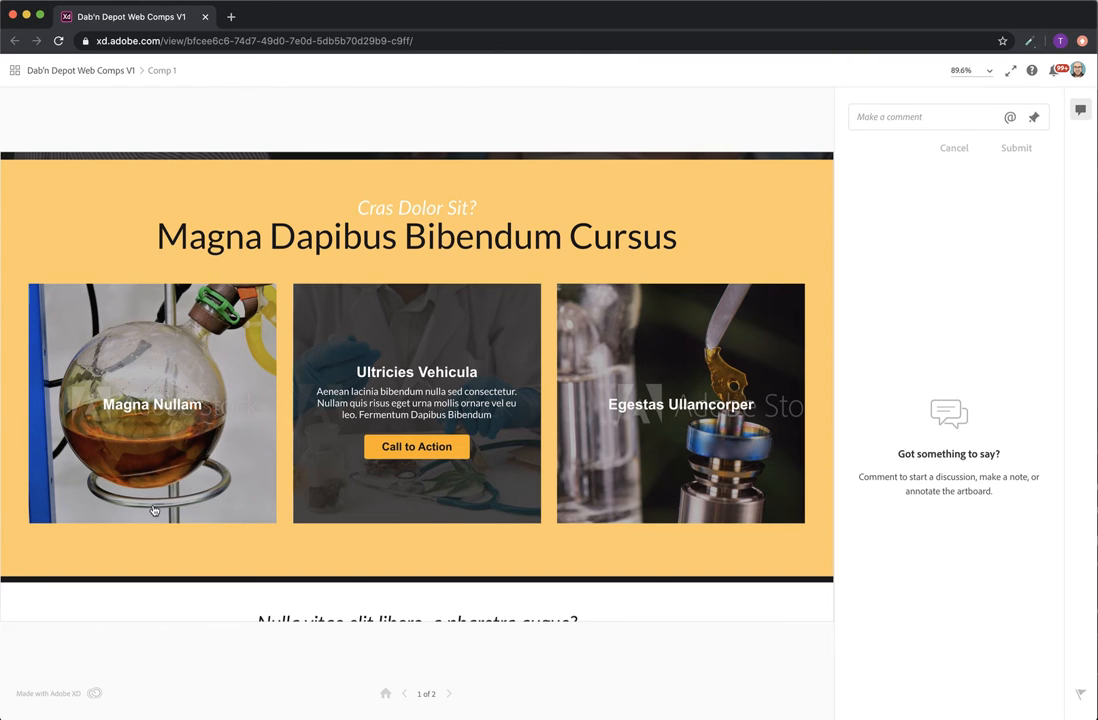
{"action": "mouse_move", "coordinate": [38, 507]}
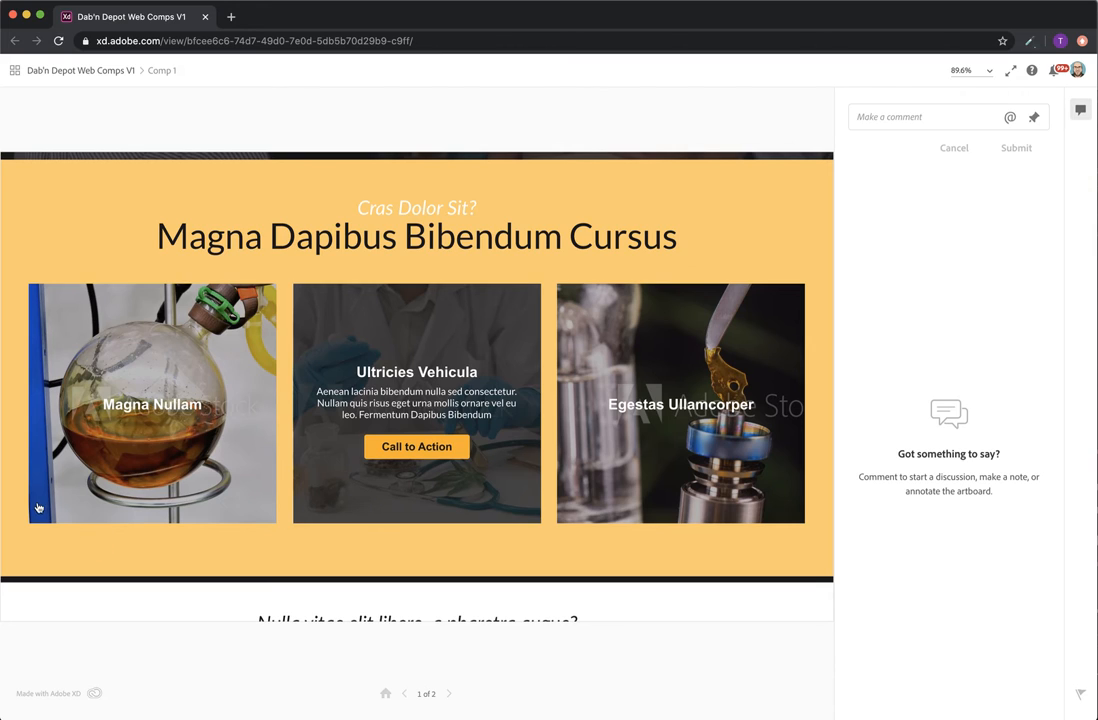
{"action": "mouse_move", "coordinate": [449, 211]}
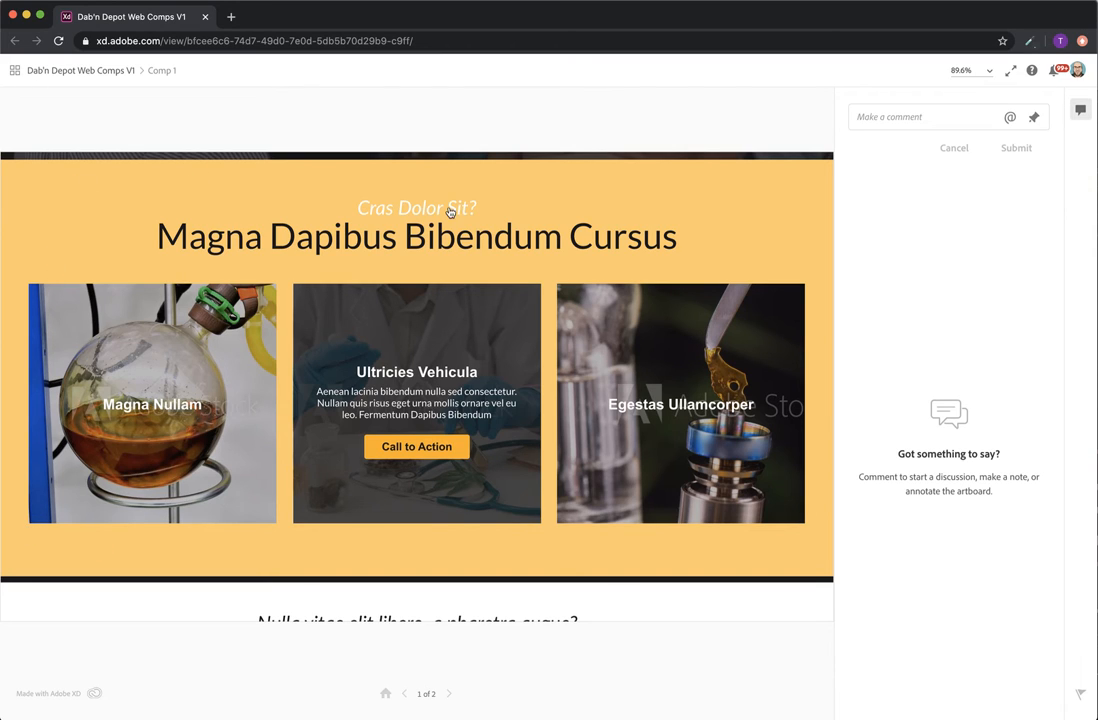
{"action": "mouse_move", "coordinate": [86, 378]}
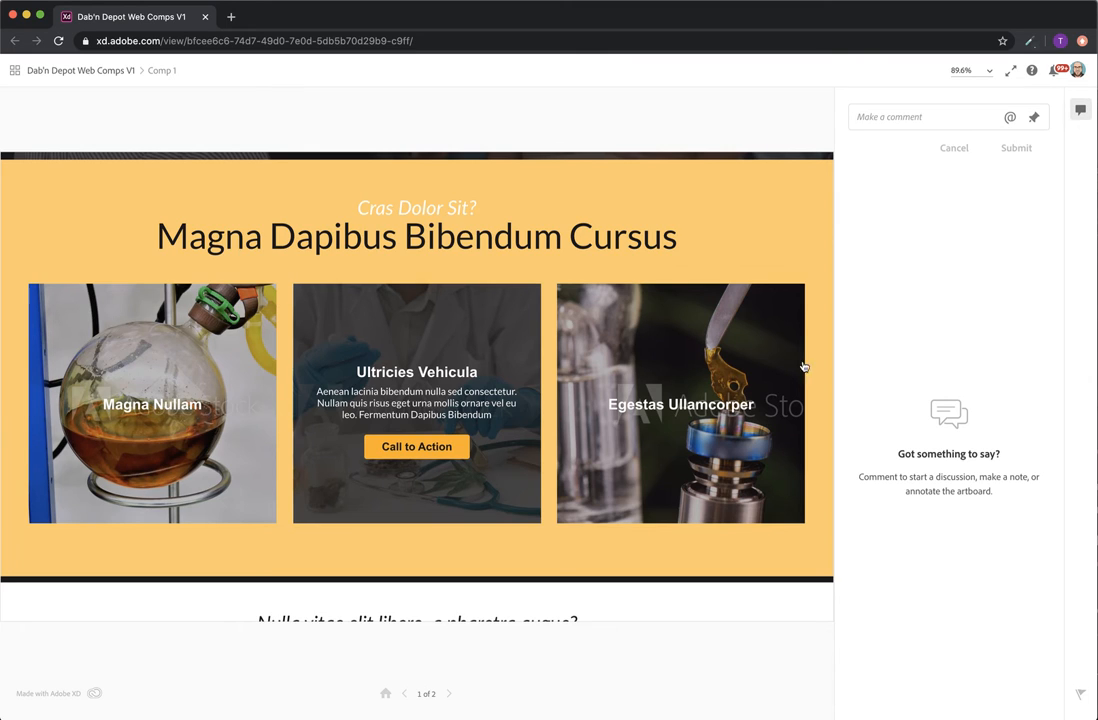
{"action": "mouse_move", "coordinate": [128, 486]}
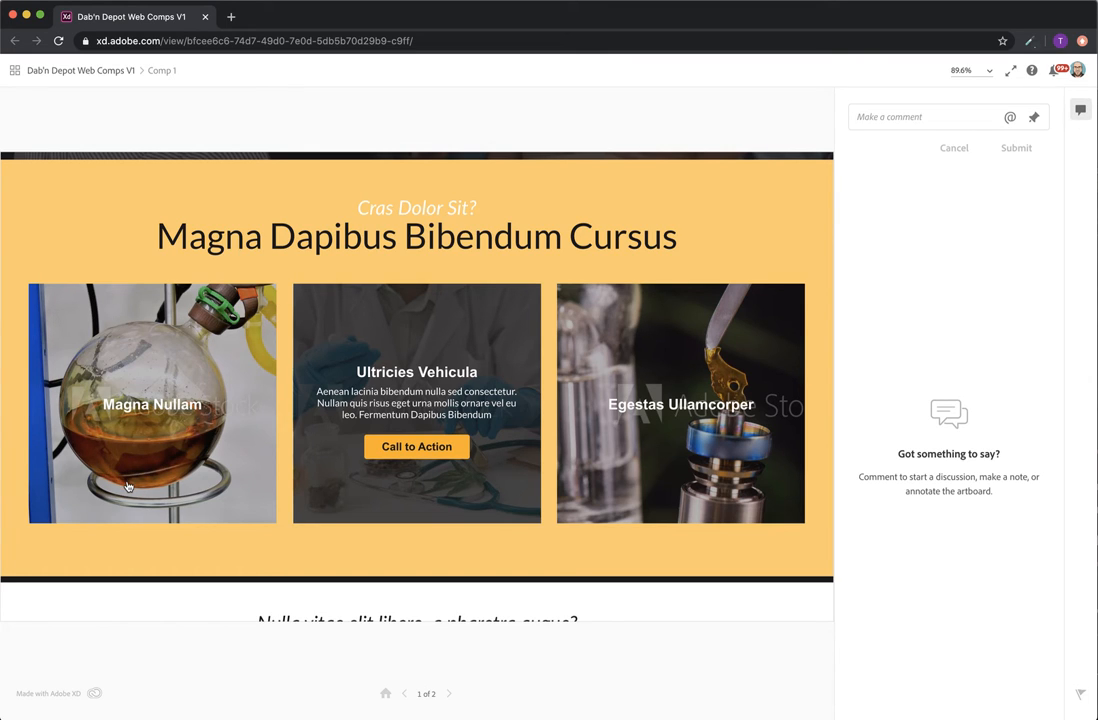
{"action": "mouse_move", "coordinate": [115, 507]}
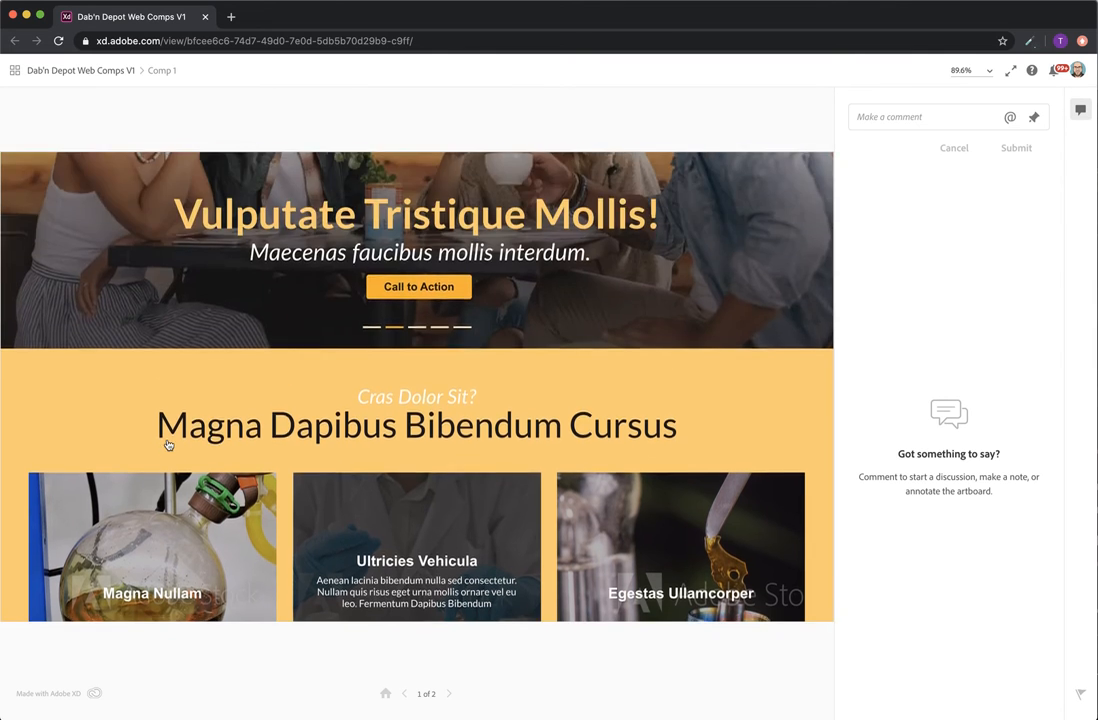
- Scroll back up to the Dab'n Depot header, navigation, phone number and hero banner
{"action": "scroll", "scroll_direction": "up", "scroll_amount": 3}
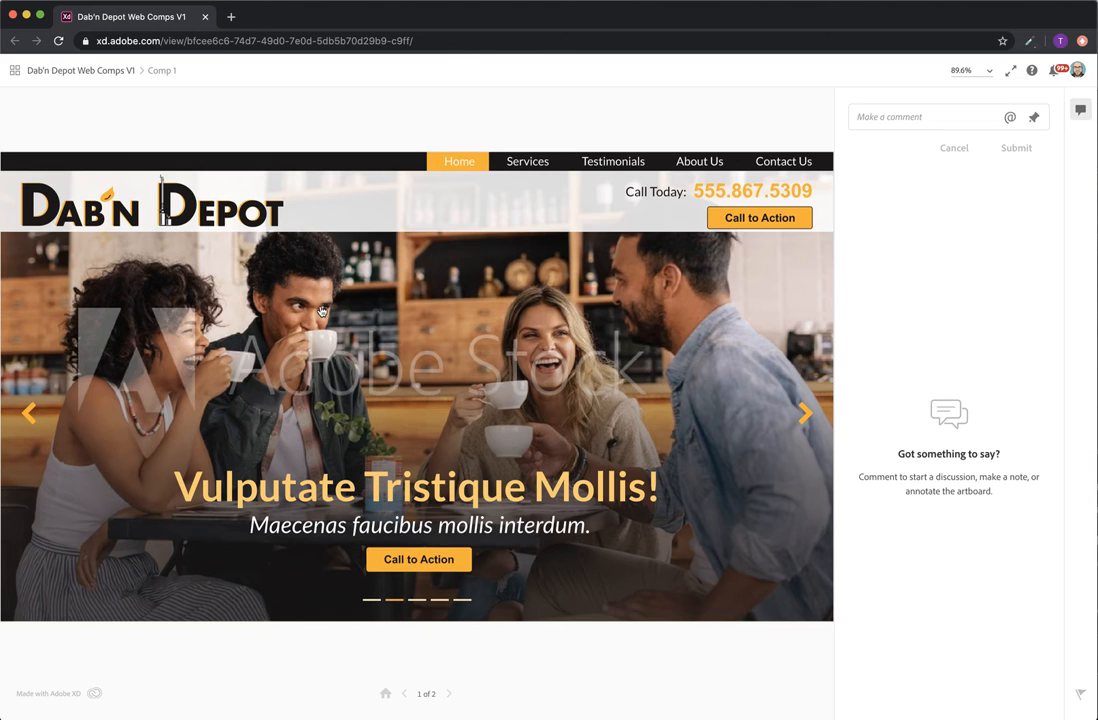
{"action": "mouse_move", "coordinate": [285, 266]}
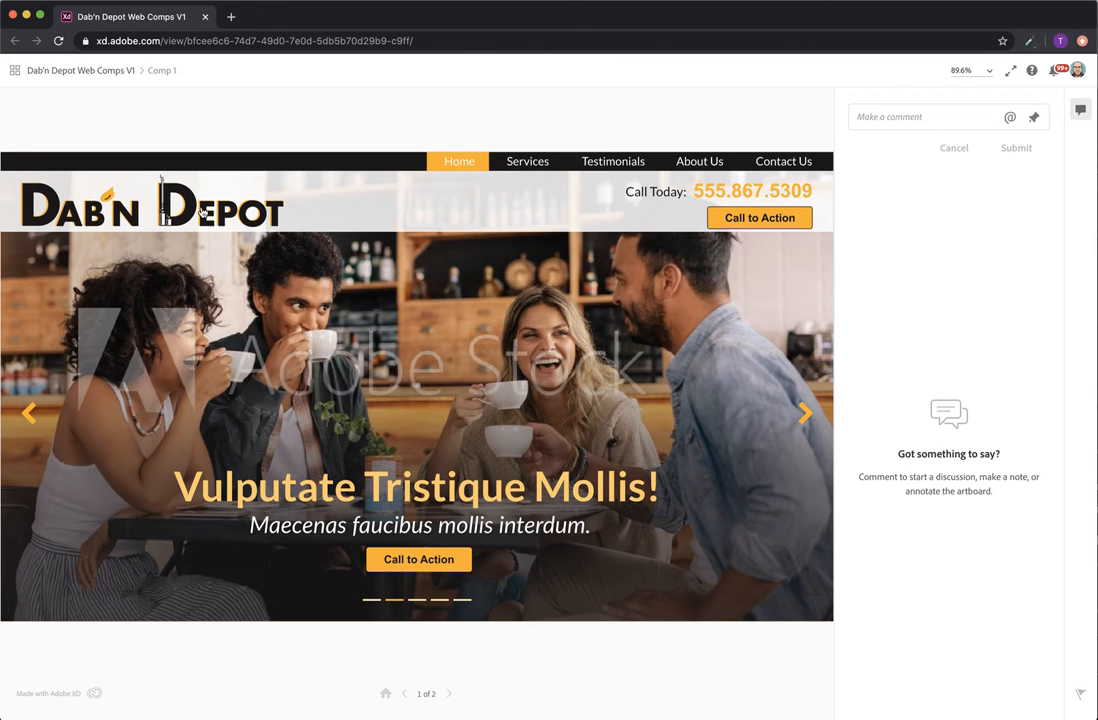
{"action": "mouse_move", "coordinate": [160, 226]}
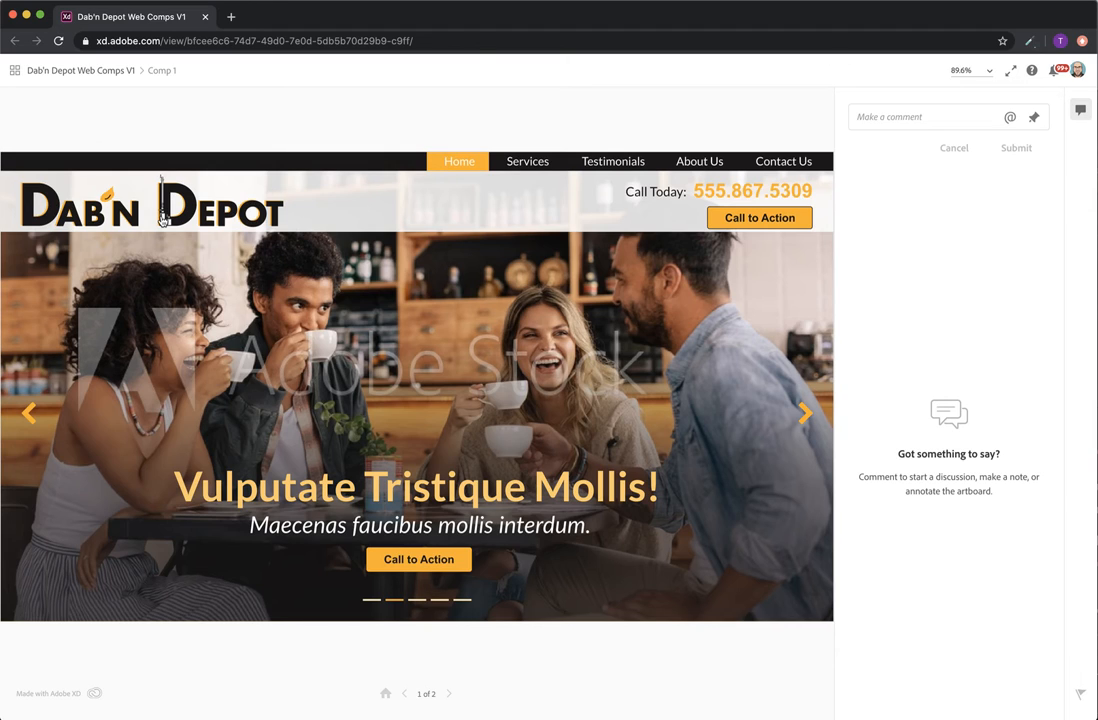
{"action": "mouse_move", "coordinate": [372, 168]}
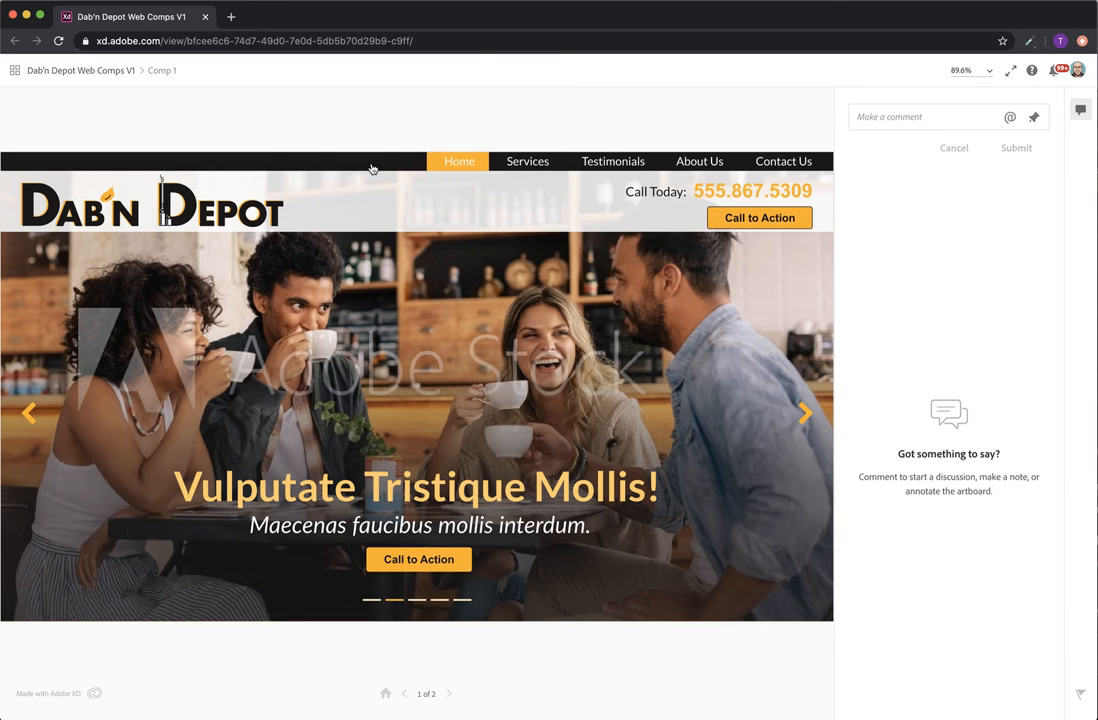
{"action": "mouse_move", "coordinate": [428, 167]}
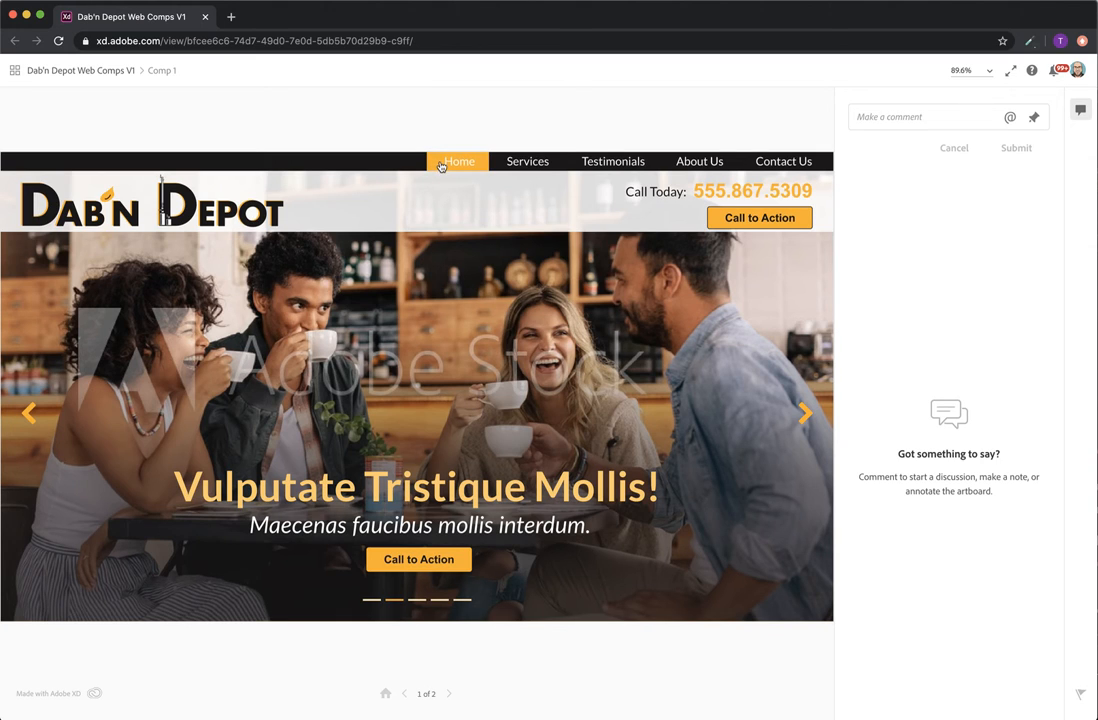
{"action": "mouse_move", "coordinate": [485, 170]}
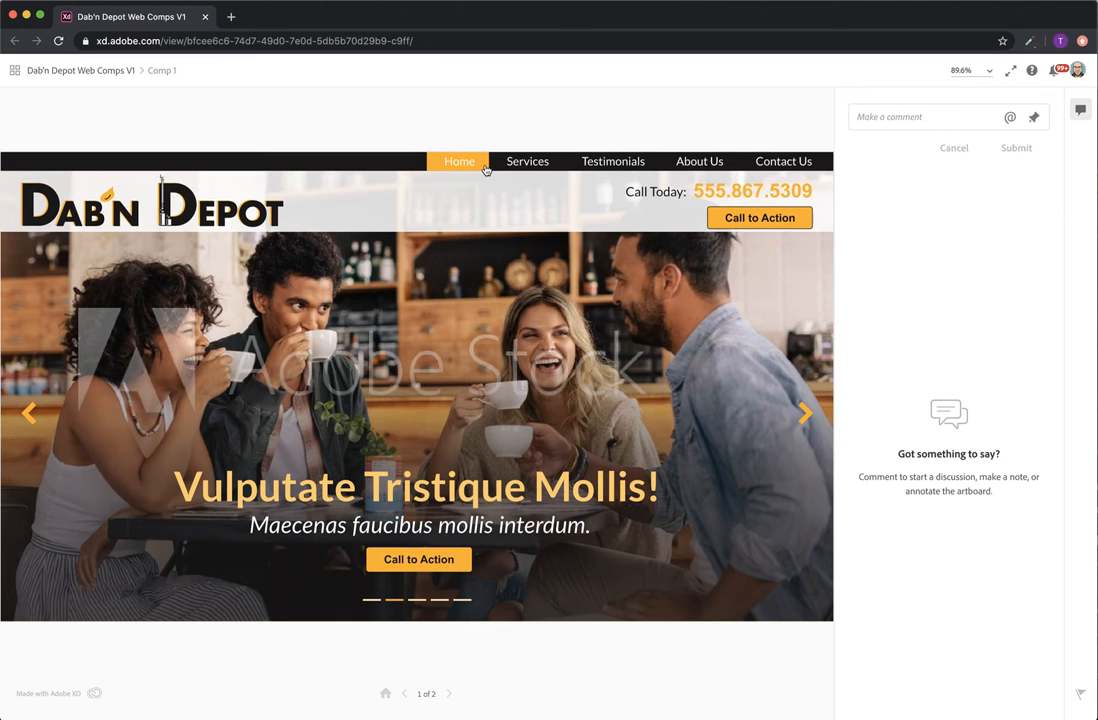
{"action": "mouse_move", "coordinate": [760, 228]}
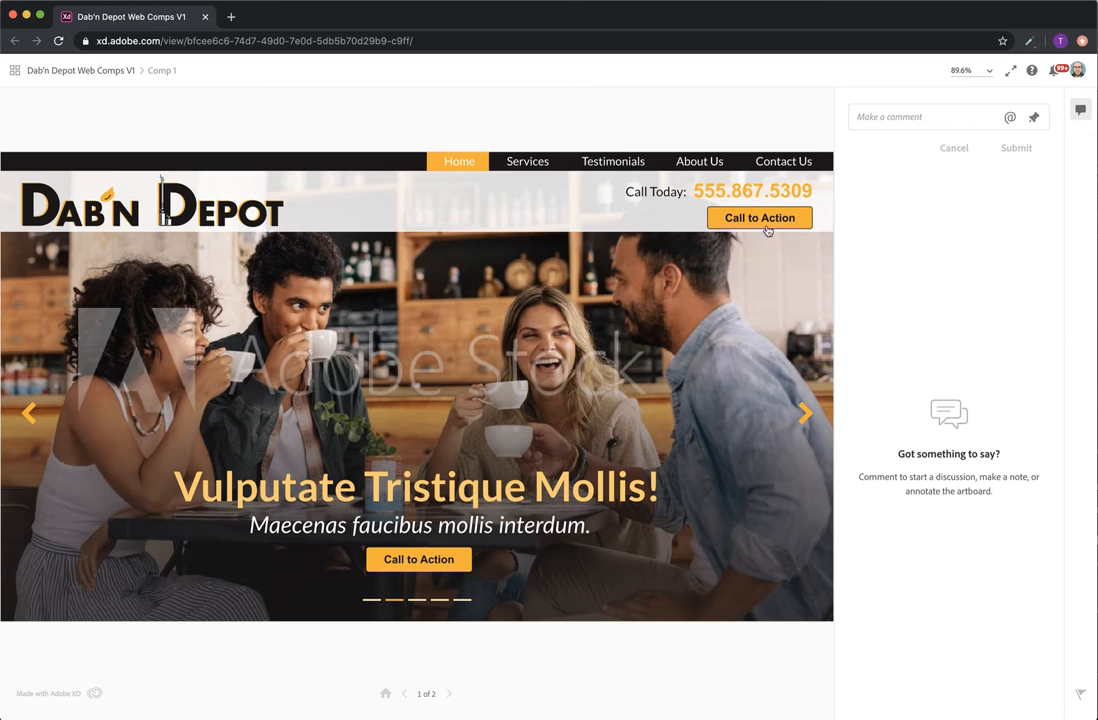
{"action": "mouse_move", "coordinate": [318, 194]}
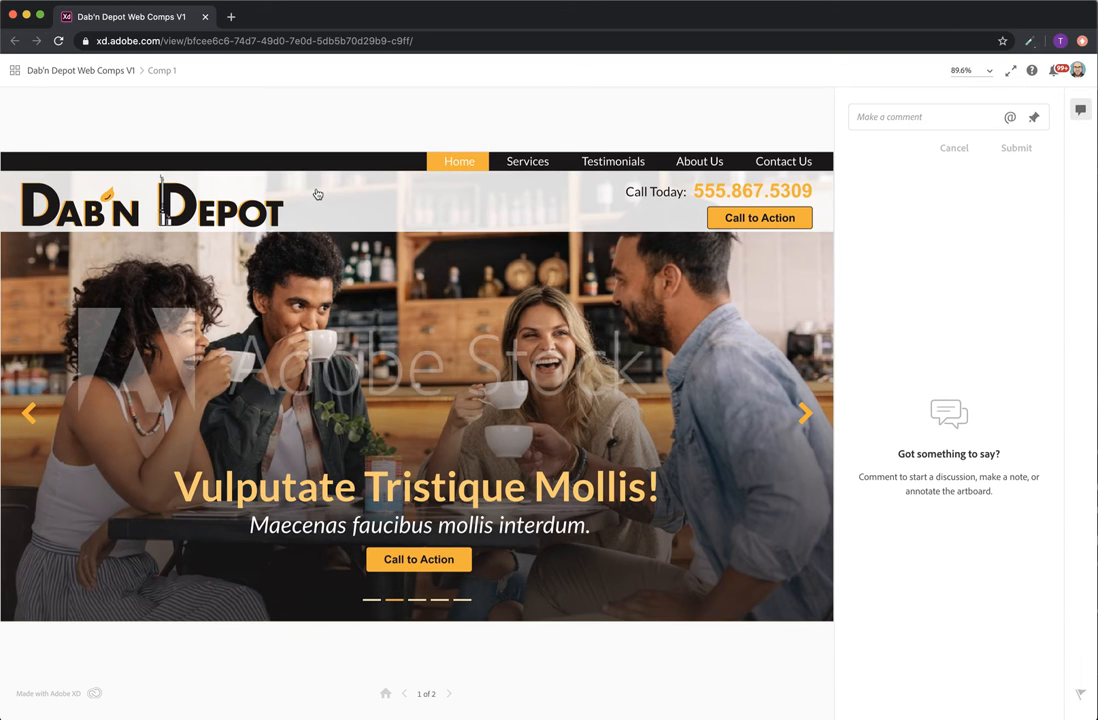
{"action": "mouse_move", "coordinate": [636, 204]}
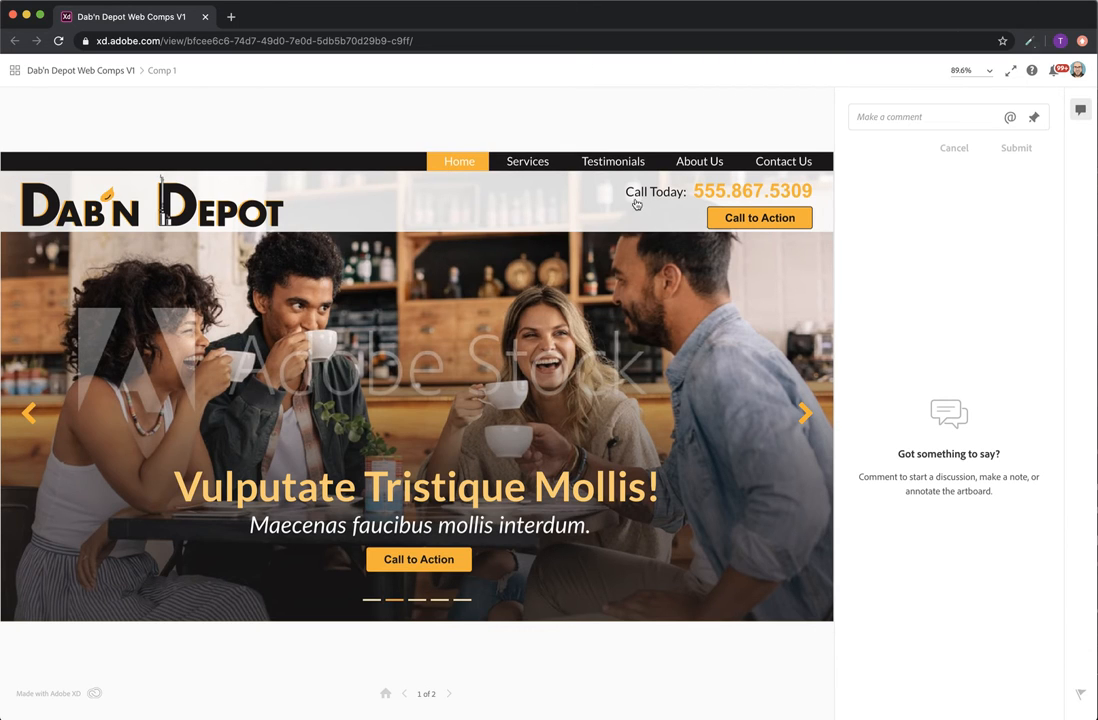
{"action": "mouse_move", "coordinate": [668, 242]}
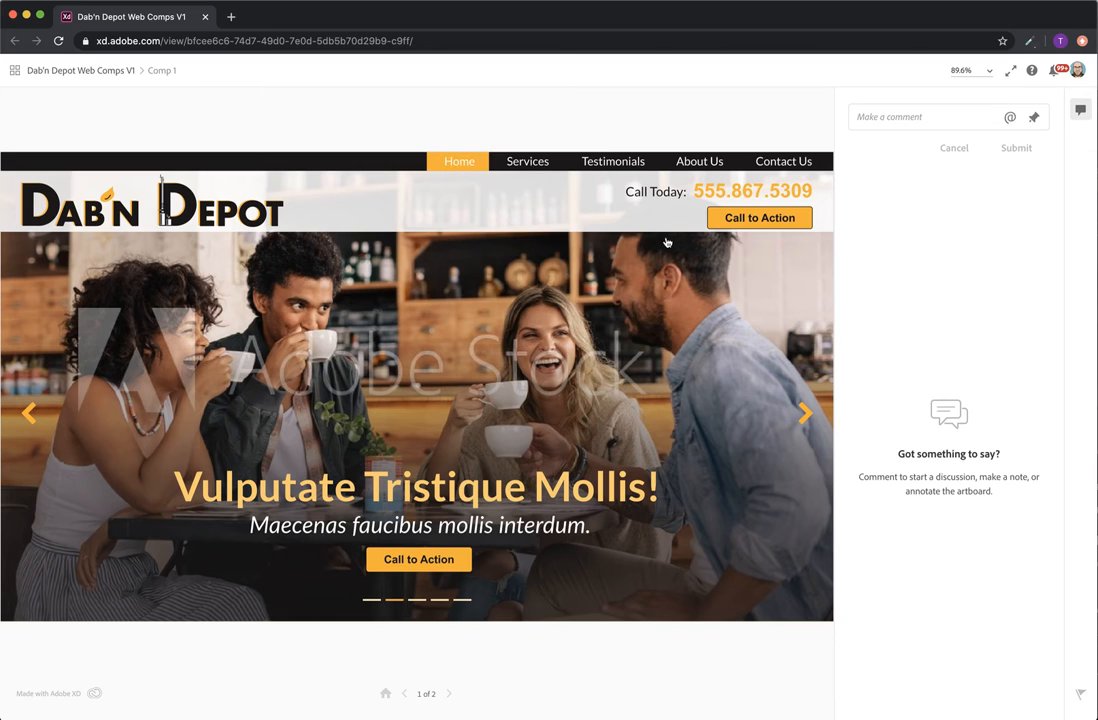
{"action": "mouse_move", "coordinate": [691, 202]}
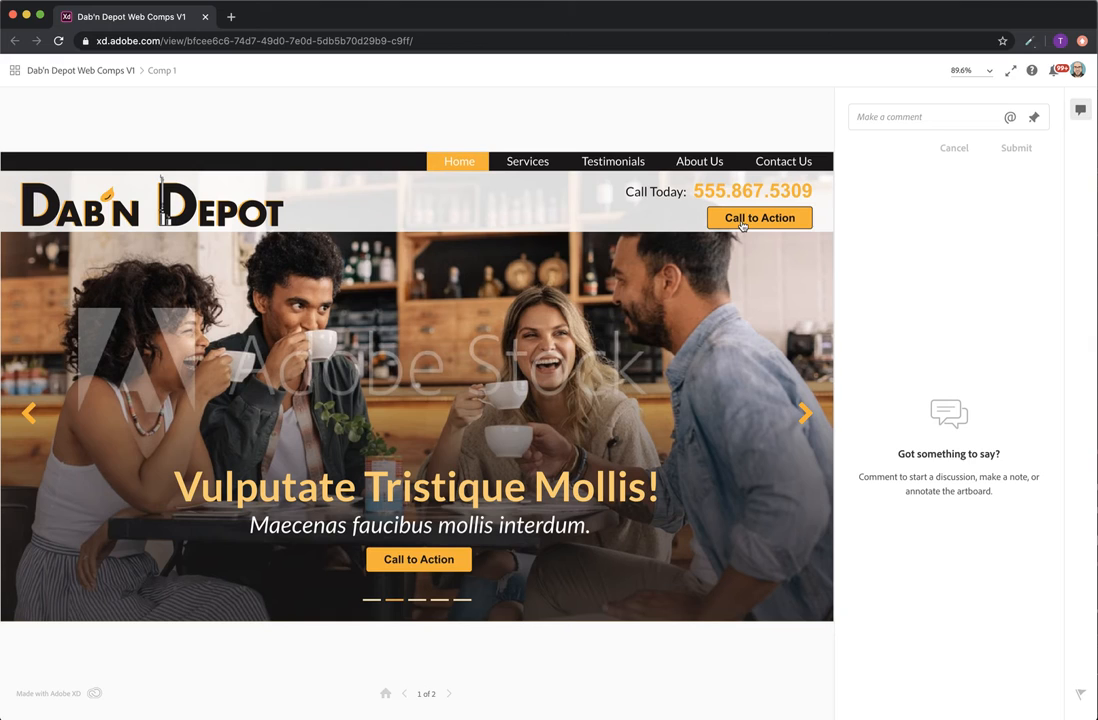
{"action": "mouse_move", "coordinate": [758, 237]}
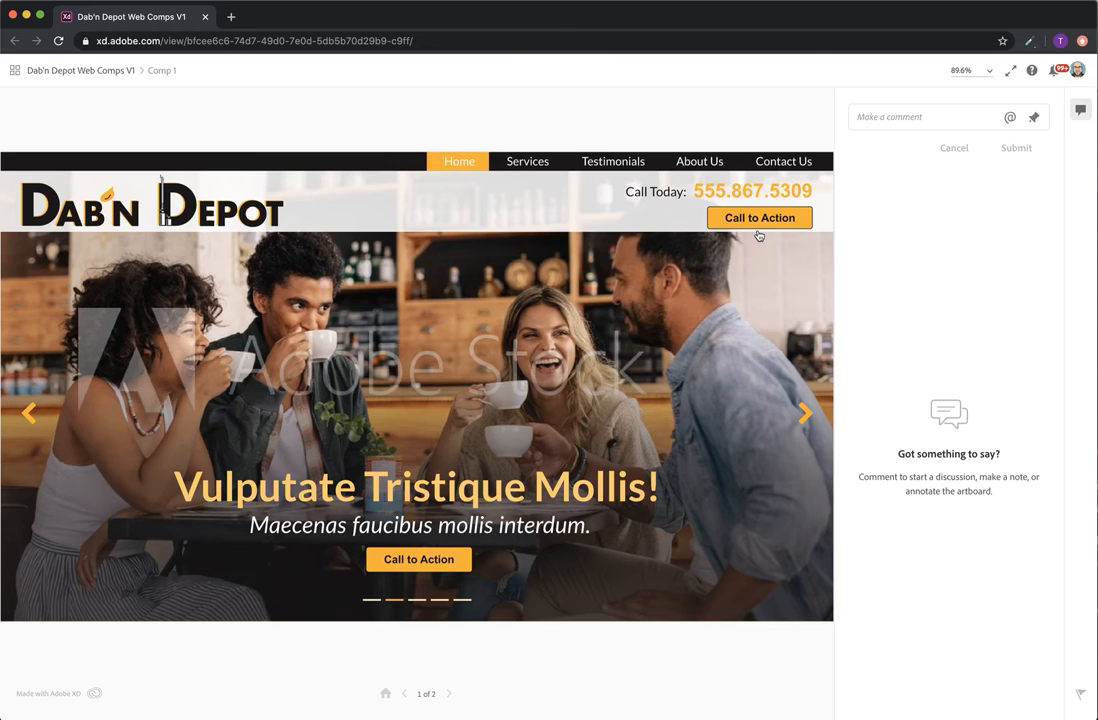
{"action": "mouse_move", "coordinate": [748, 233]}
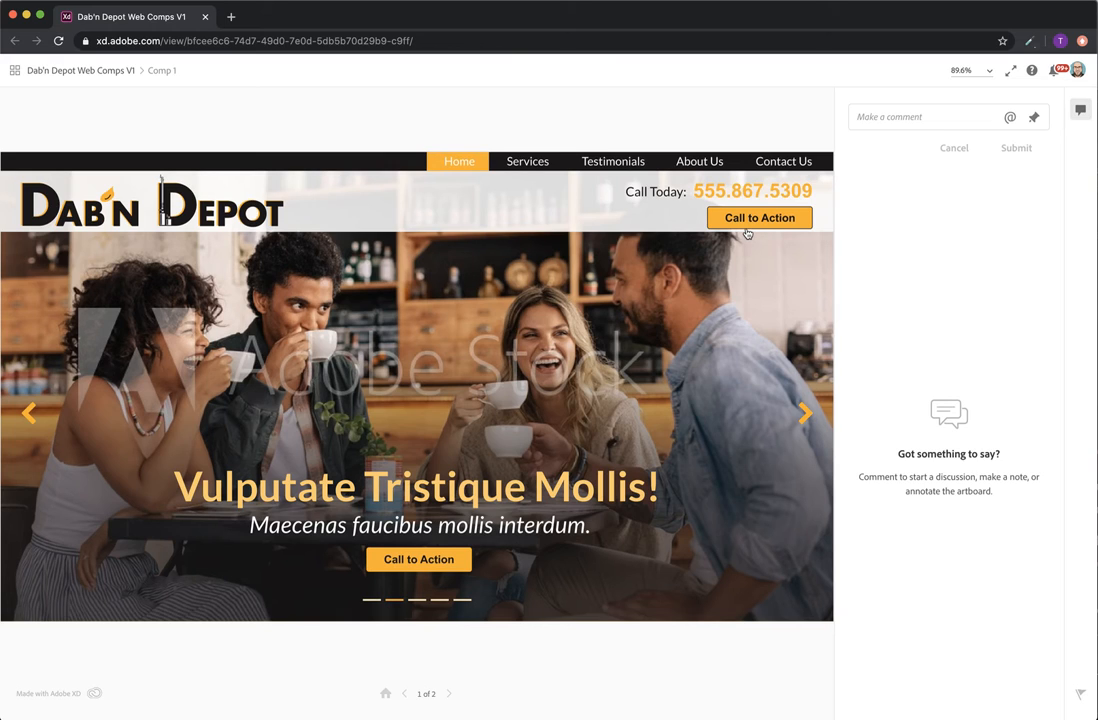
{"action": "mouse_move", "coordinate": [752, 238]}
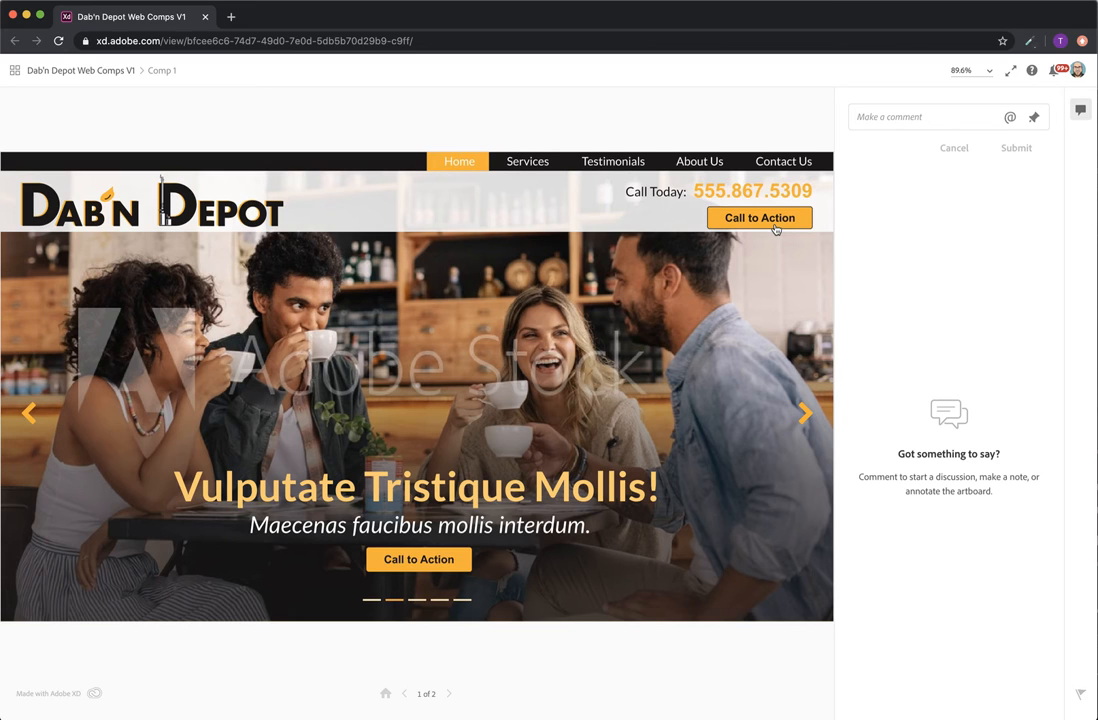
{"action": "mouse_move", "coordinate": [735, 208]}
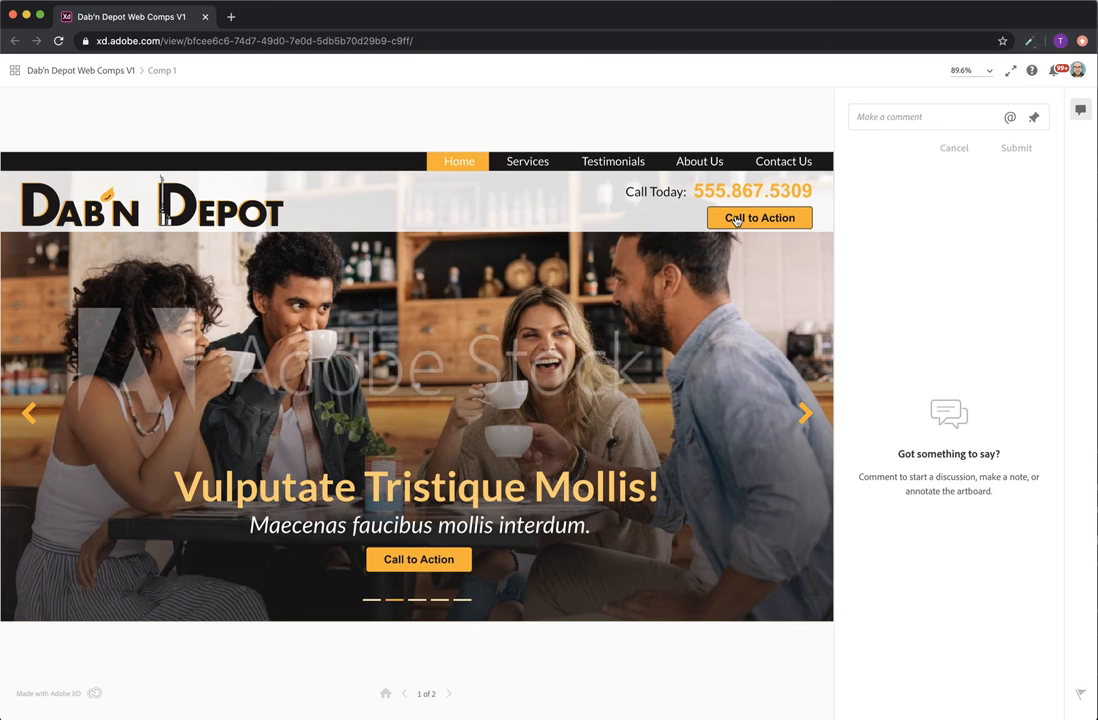
{"action": "mouse_move", "coordinate": [768, 225]}
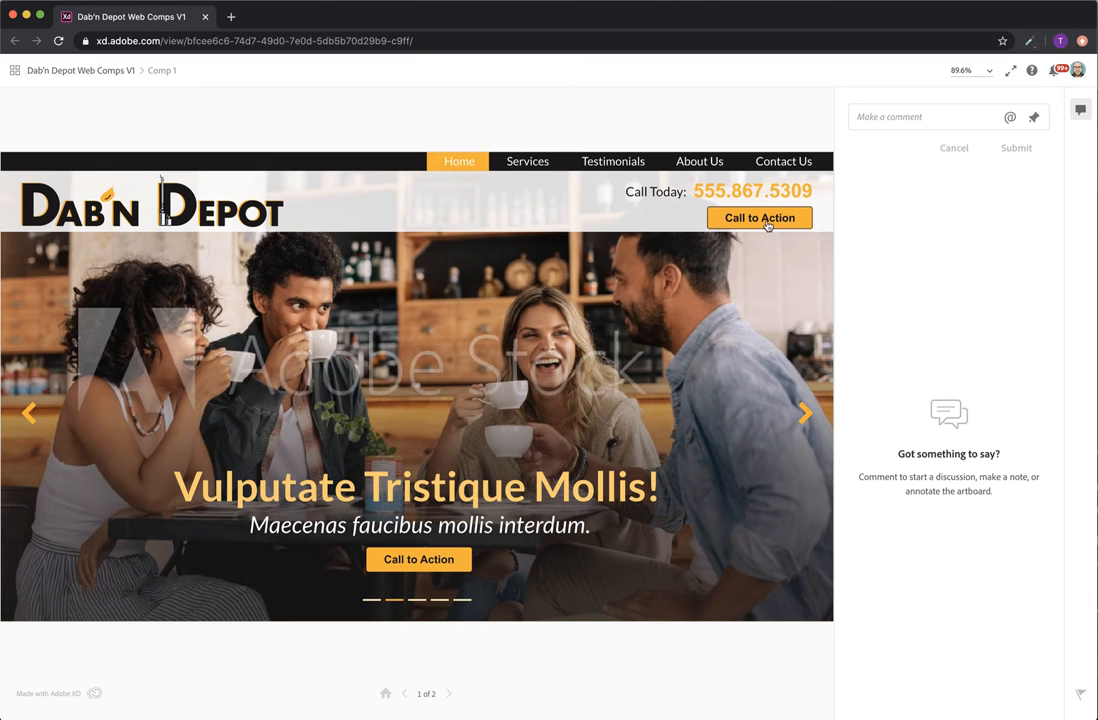
{"action": "mouse_move", "coordinate": [480, 693]}
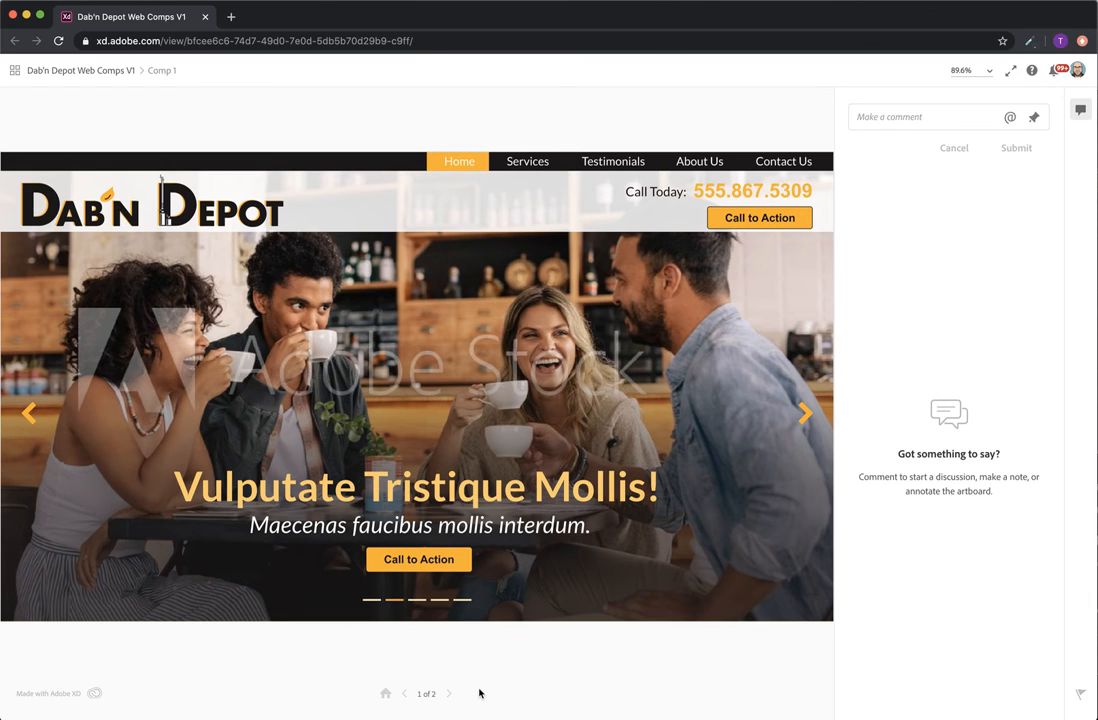
{"action": "mouse_move", "coordinate": [494, 404]}
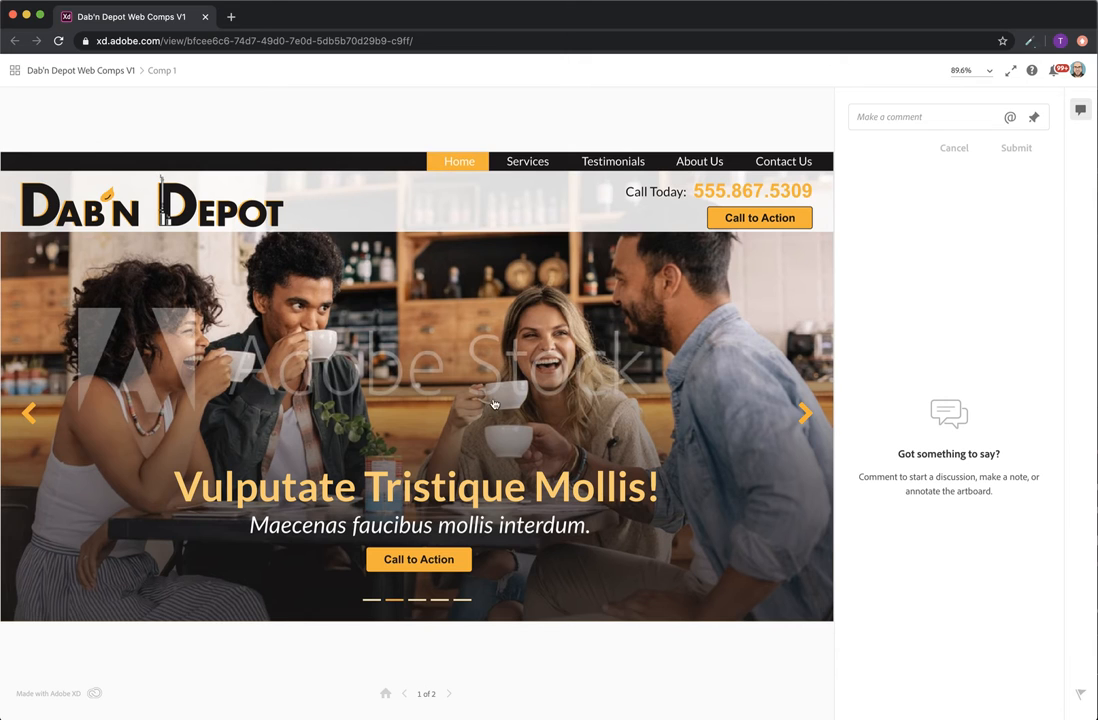
{"action": "scroll", "scroll_direction": "down", "scroll_amount": 3}
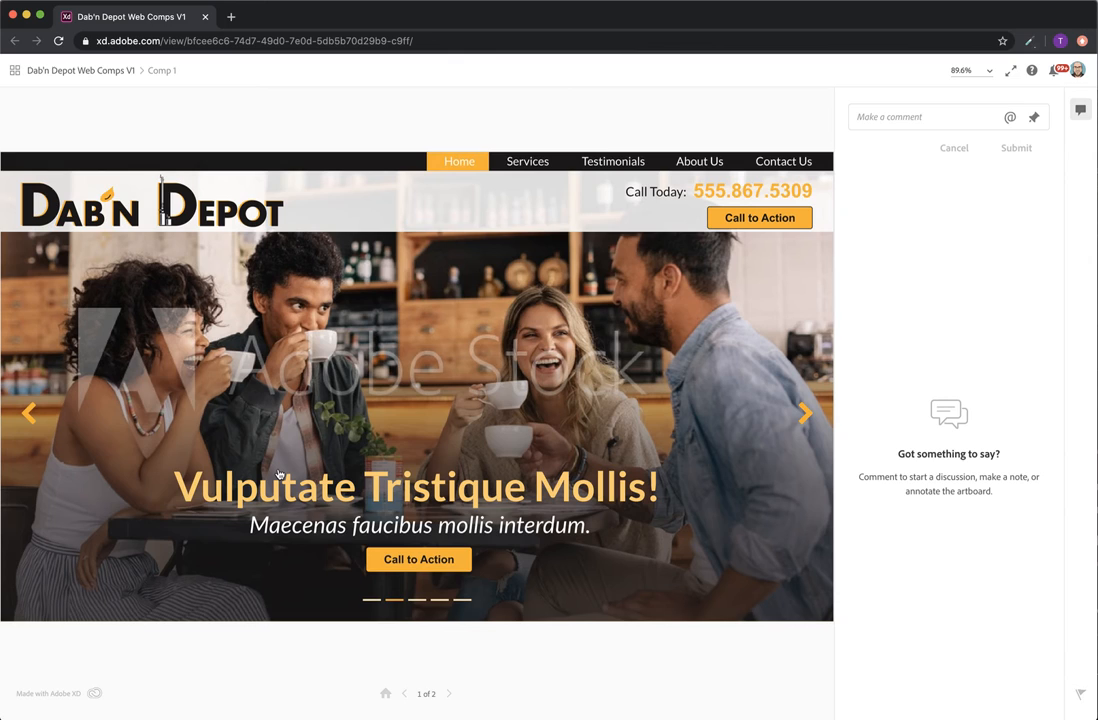
{"action": "mouse_move", "coordinate": [280, 420]}
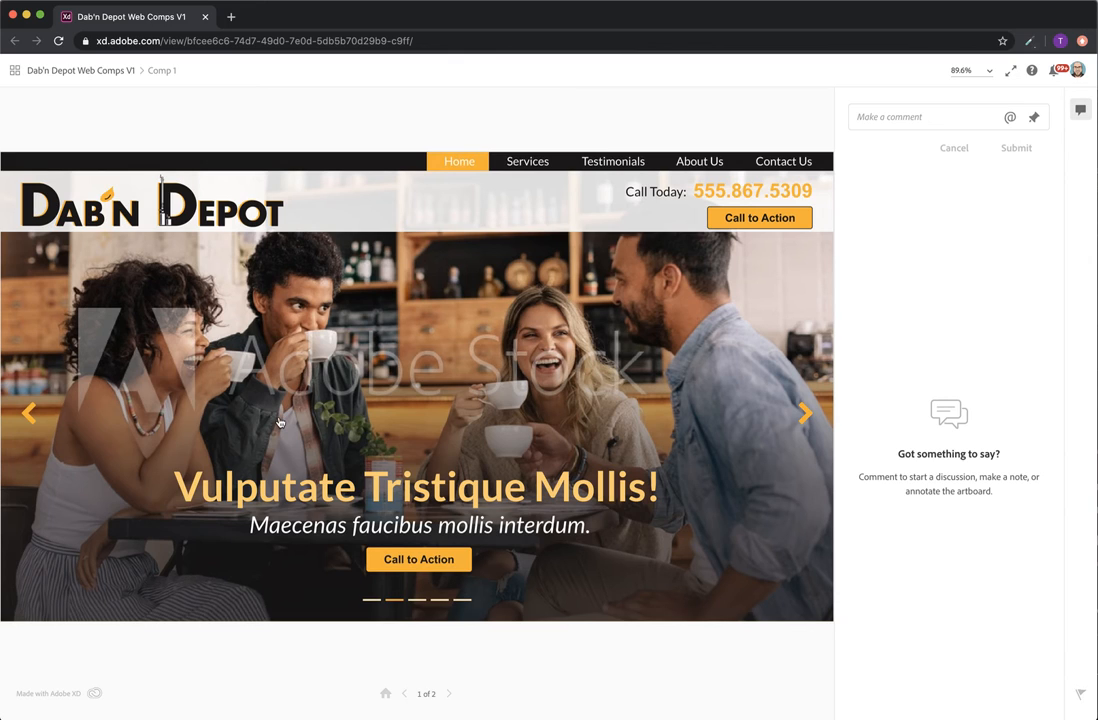
{"action": "mouse_move", "coordinate": [326, 422]}
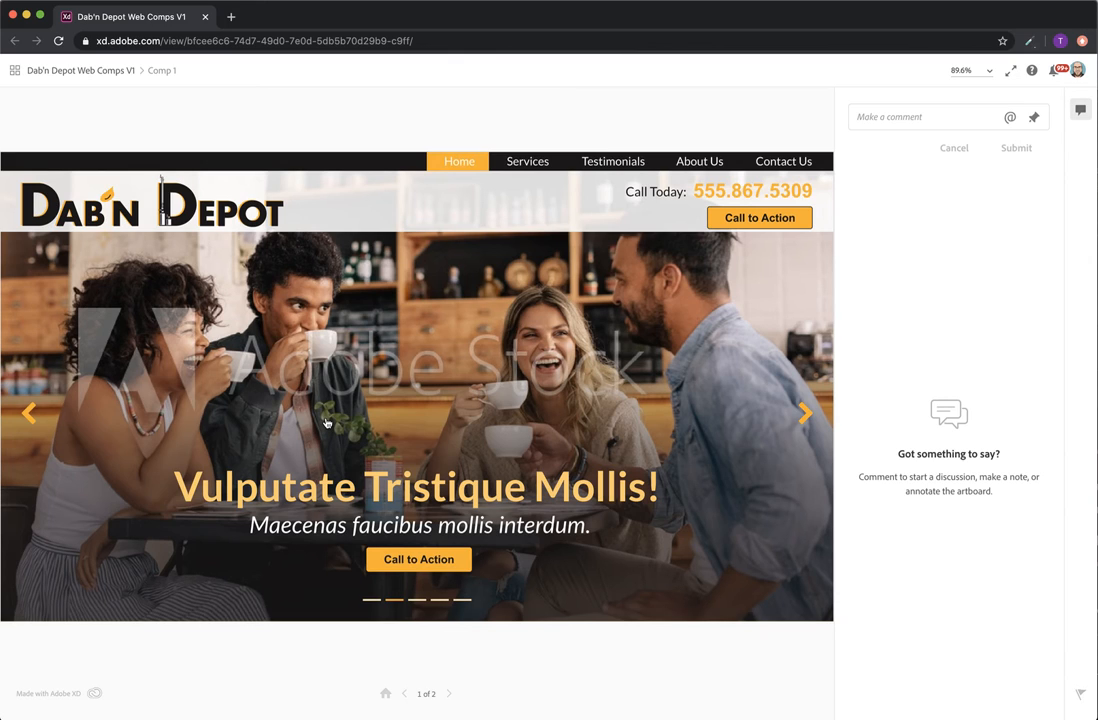
{"action": "mouse_move", "coordinate": [298, 420]}
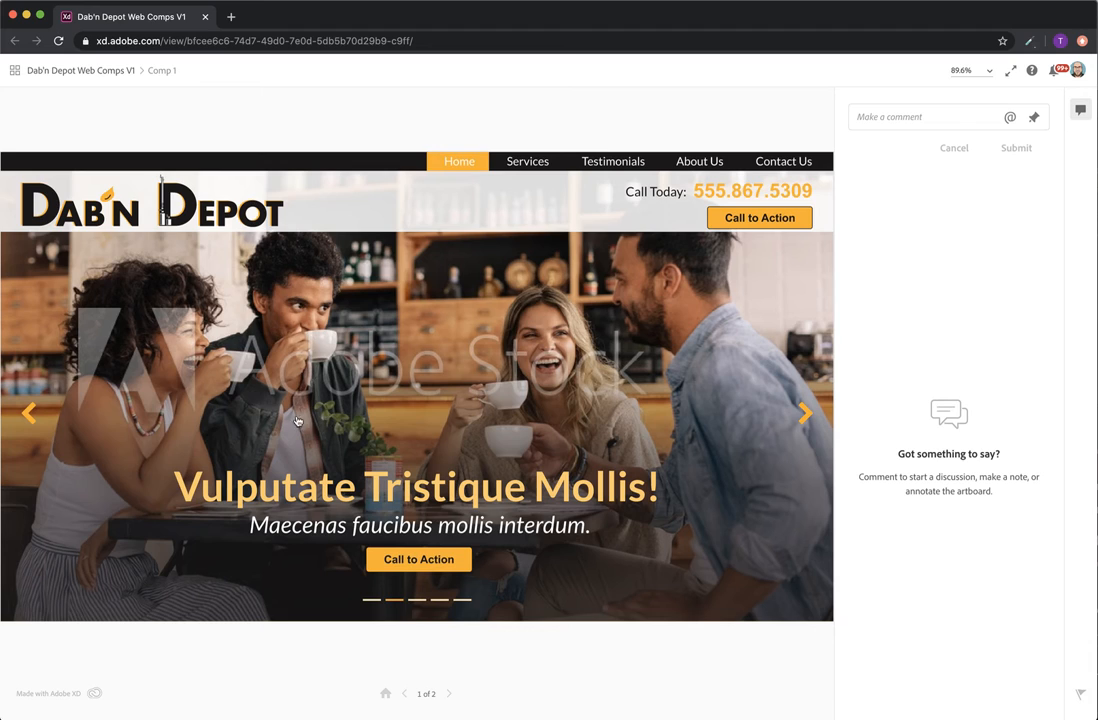
{"action": "mouse_move", "coordinate": [779, 439]}
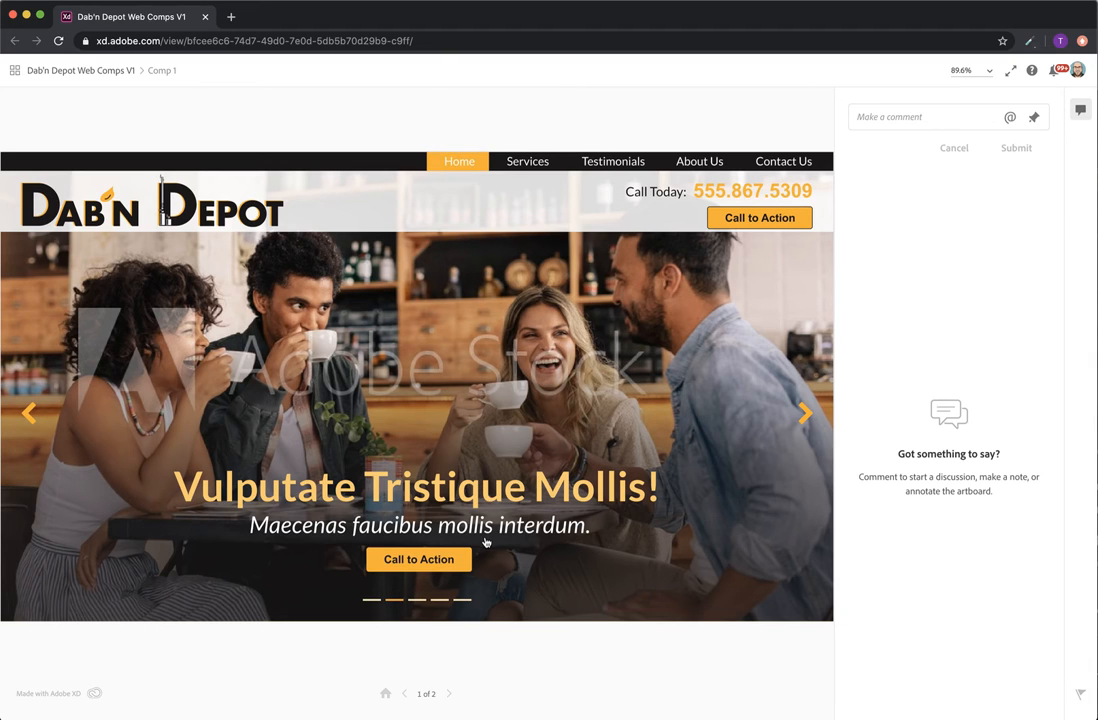
{"action": "mouse_move", "coordinate": [408, 578]}
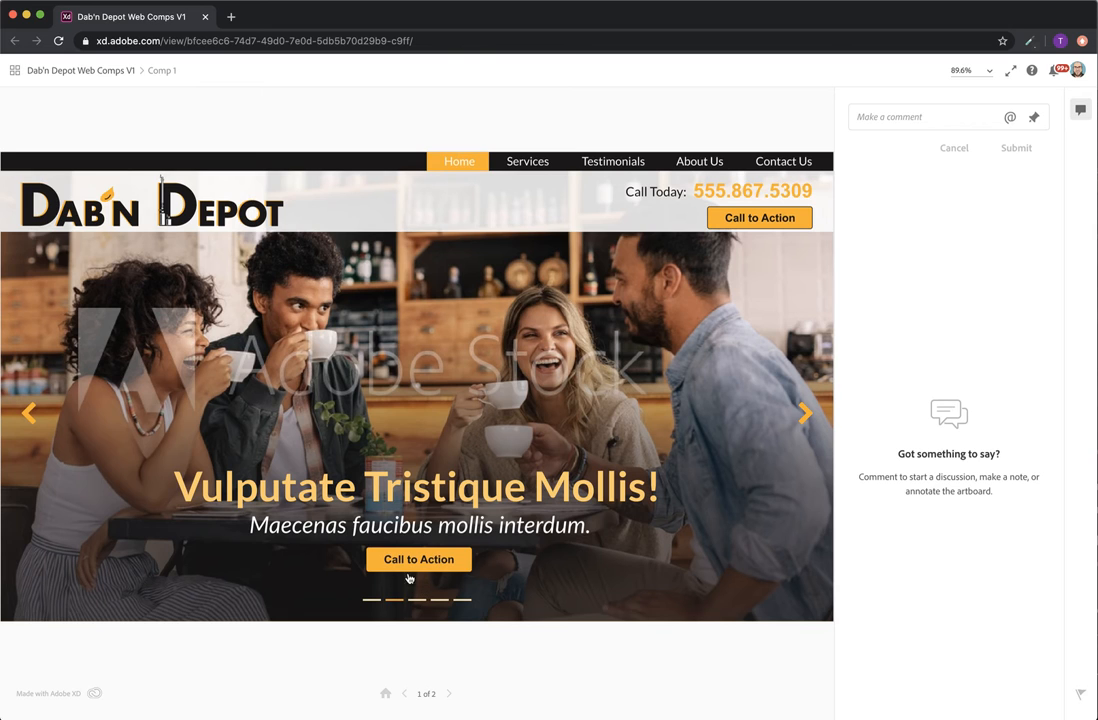
{"action": "mouse_move", "coordinate": [484, 612]}
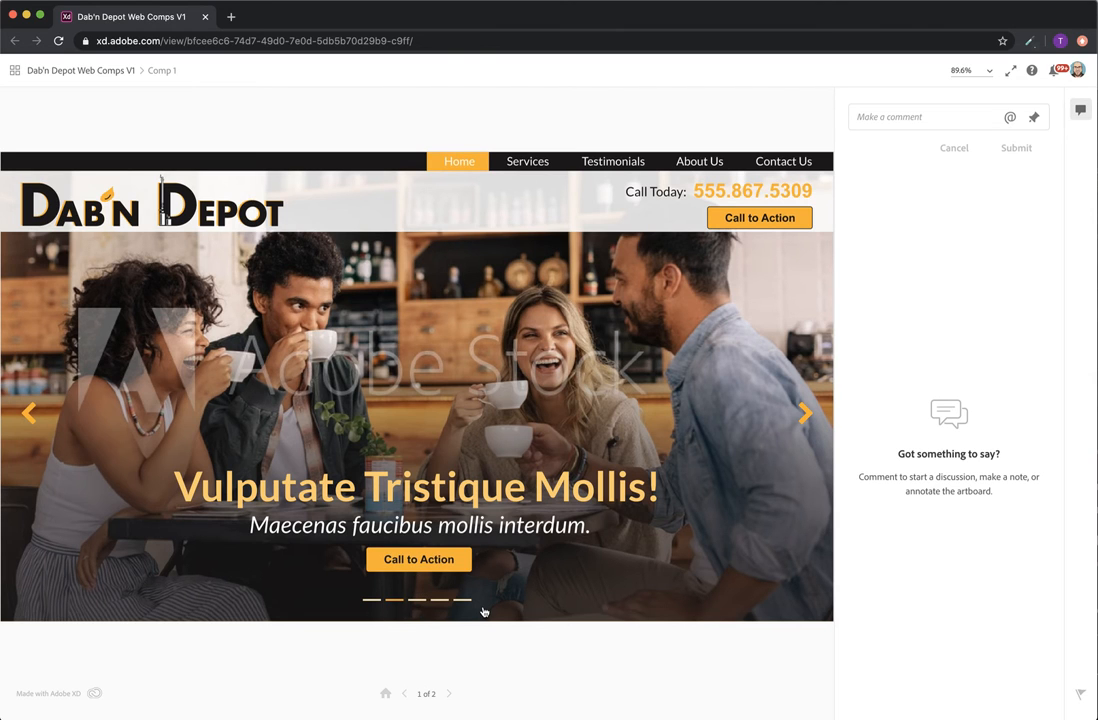
- Scroll past the hero banner to the yellow section's three image cards
{"action": "scroll", "scroll_direction": "down", "scroll_amount": 3}
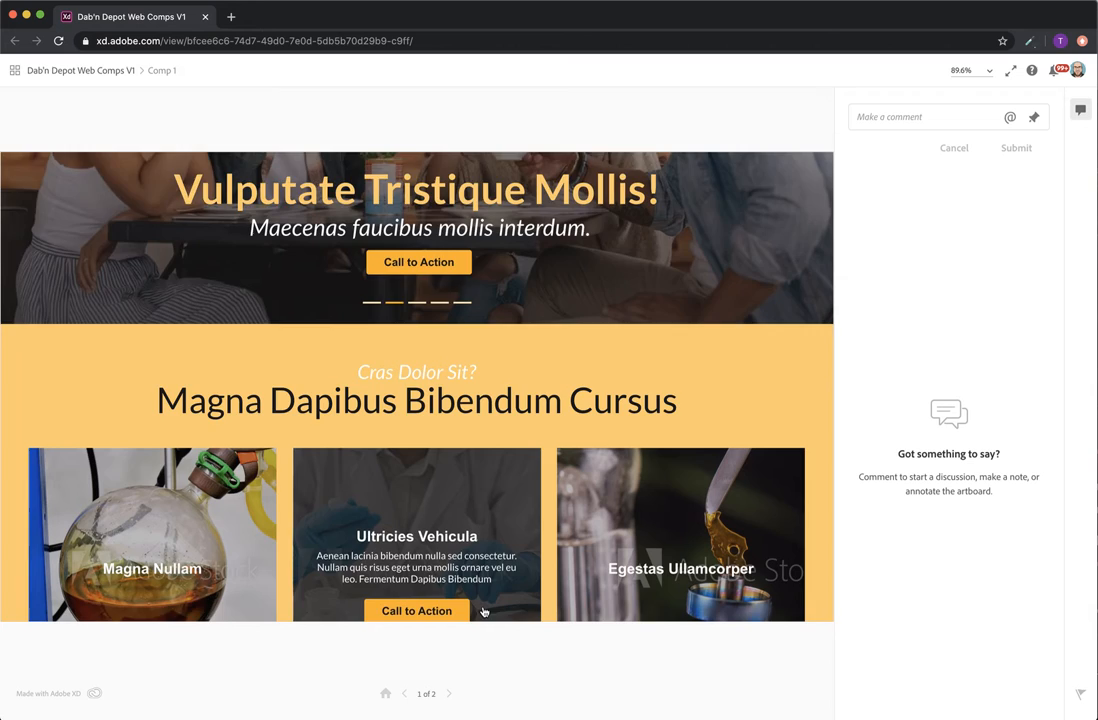
{"action": "scroll", "scroll_direction": "down", "scroll_amount": 3}
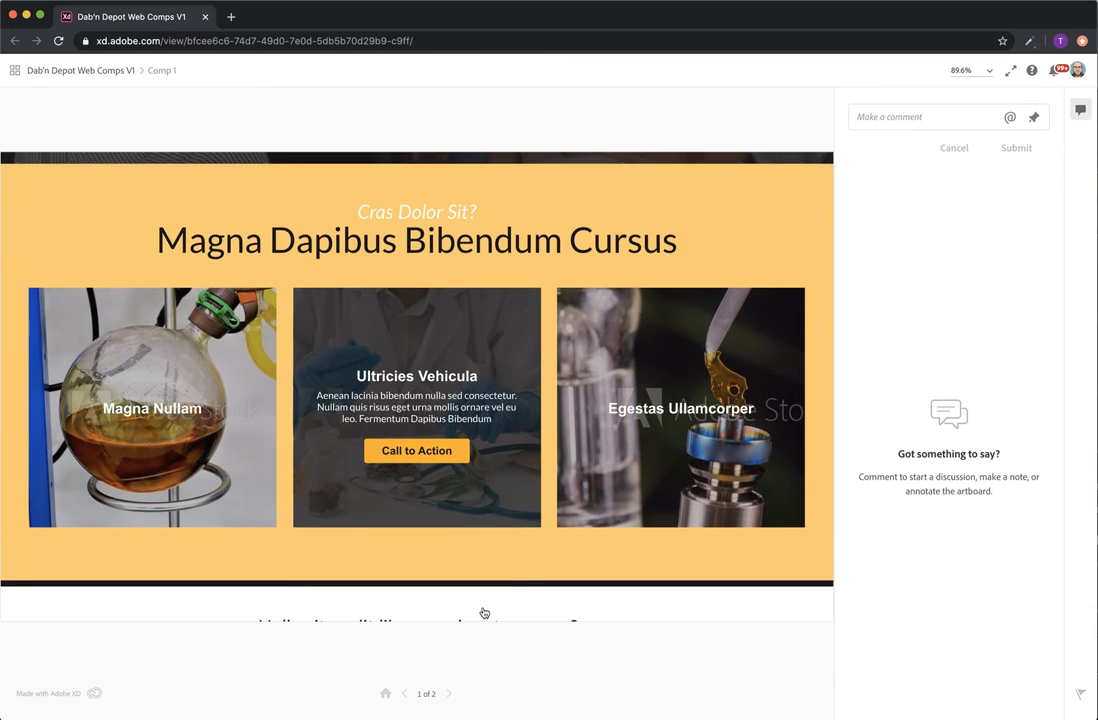
{"action": "scroll", "scroll_direction": "down", "scroll_amount": 3}
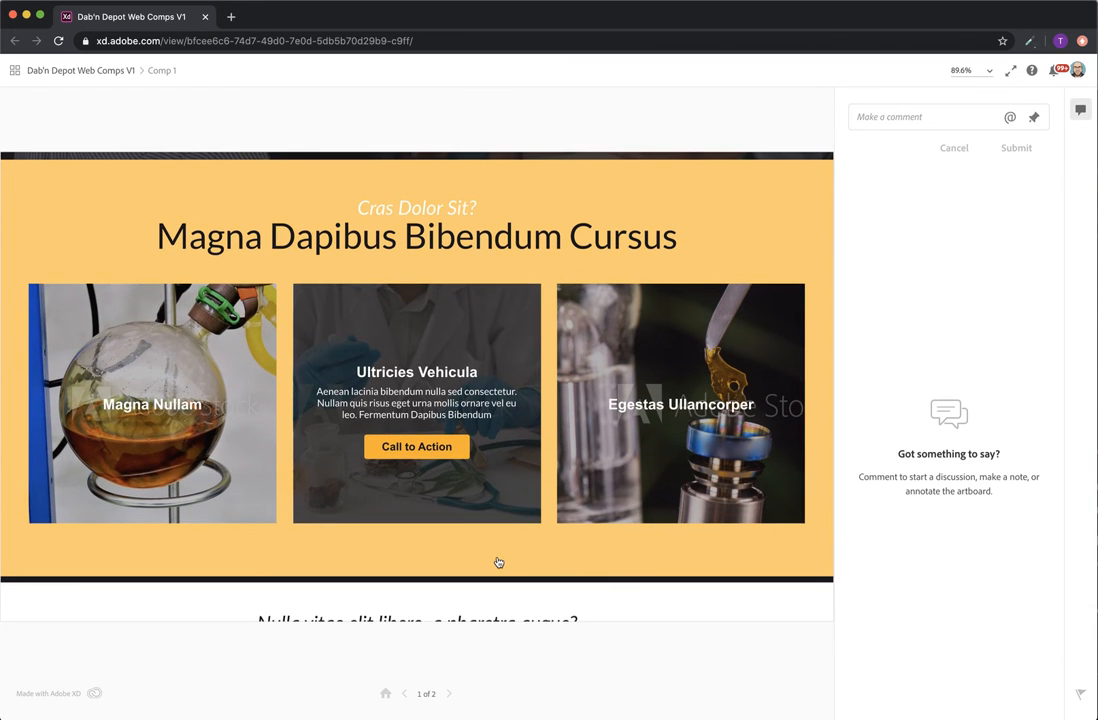
{"action": "mouse_move", "coordinate": [128, 447]}
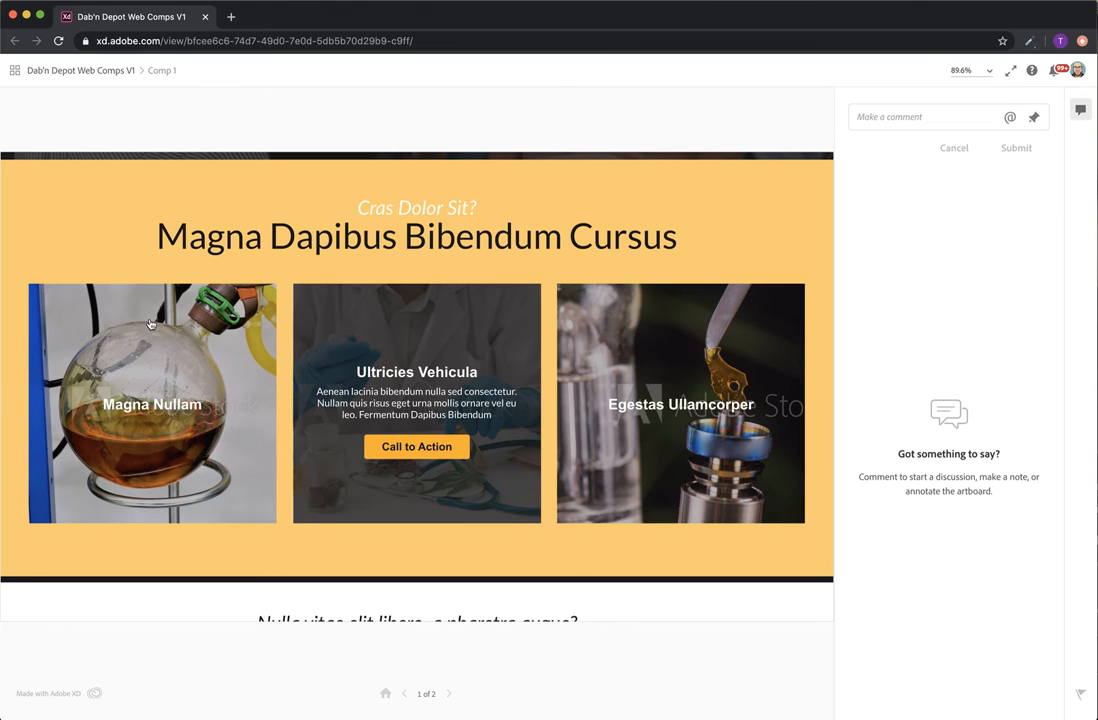
{"action": "mouse_move", "coordinate": [446, 420]}
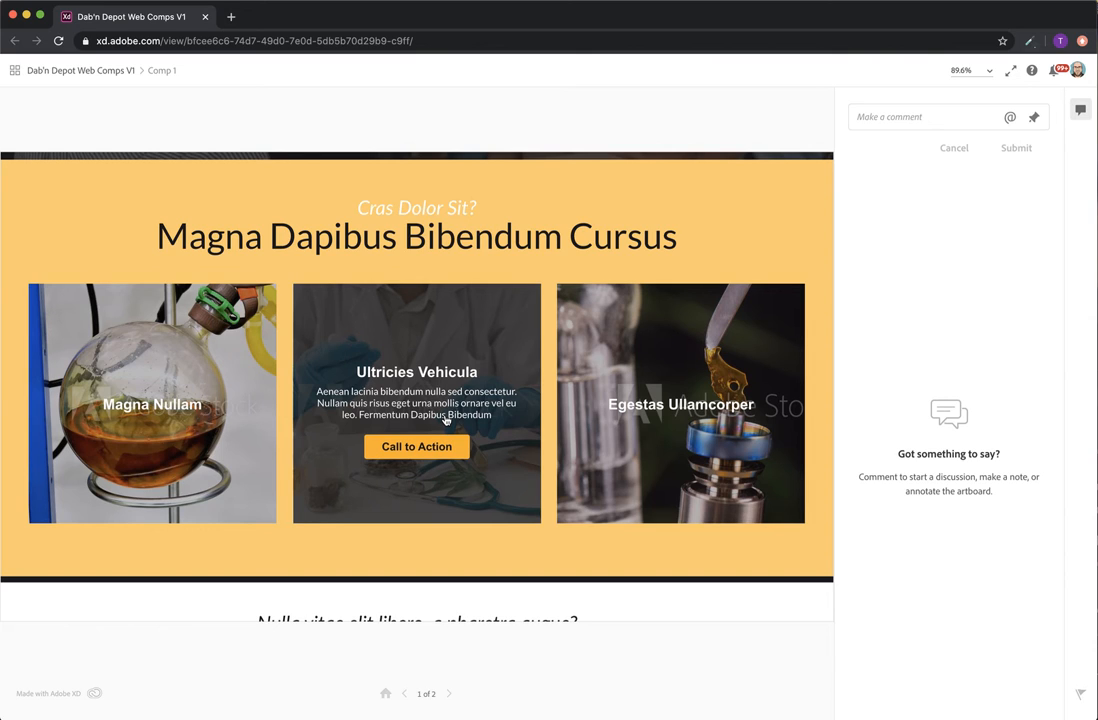
{"action": "mouse_move", "coordinate": [225, 371]}
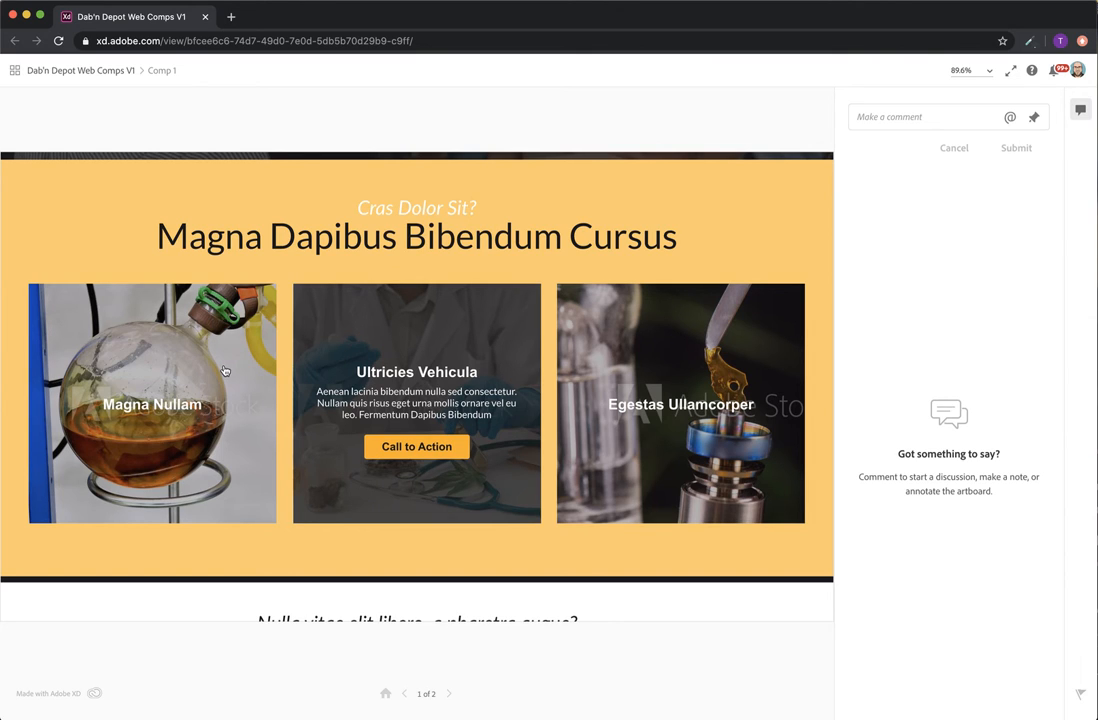
{"action": "mouse_move", "coordinate": [40, 292]}
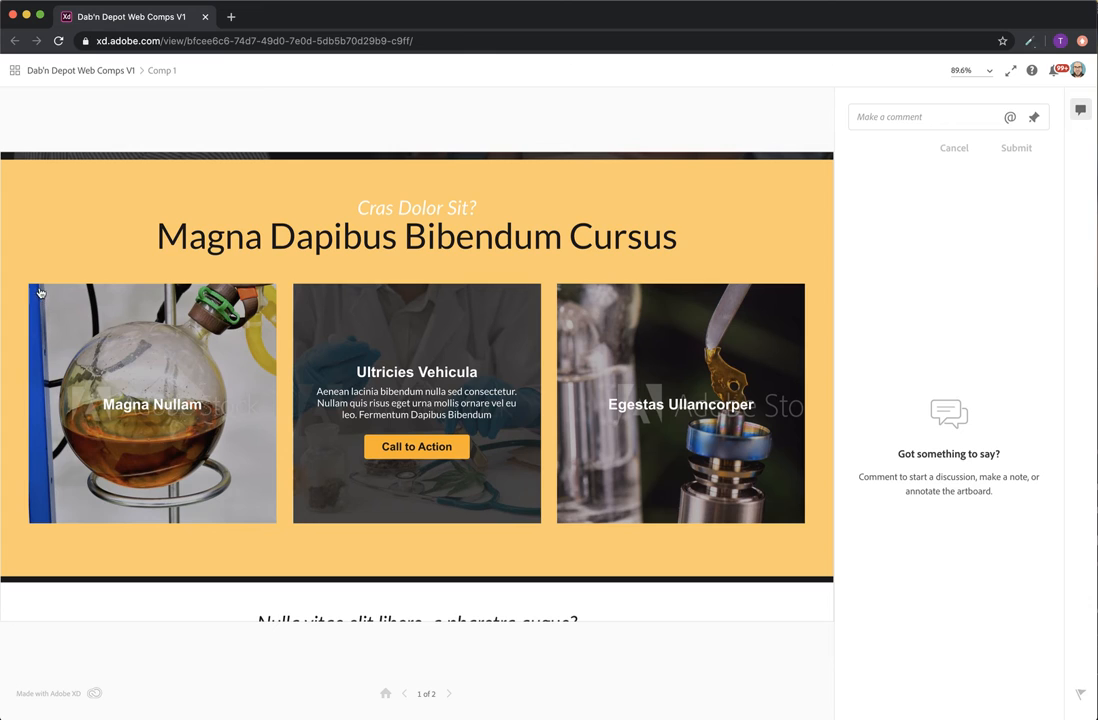
{"action": "mouse_move", "coordinate": [137, 194]}
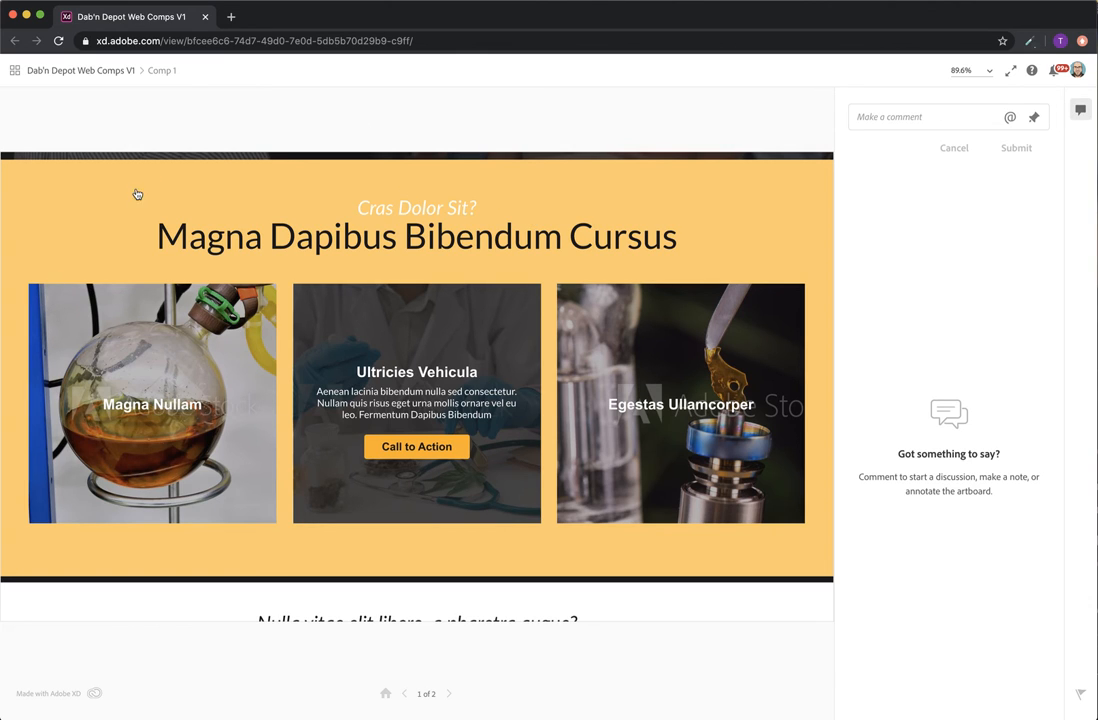
{"action": "mouse_move", "coordinate": [725, 391]}
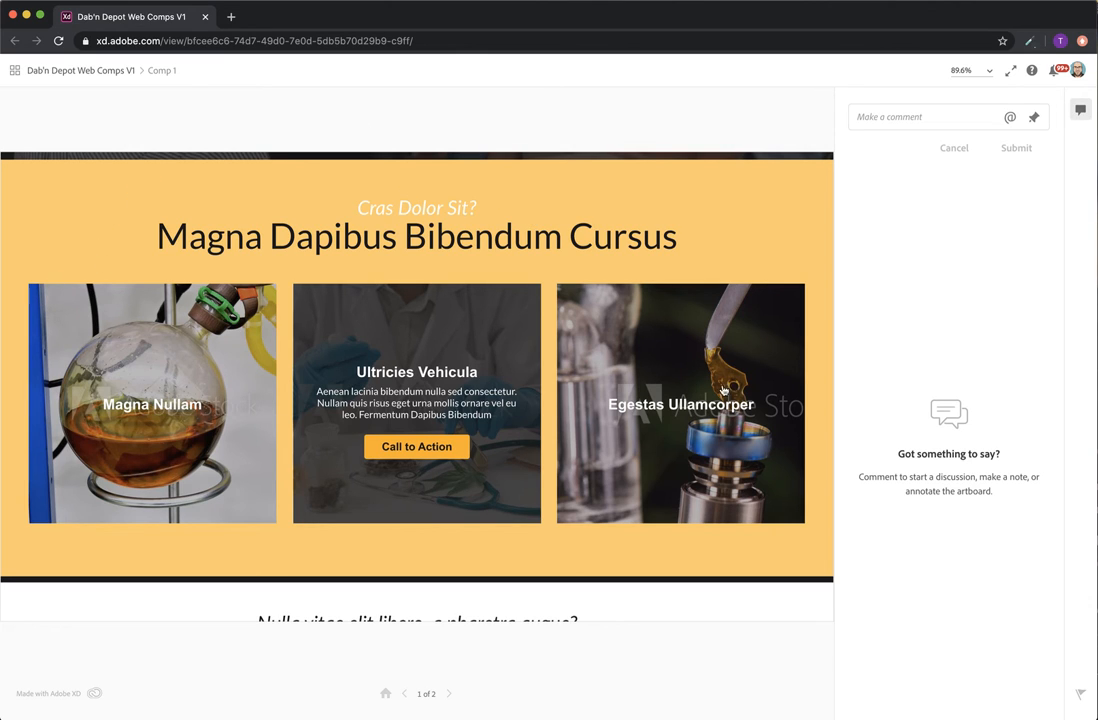
{"action": "mouse_move", "coordinate": [170, 378]}
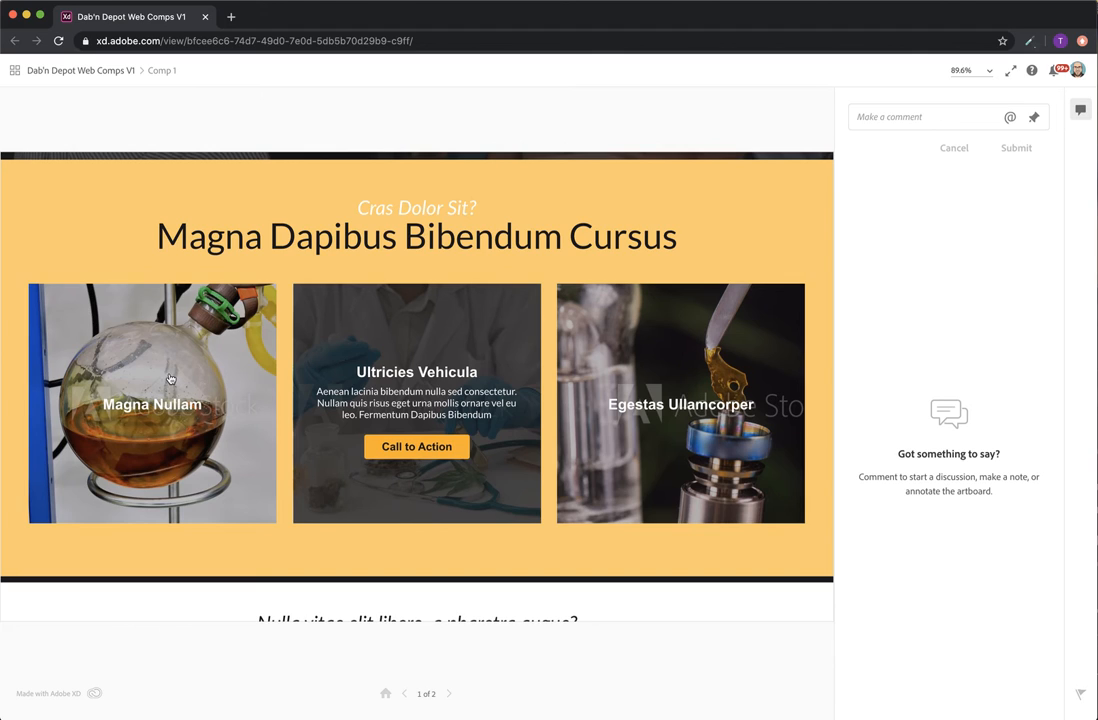
{"action": "mouse_move", "coordinate": [140, 422]}
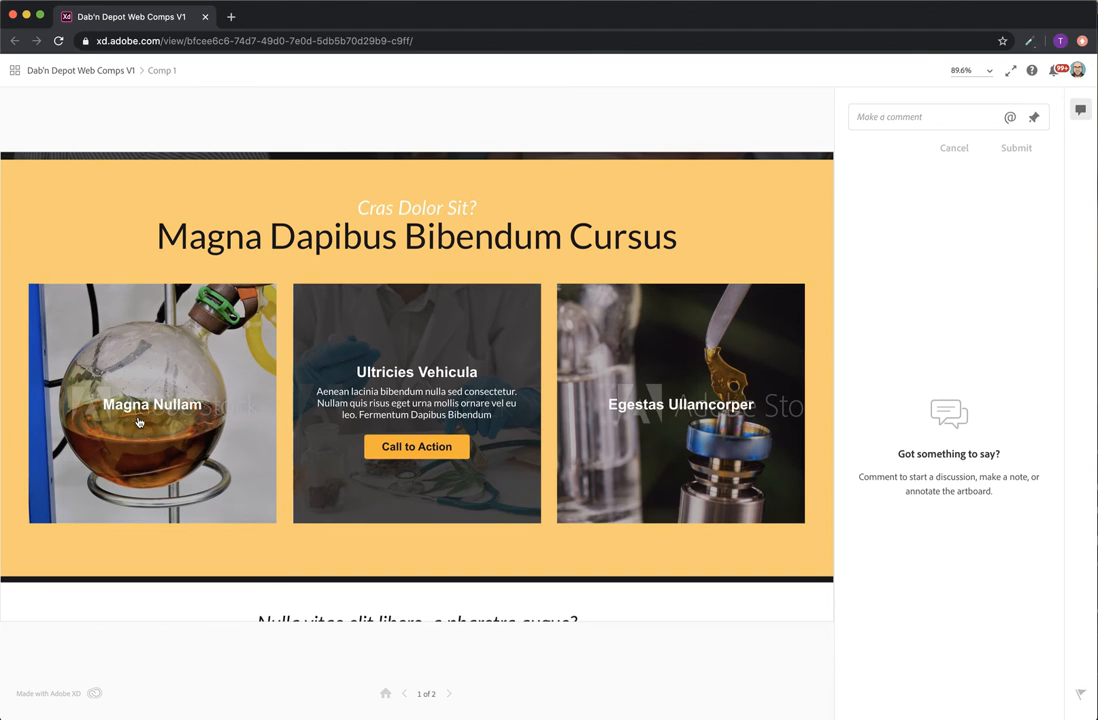
{"action": "mouse_move", "coordinate": [430, 329]}
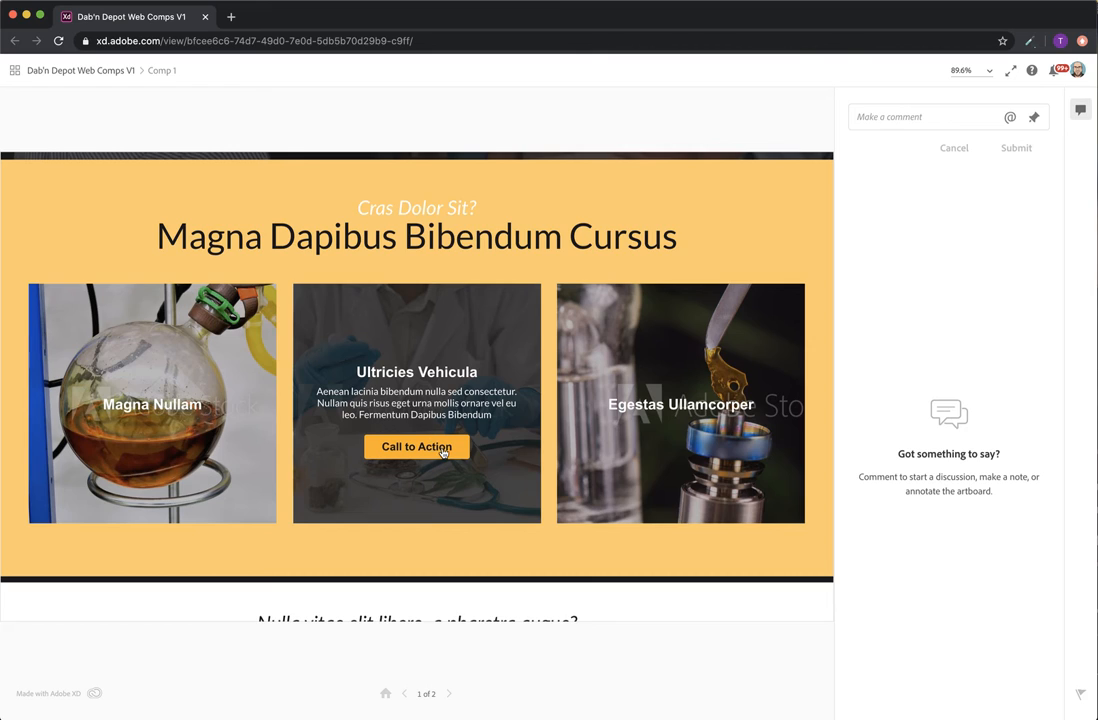
{"action": "mouse_move", "coordinate": [472, 427]}
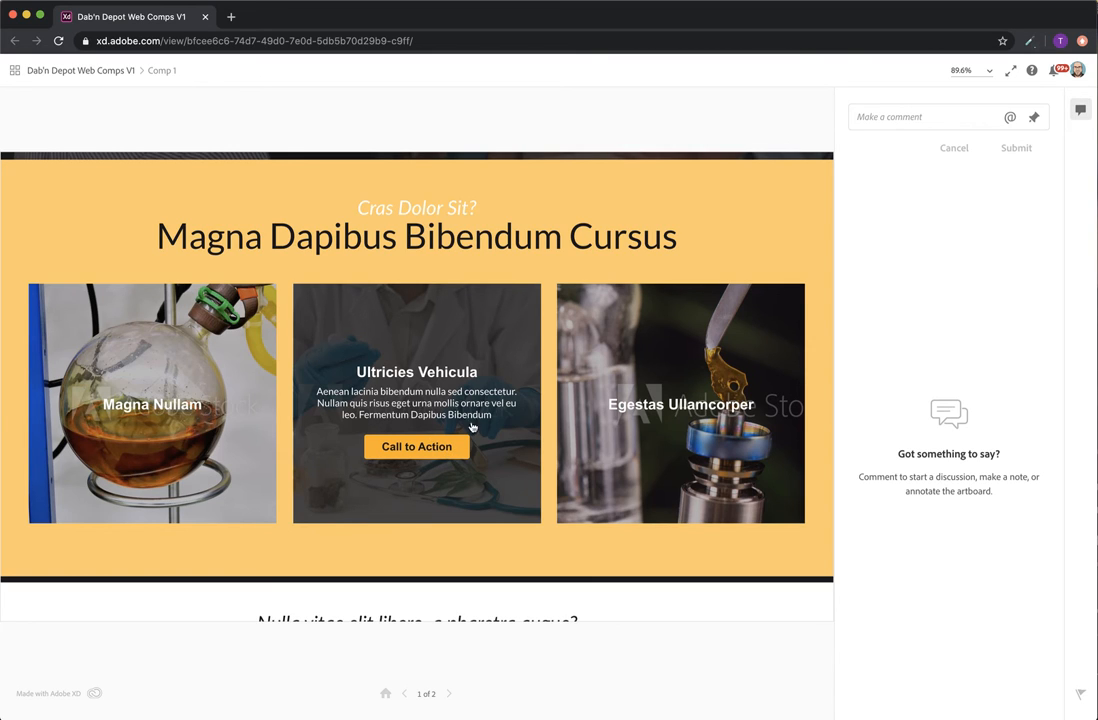
{"action": "mouse_move", "coordinate": [600, 455]}
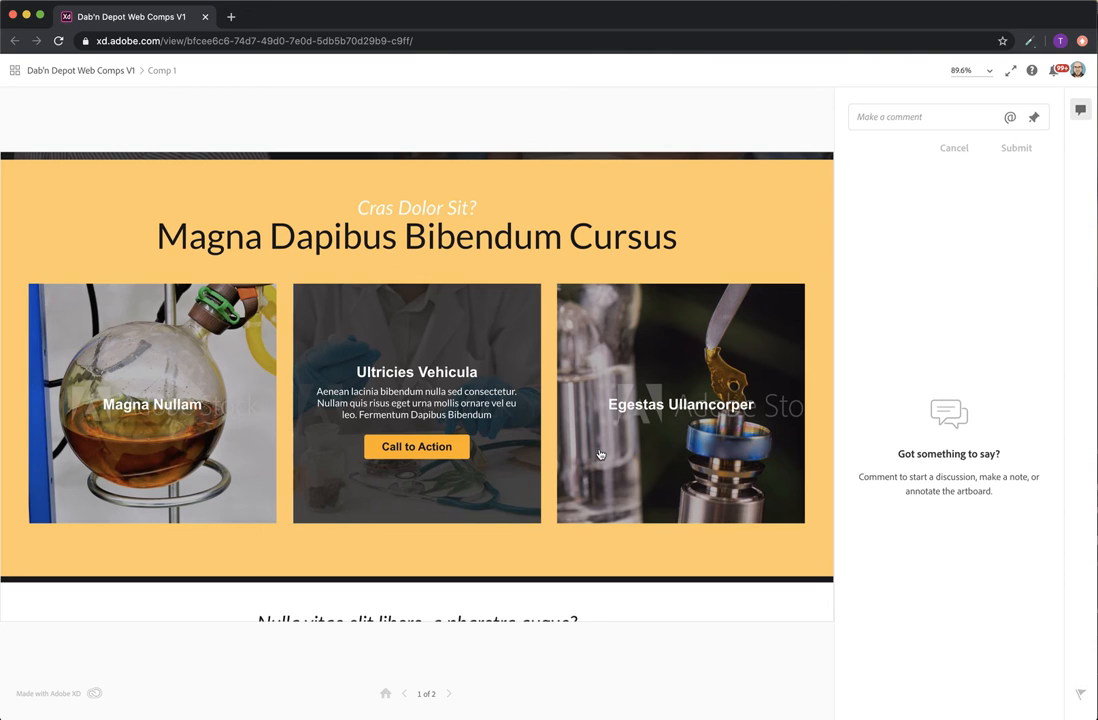
{"action": "mouse_move", "coordinate": [476, 460]}
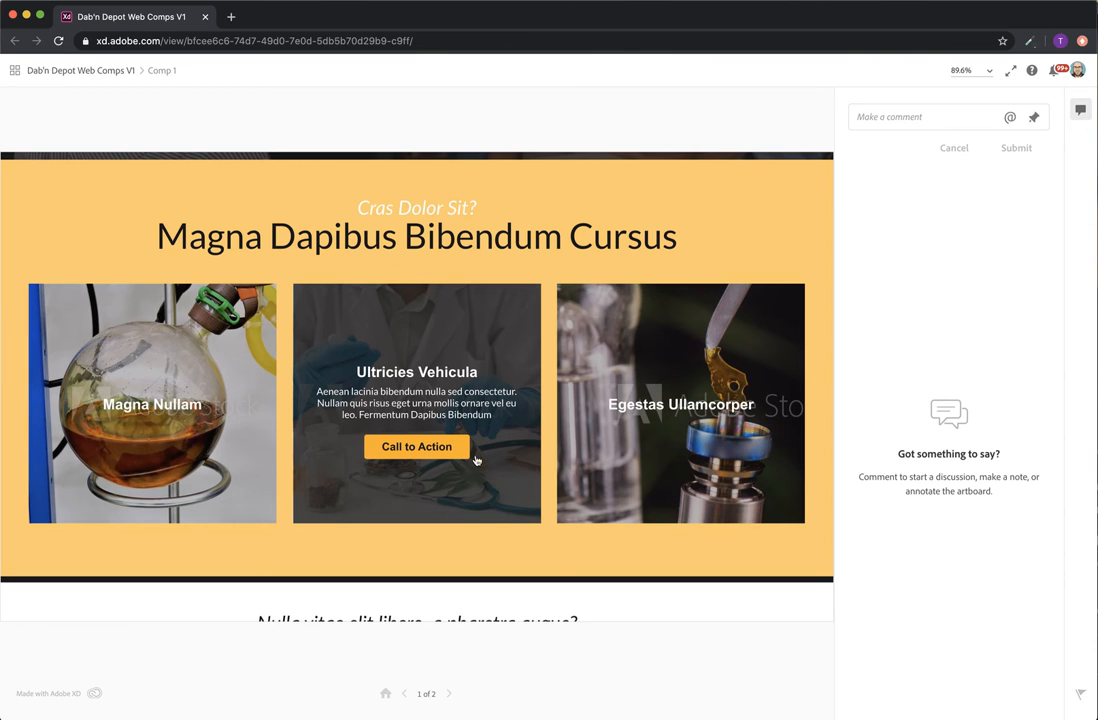
- Scroll down to the 'Dapibus ac sit facilisis in!' section with its checklist card
{"action": "scroll", "scroll_direction": "down", "scroll_amount": 3}
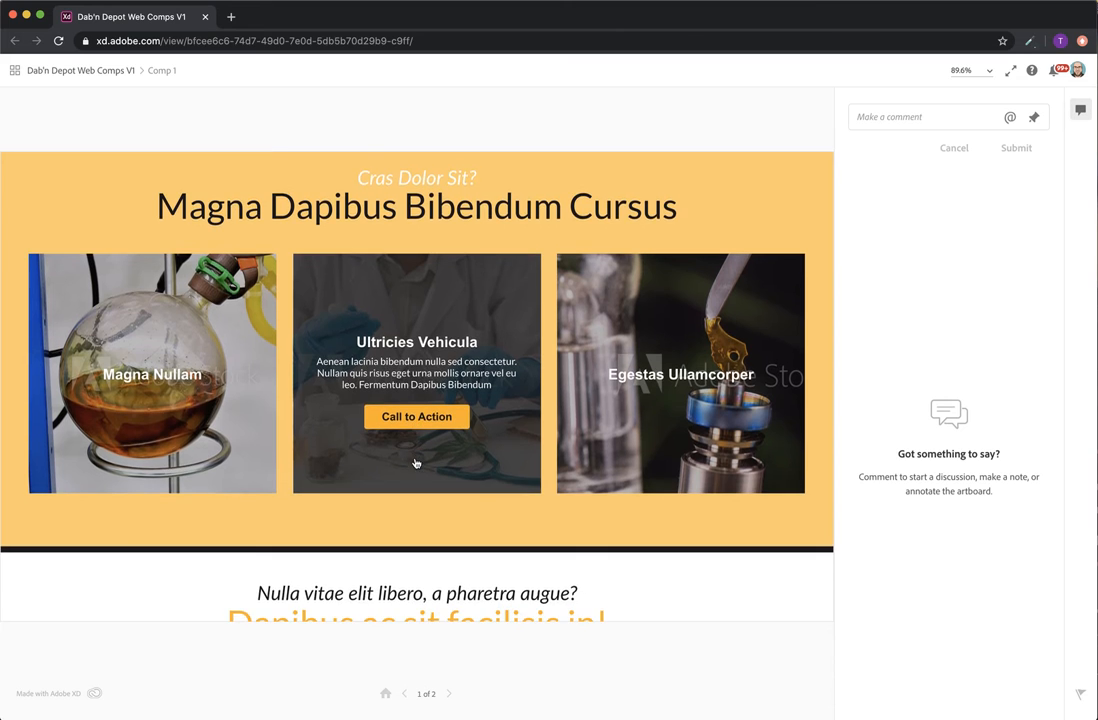
{"action": "scroll", "scroll_direction": "down", "scroll_amount": 3}
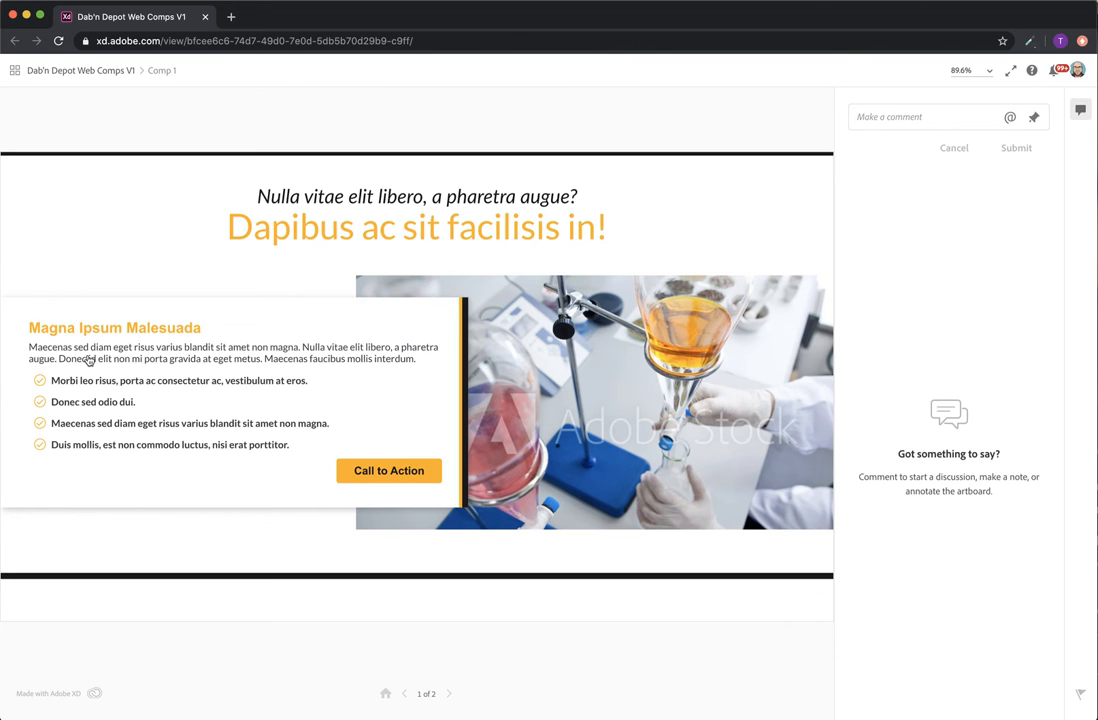
{"action": "mouse_move", "coordinate": [368, 497]}
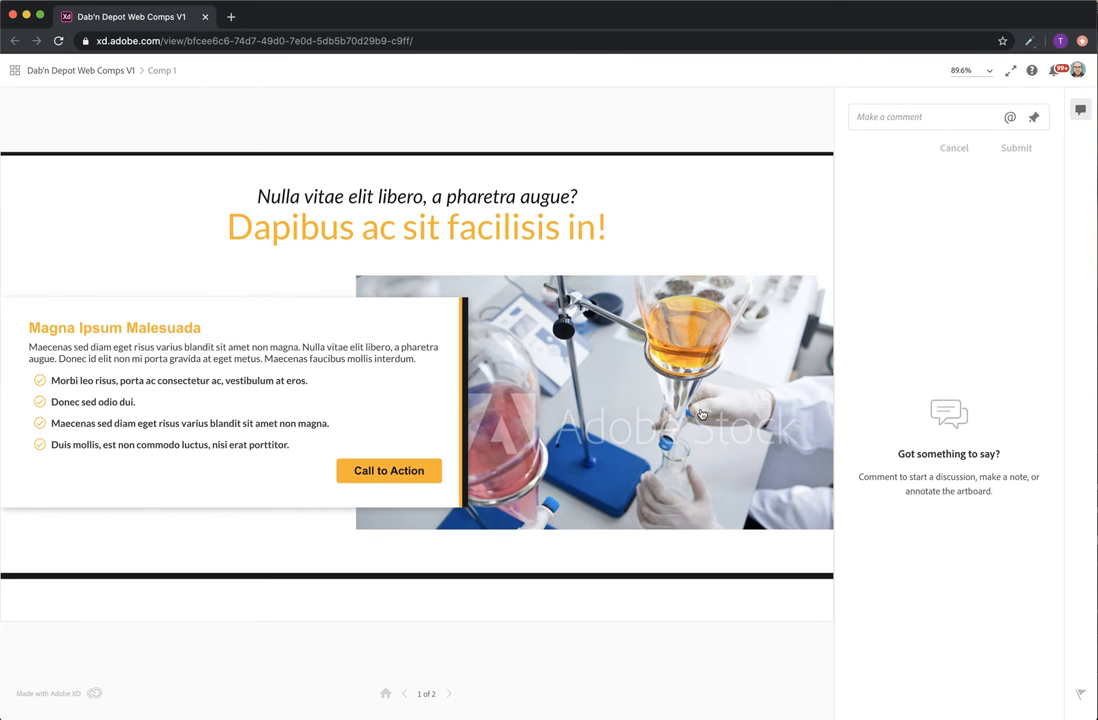
{"action": "mouse_move", "coordinate": [460, 284]}
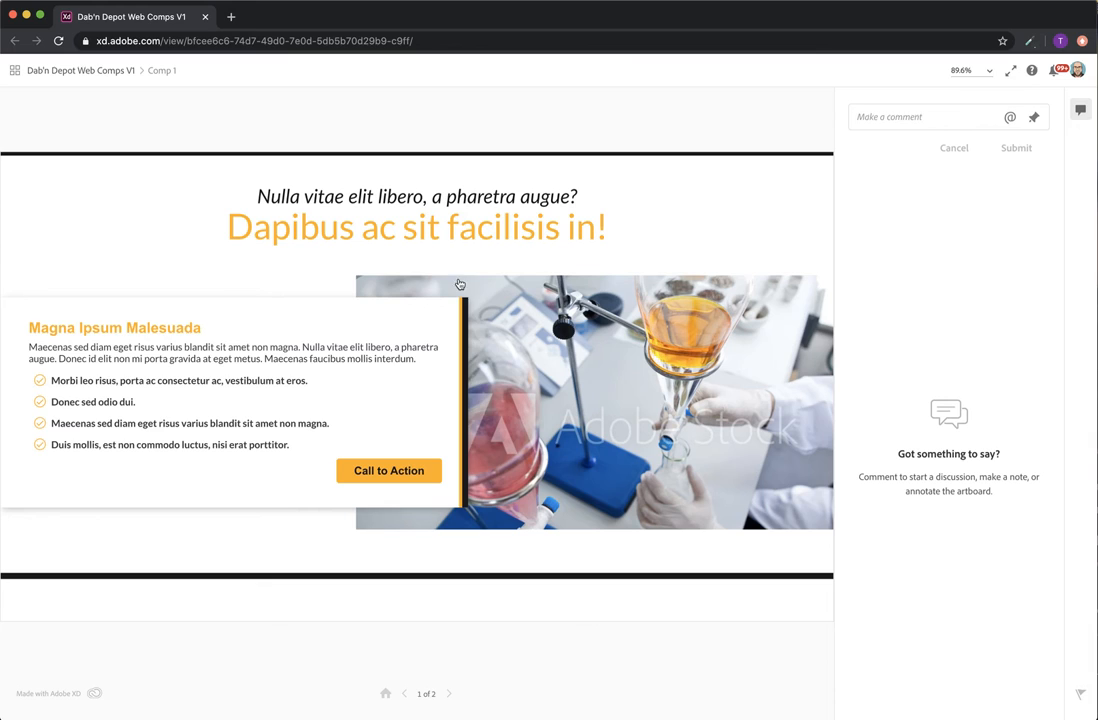
{"action": "mouse_move", "coordinate": [403, 540]}
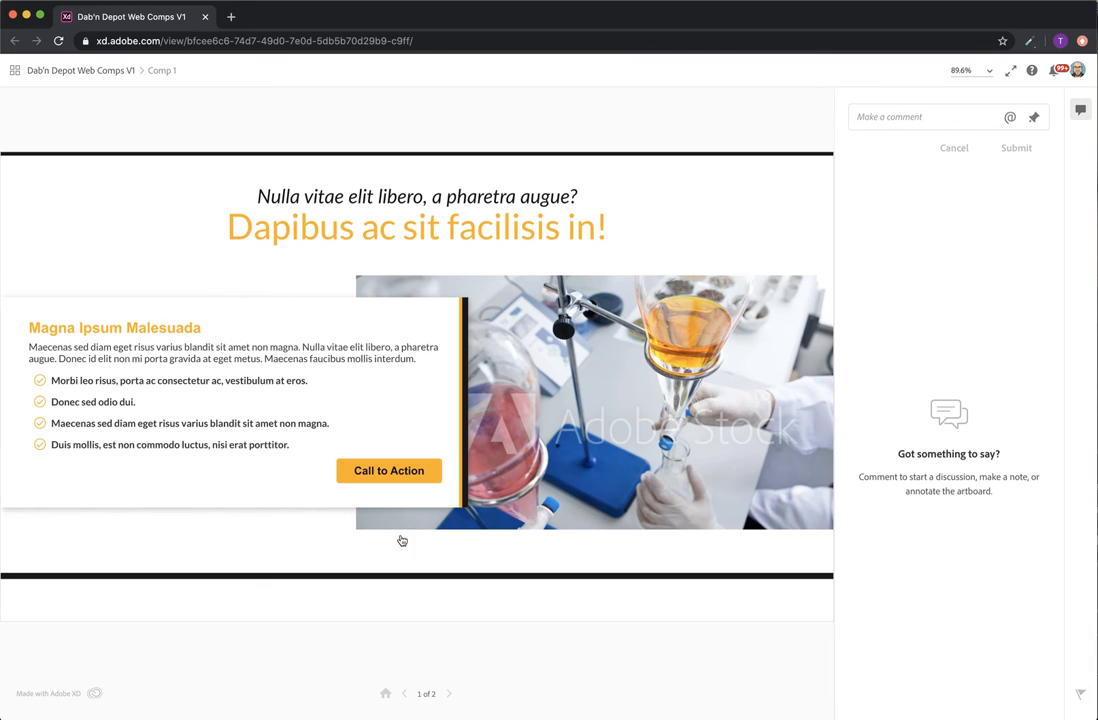
{"action": "mouse_move", "coordinate": [474, 322]}
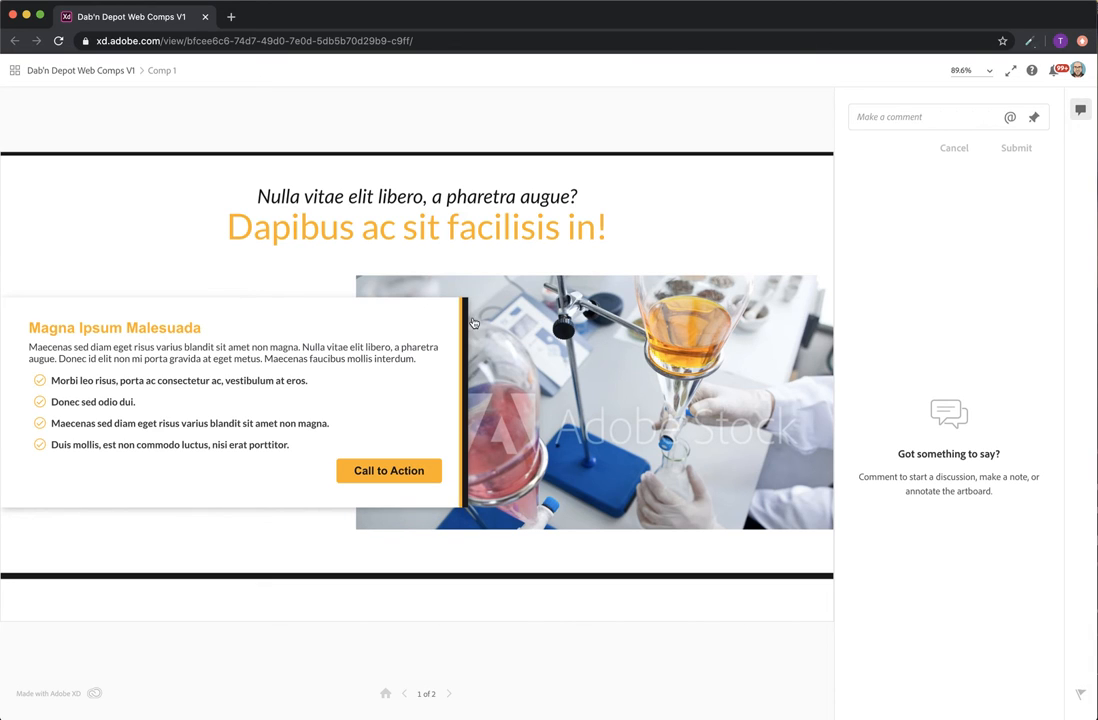
{"action": "mouse_move", "coordinate": [462, 345]}
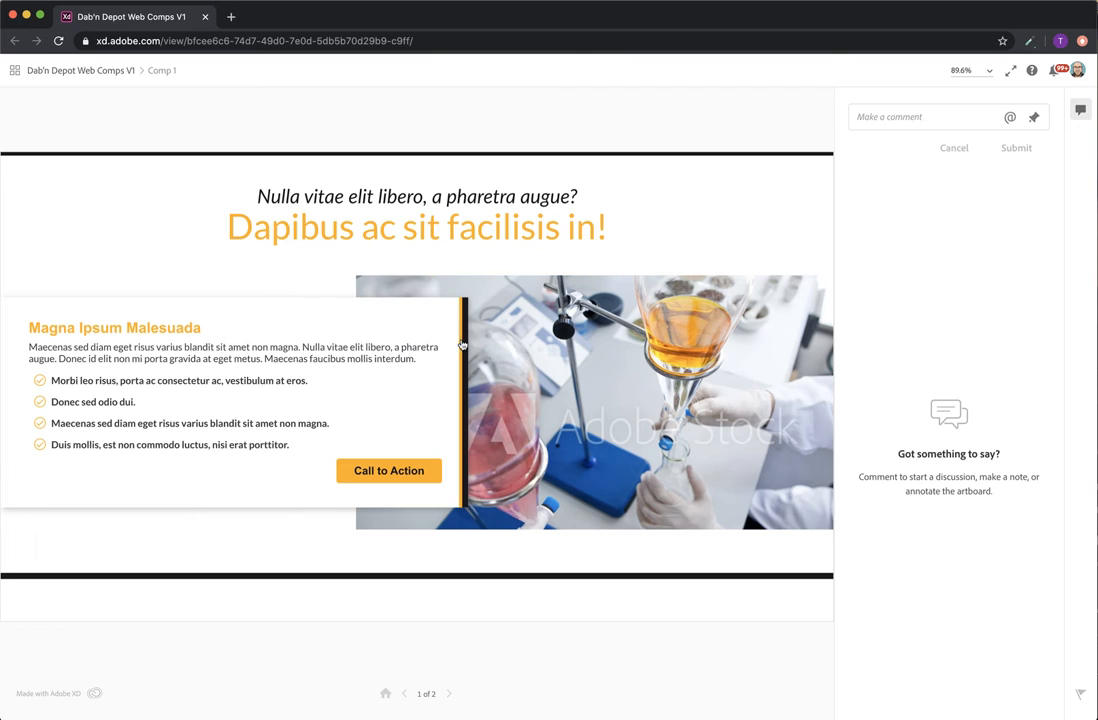
{"action": "mouse_move", "coordinate": [476, 335]}
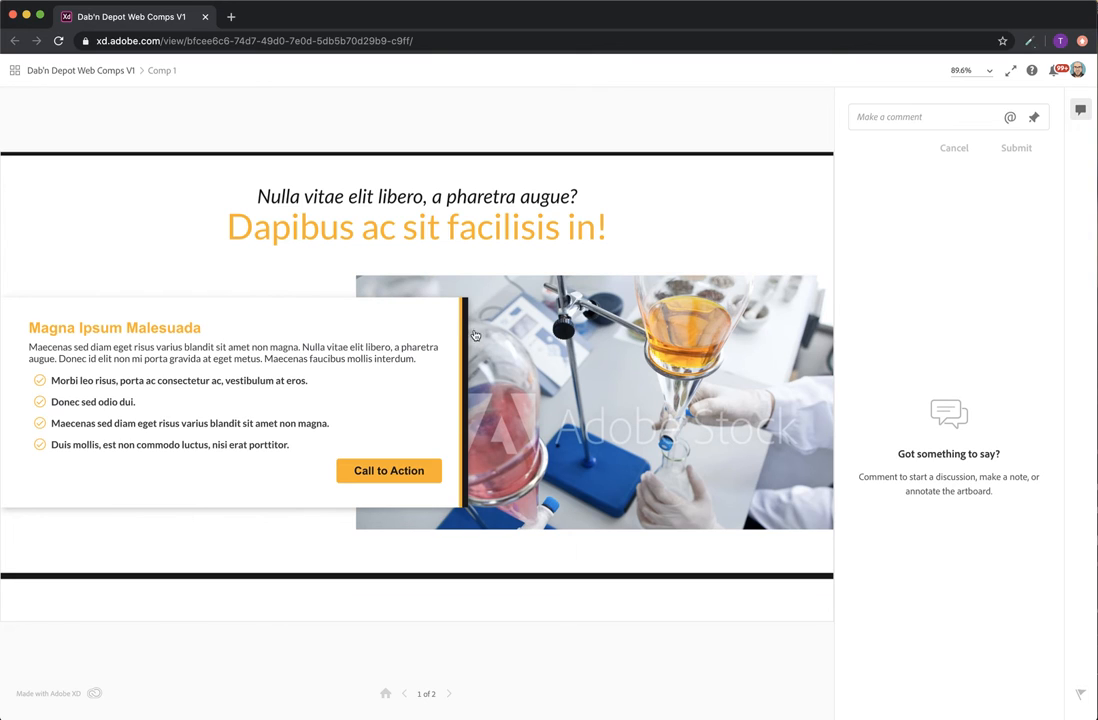
{"action": "mouse_move", "coordinate": [408, 245]}
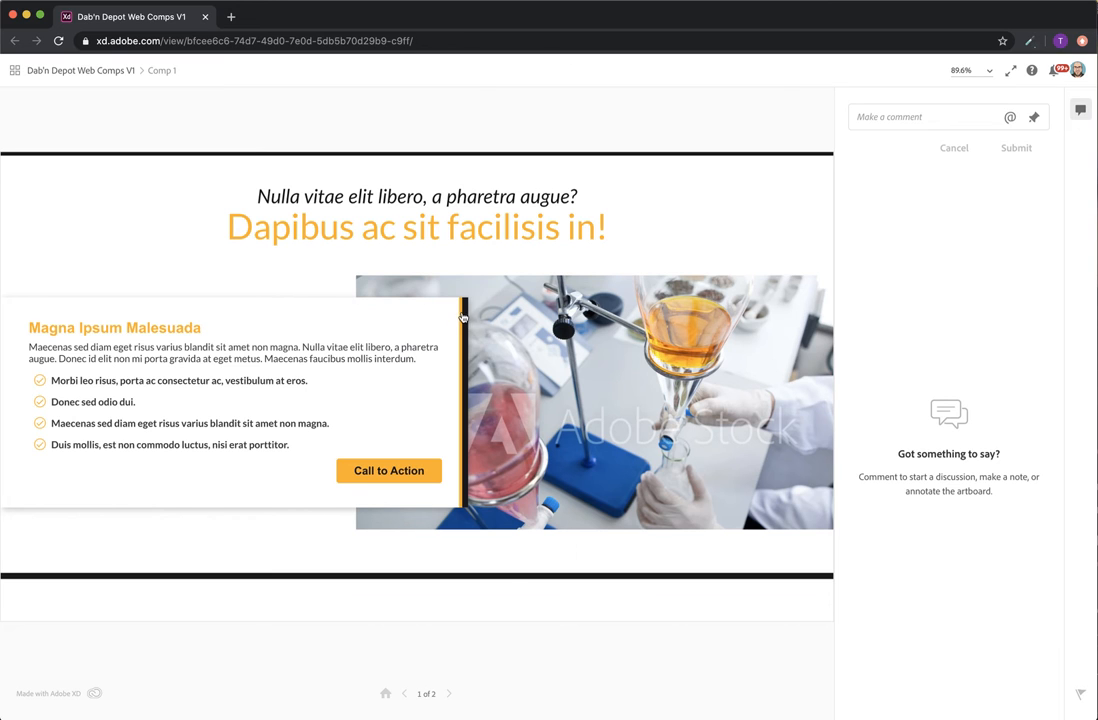
{"action": "mouse_move", "coordinate": [476, 534]}
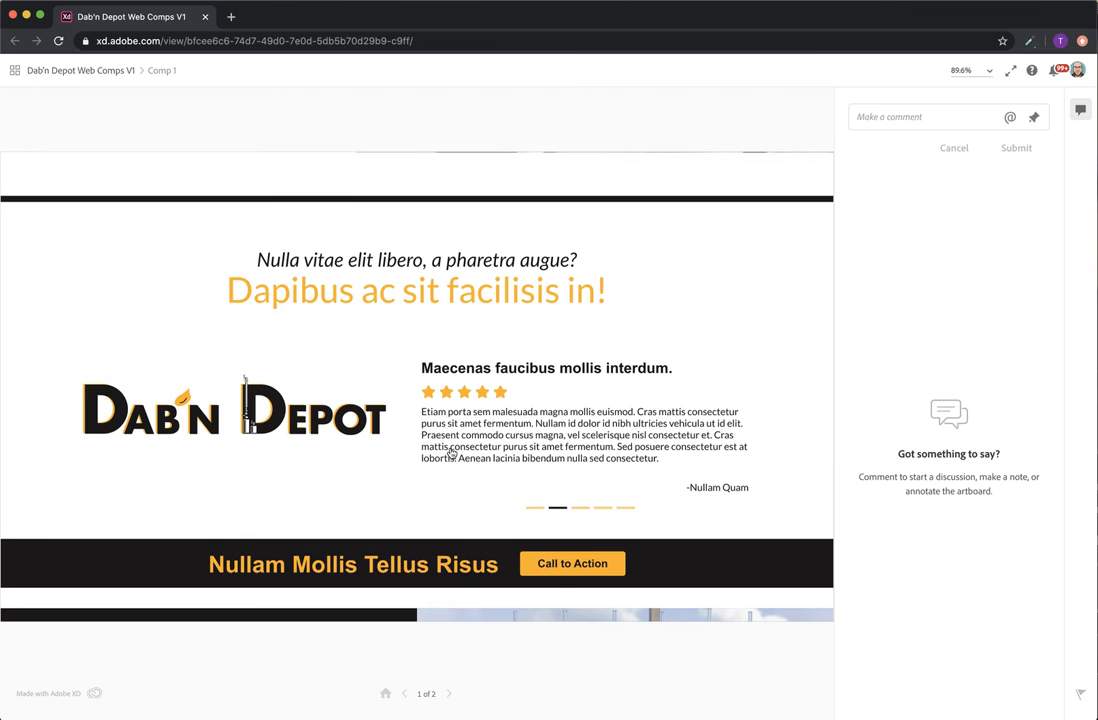
{"action": "mouse_move", "coordinate": [355, 271]}
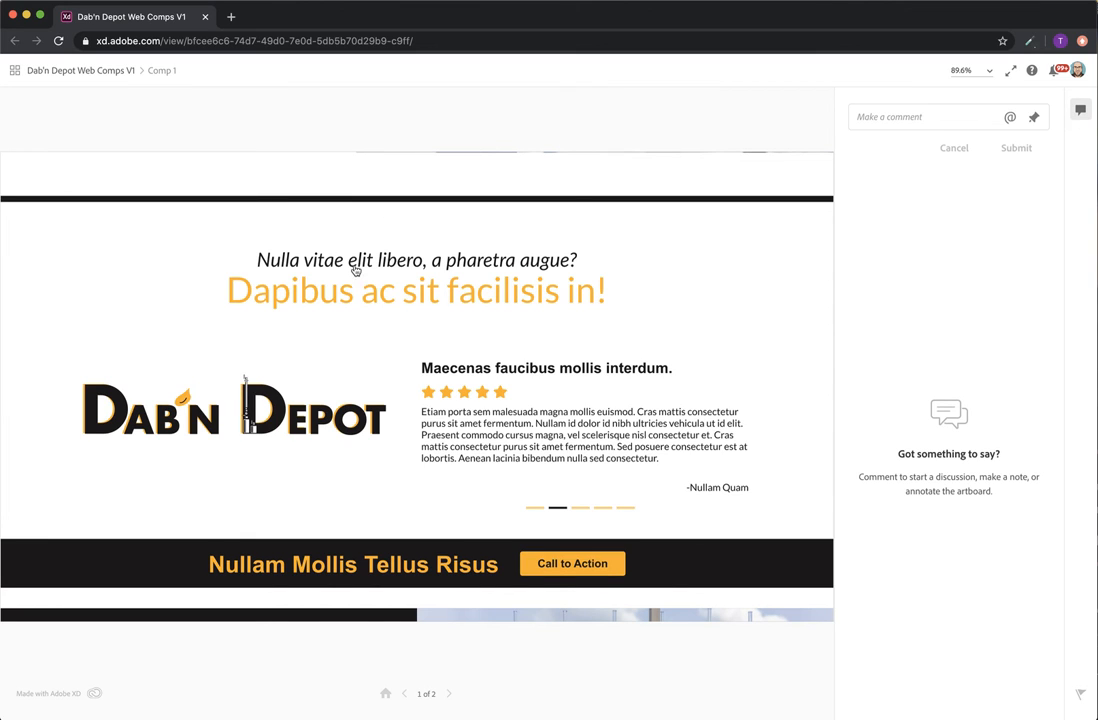
{"action": "mouse_move", "coordinate": [522, 510]}
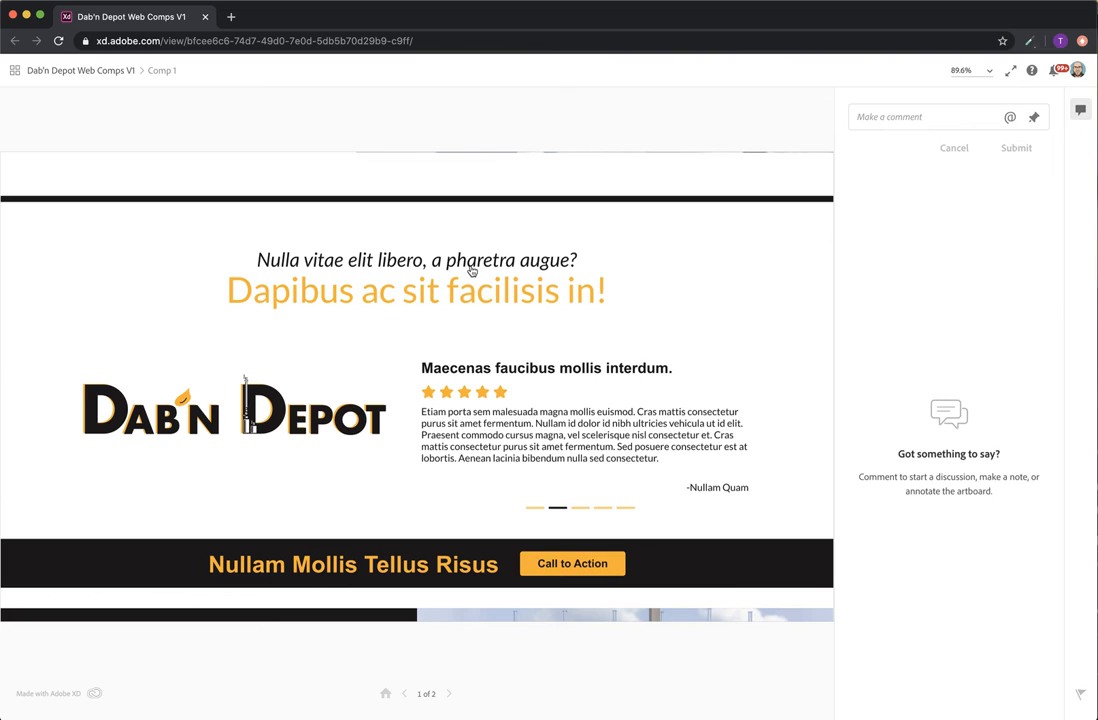
{"action": "mouse_move", "coordinate": [404, 280]}
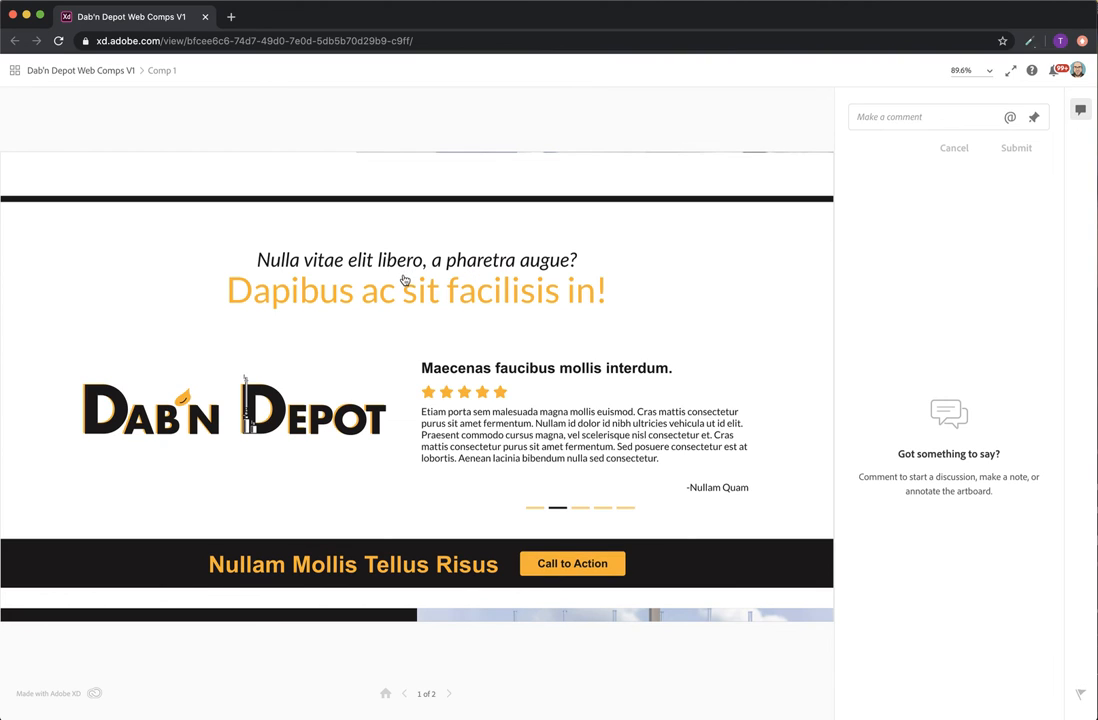
{"action": "mouse_move", "coordinate": [422, 345]}
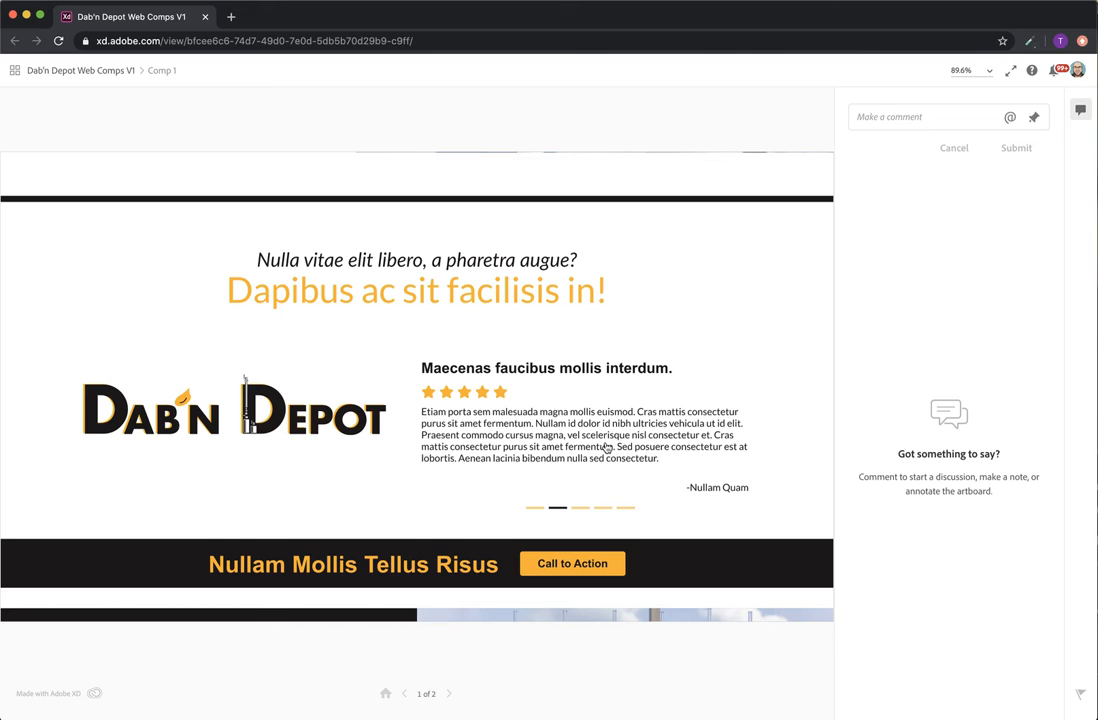
{"action": "mouse_move", "coordinate": [636, 512]}
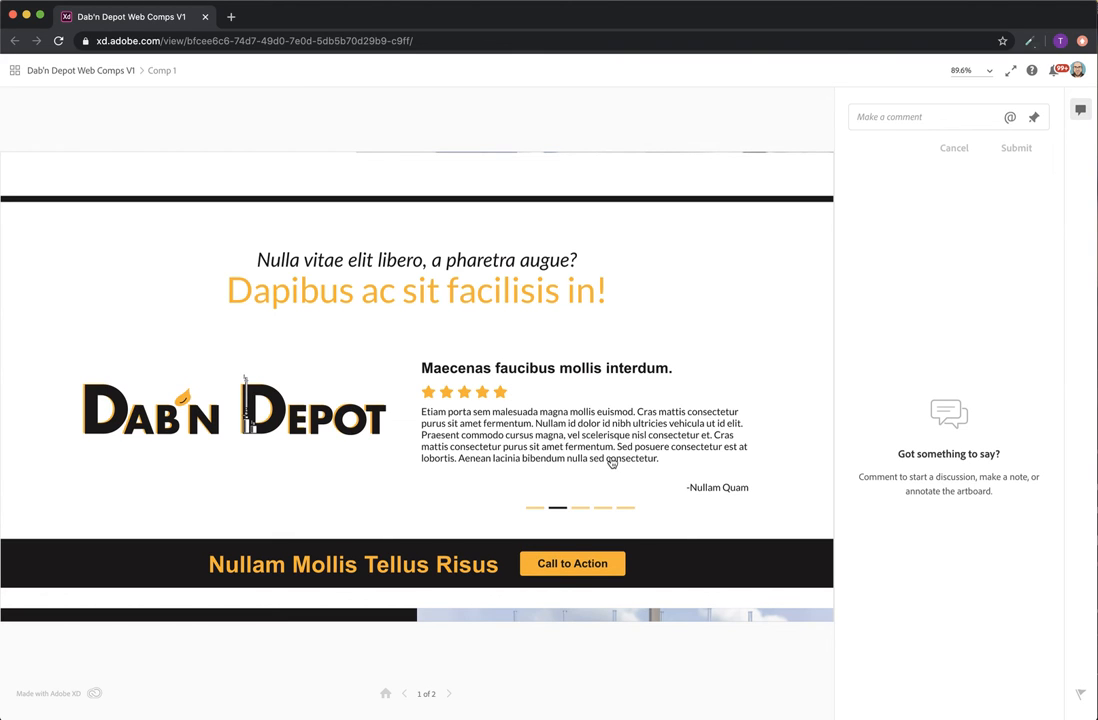
{"action": "mouse_move", "coordinate": [322, 462]}
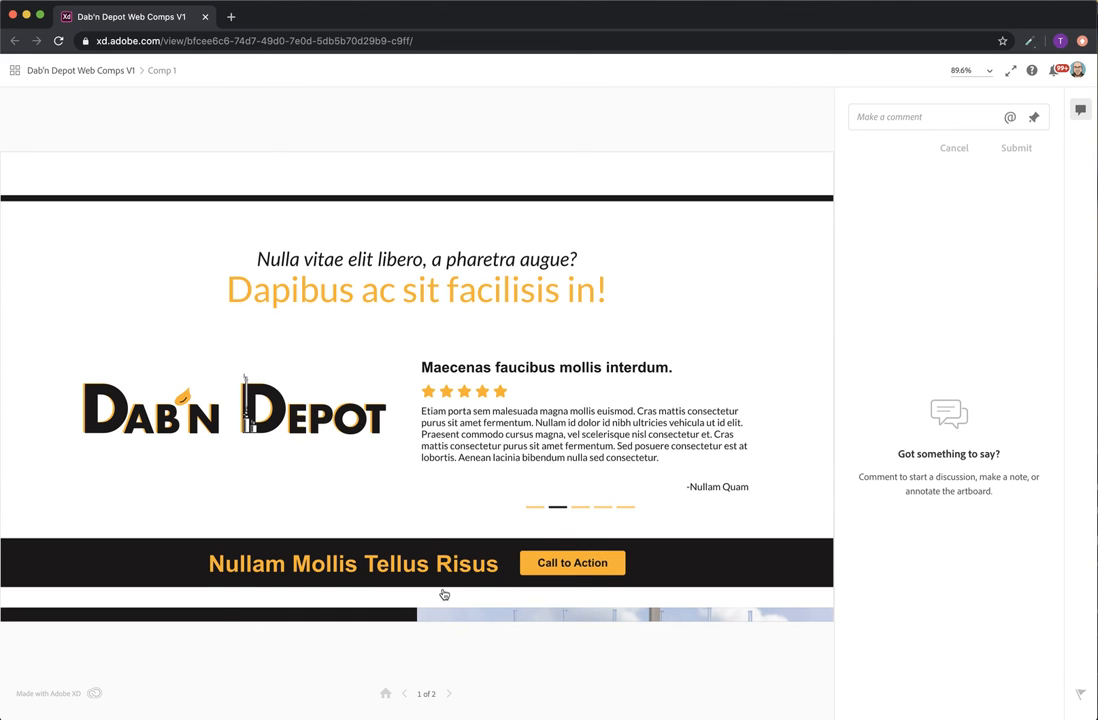
- Scroll past the testimonial to the contact footer with phone, email, photo and logo
{"action": "scroll", "scroll_direction": "down", "scroll_amount": 3}
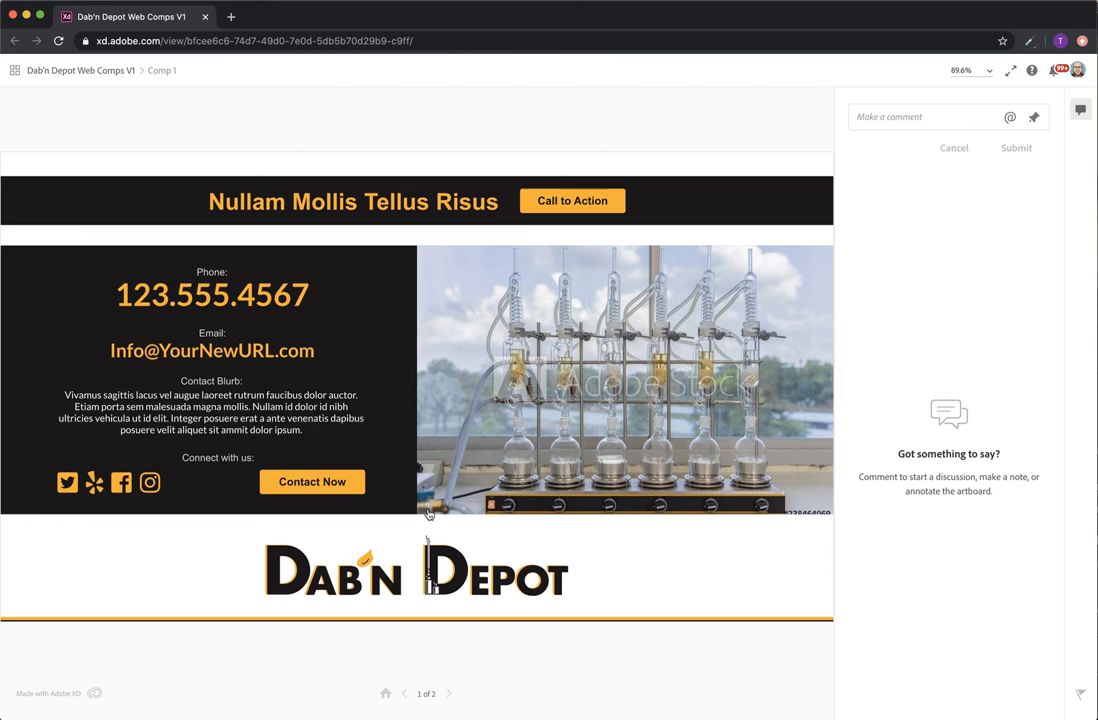
{"action": "mouse_move", "coordinate": [318, 227]}
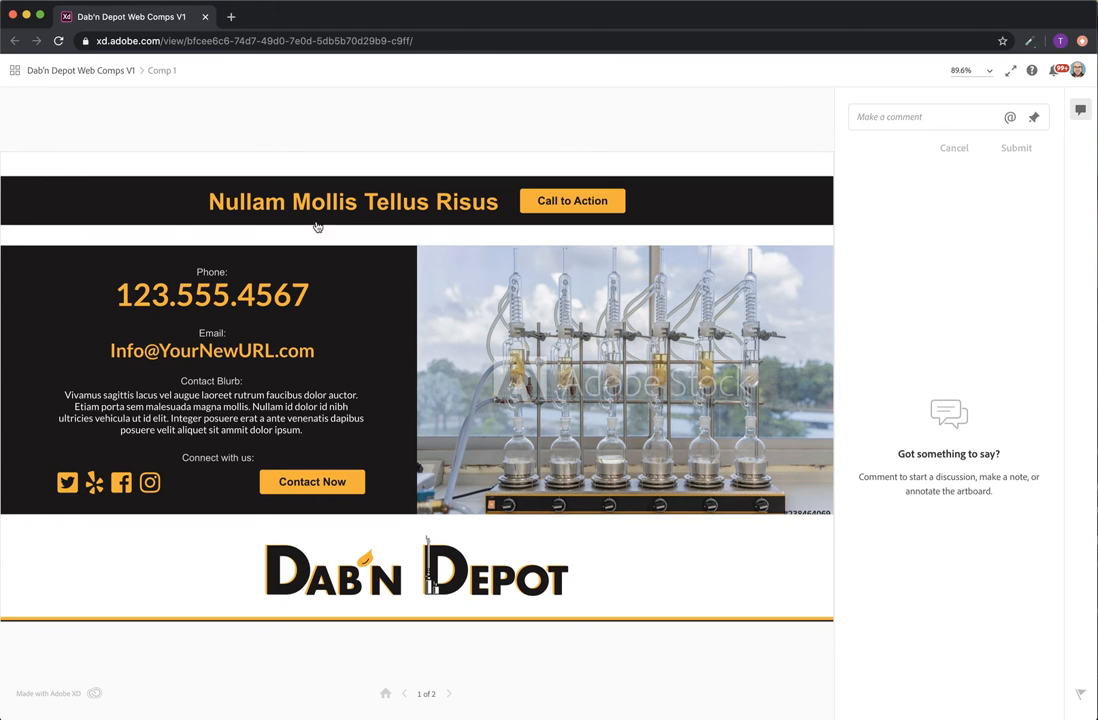
{"action": "mouse_move", "coordinate": [200, 408]}
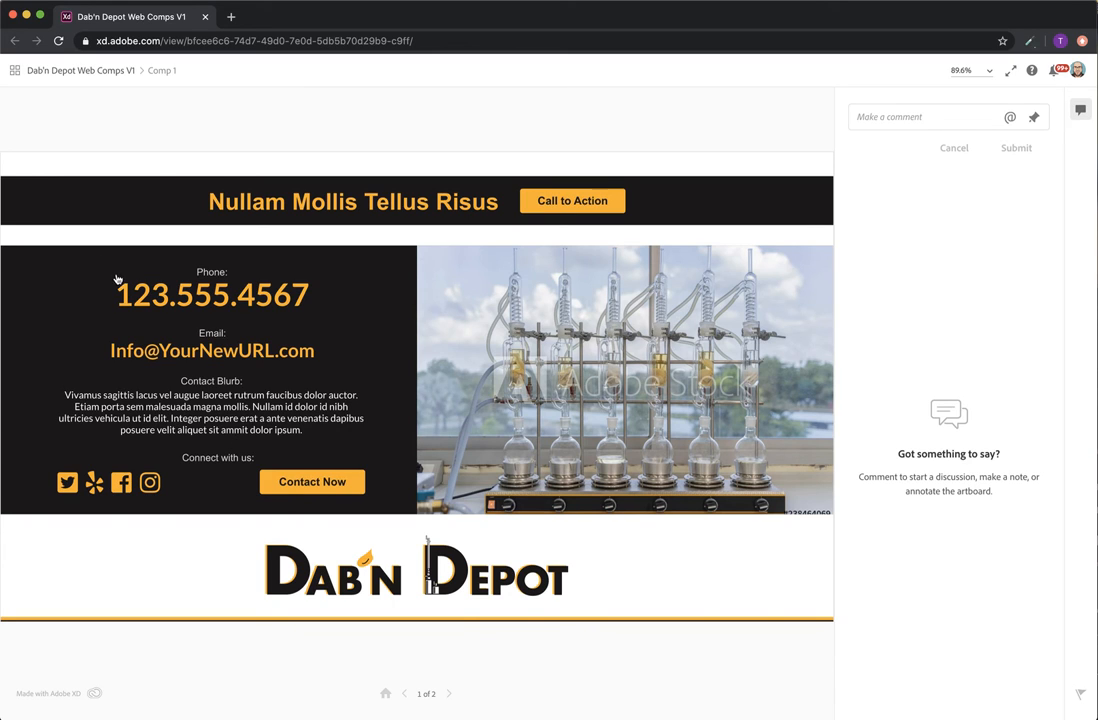
{"action": "mouse_move", "coordinate": [147, 331]}
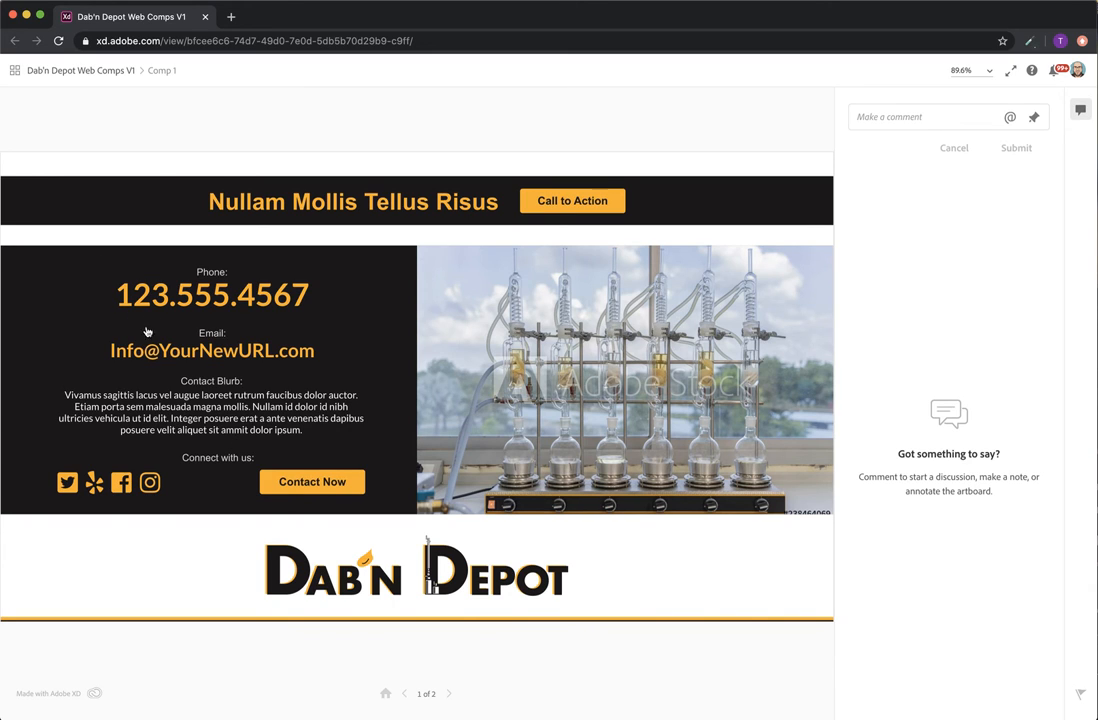
{"action": "mouse_move", "coordinate": [163, 364]}
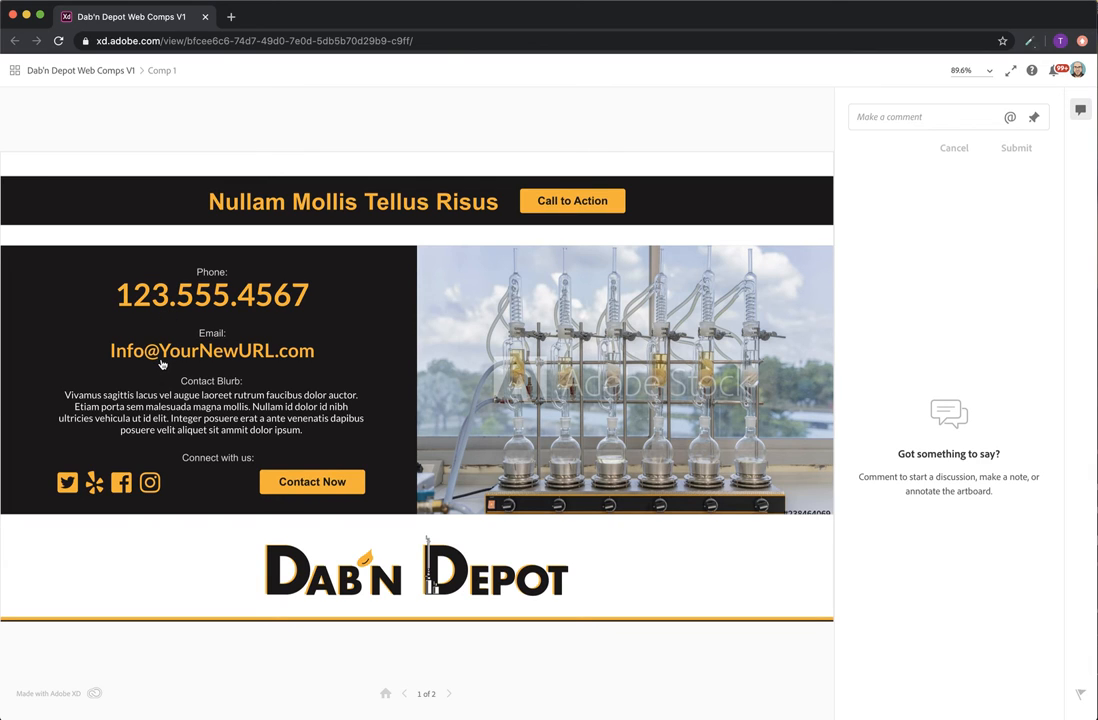
{"action": "mouse_move", "coordinate": [124, 387]}
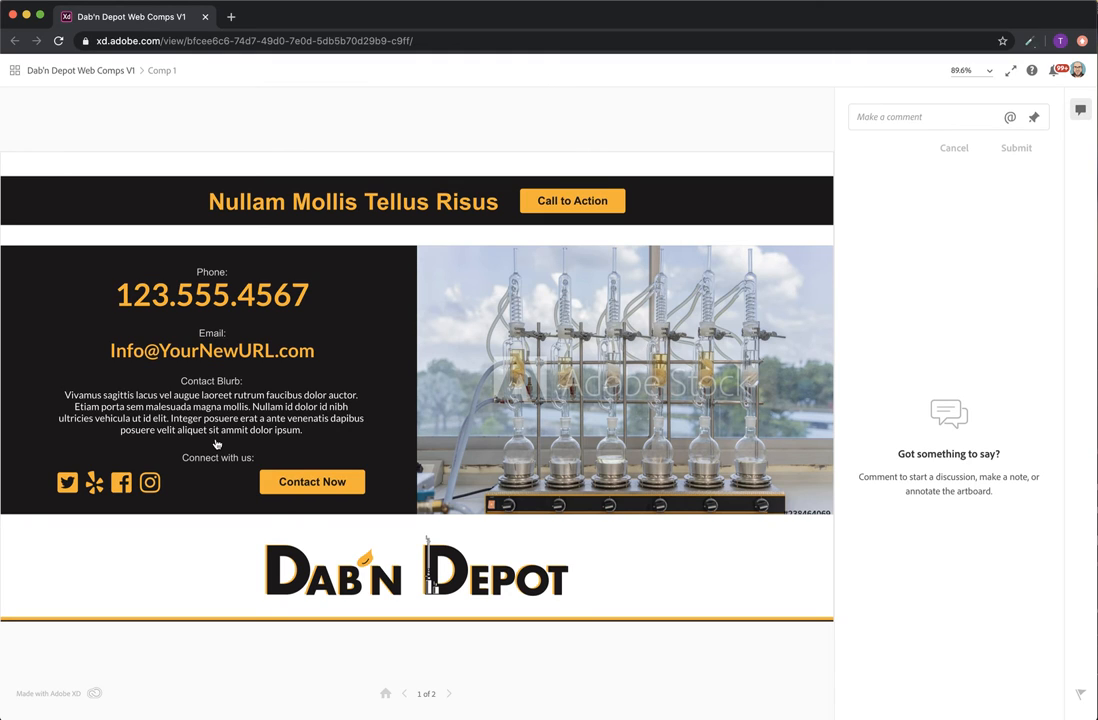
{"action": "mouse_move", "coordinate": [248, 460]}
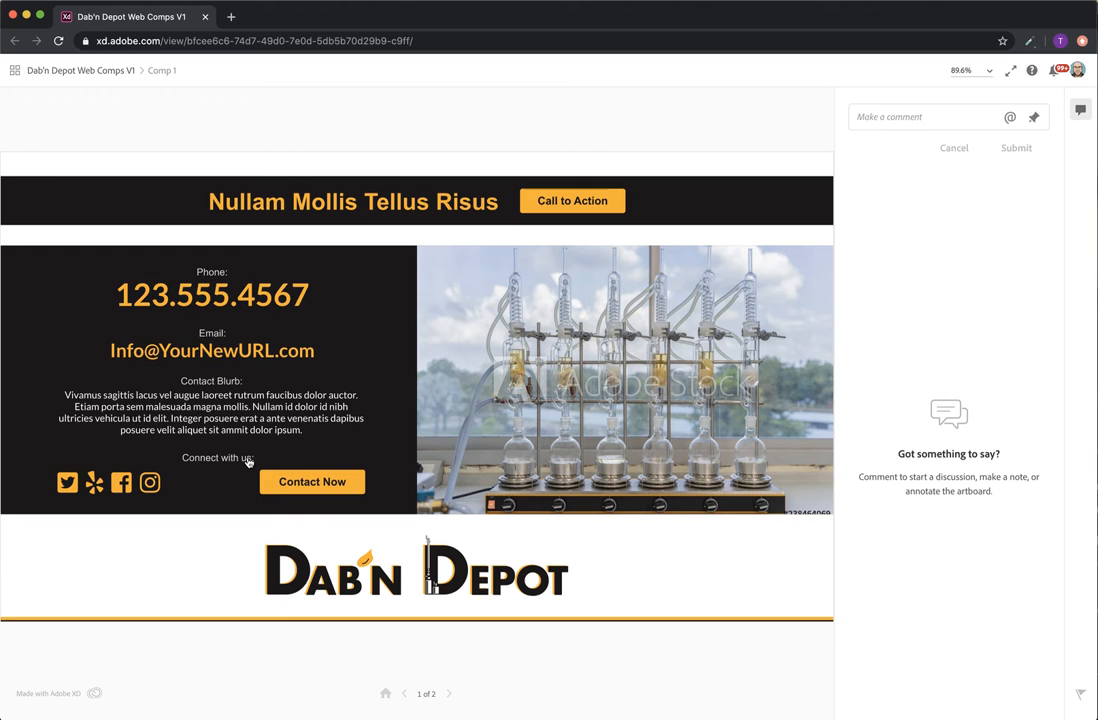
{"action": "mouse_move", "coordinate": [229, 486]}
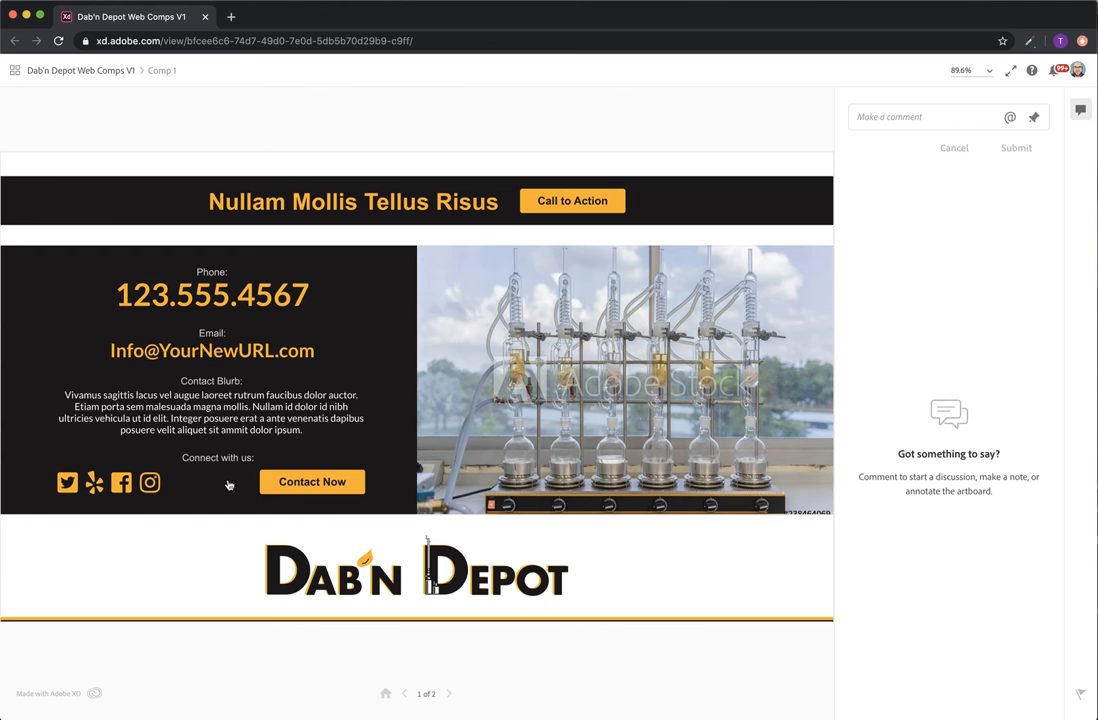
{"action": "mouse_move", "coordinate": [155, 498]}
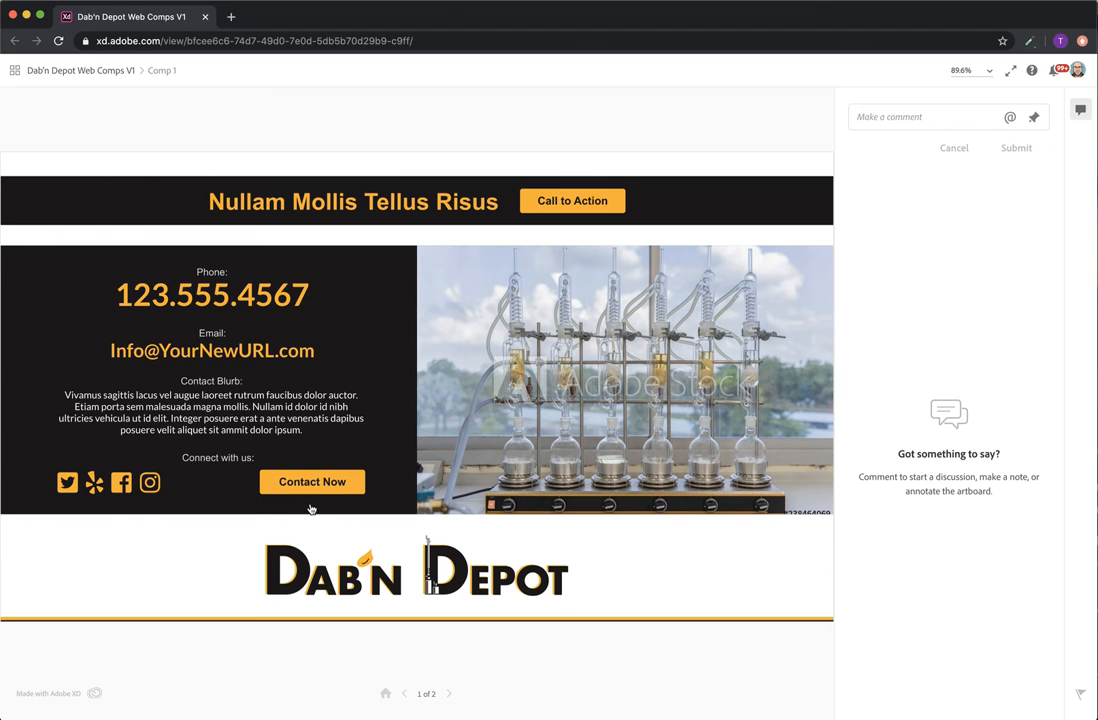
{"action": "mouse_move", "coordinate": [724, 365]}
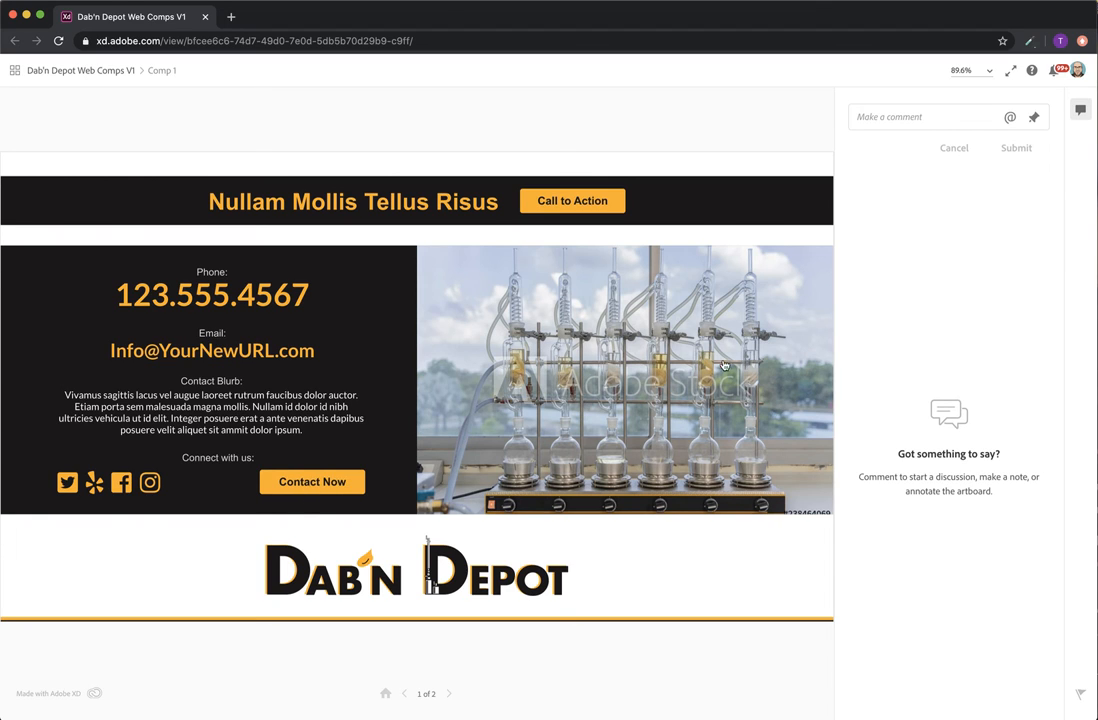
{"action": "mouse_move", "coordinate": [432, 430]}
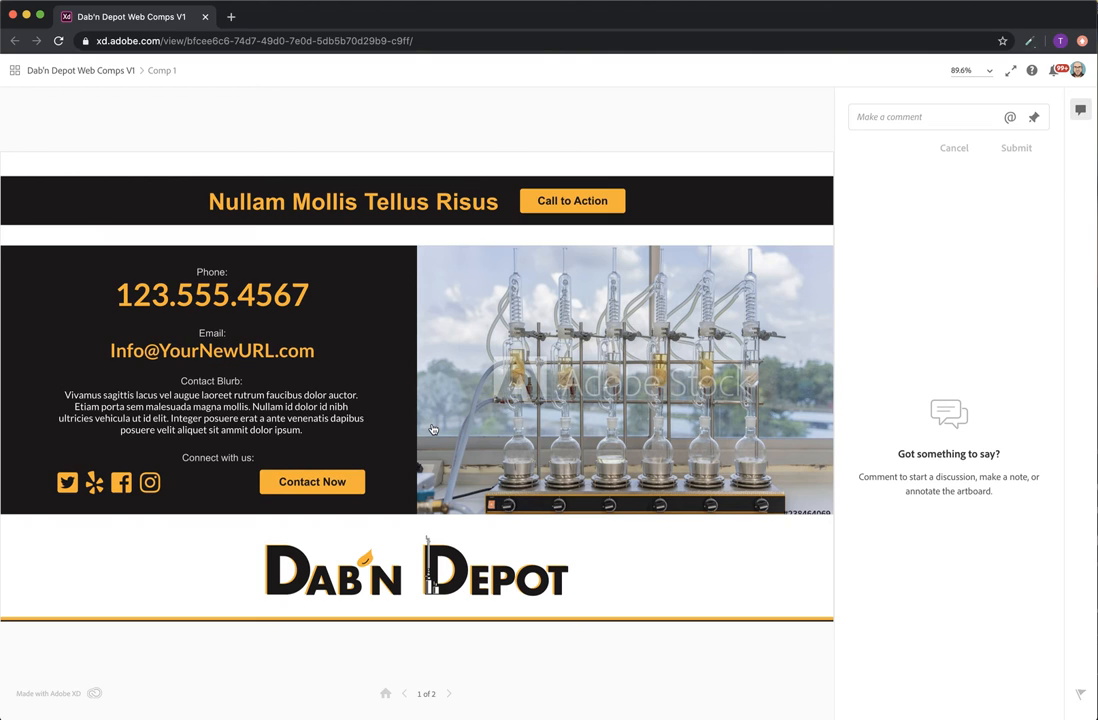
{"action": "mouse_move", "coordinate": [295, 275]}
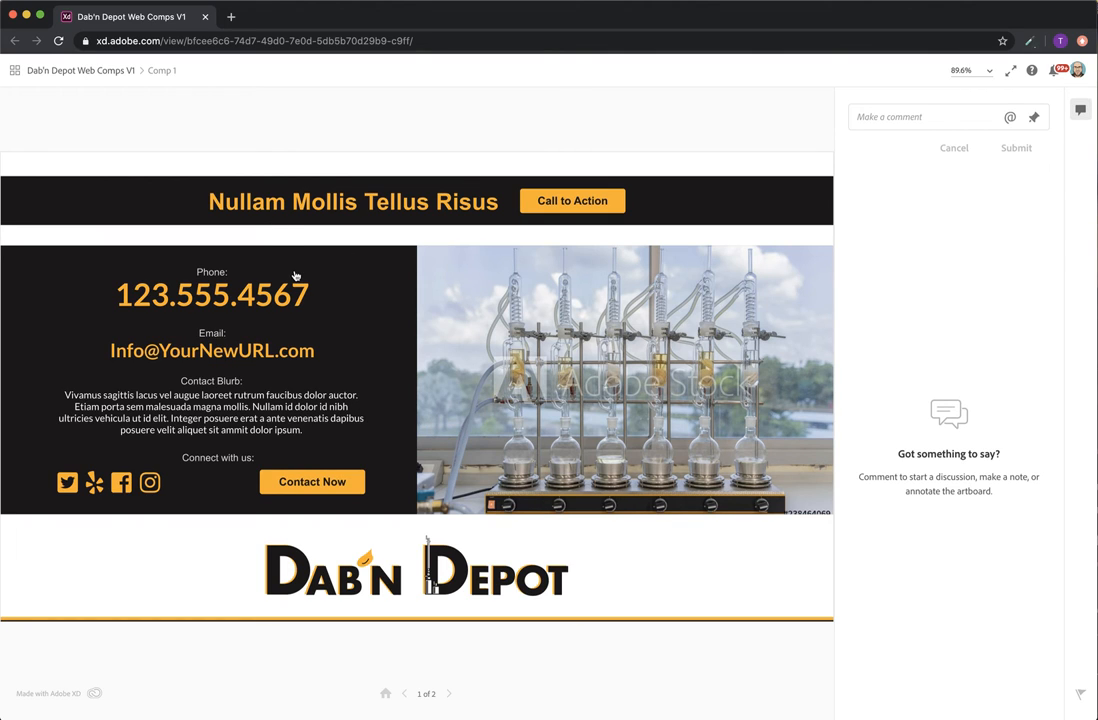
{"action": "mouse_move", "coordinate": [300, 295]}
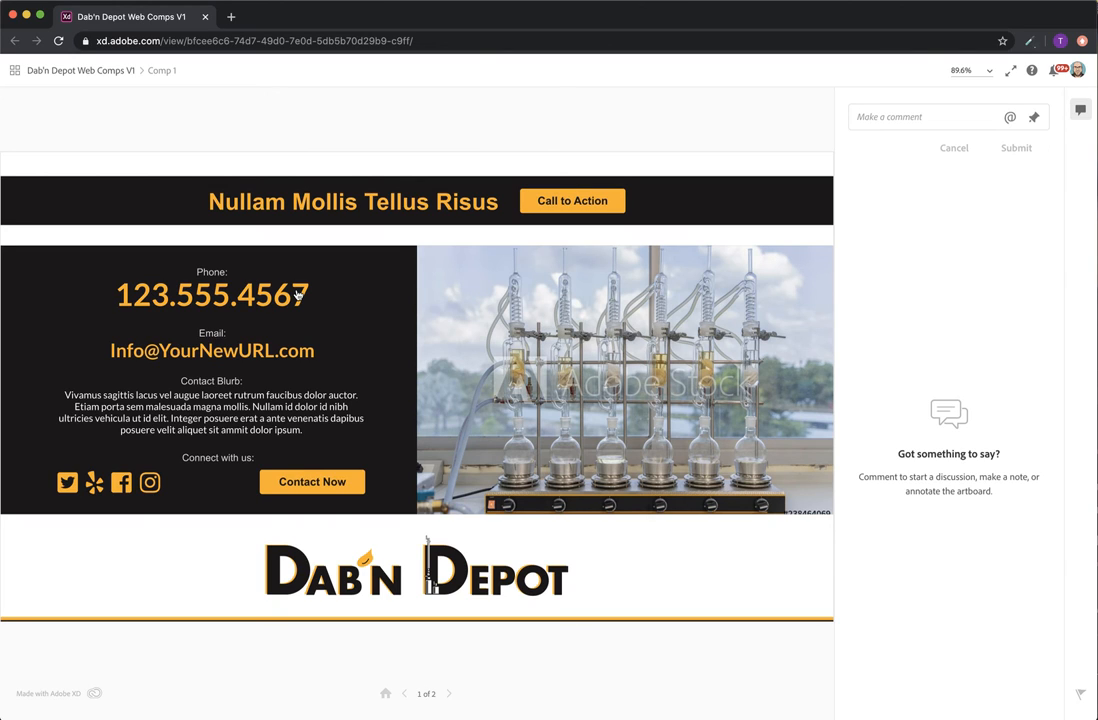
{"action": "mouse_move", "coordinate": [438, 346]}
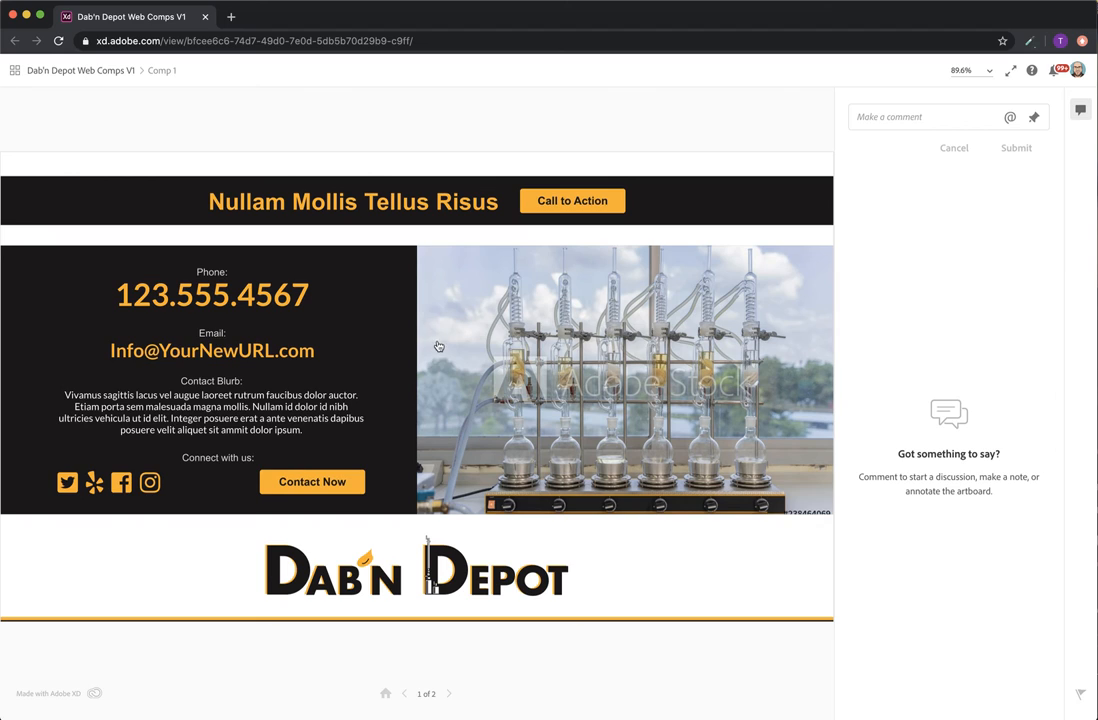
{"action": "mouse_move", "coordinate": [441, 353]}
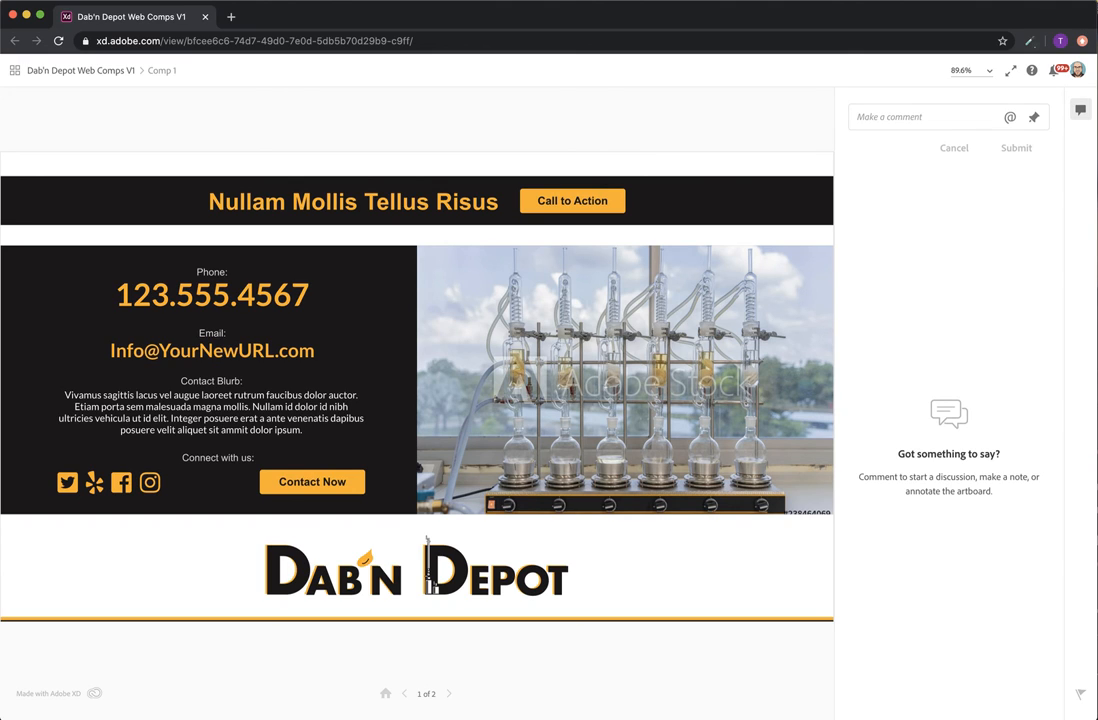
{"action": "mouse_move", "coordinate": [291, 438]}
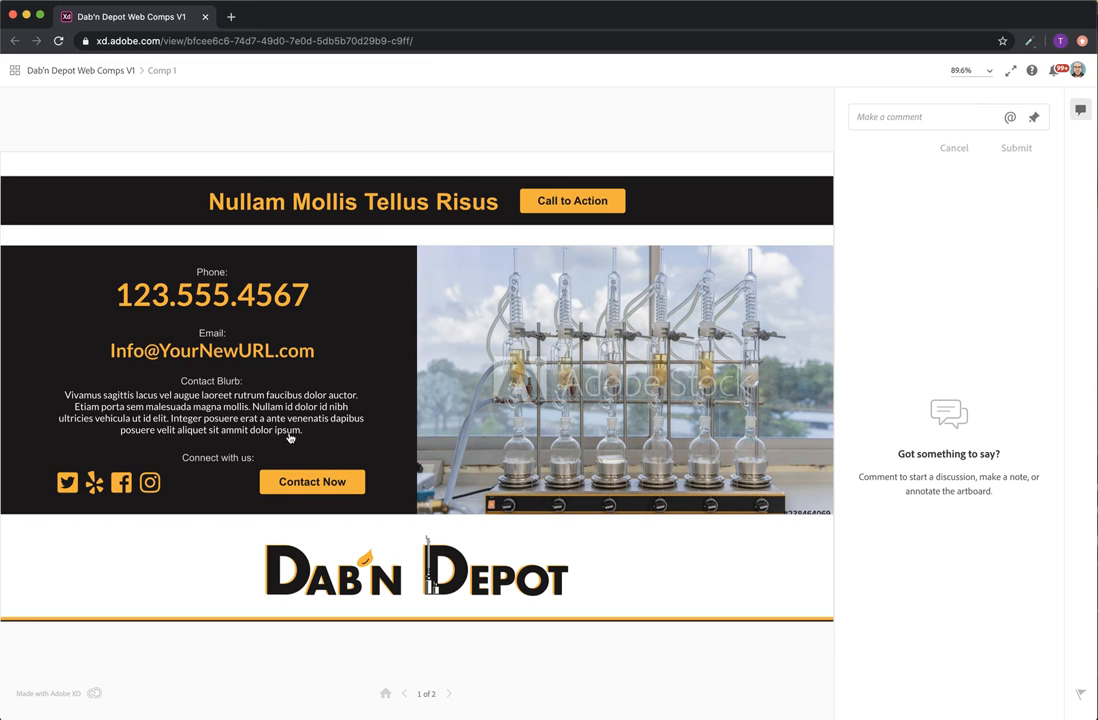
{"action": "mouse_move", "coordinate": [417, 403]}
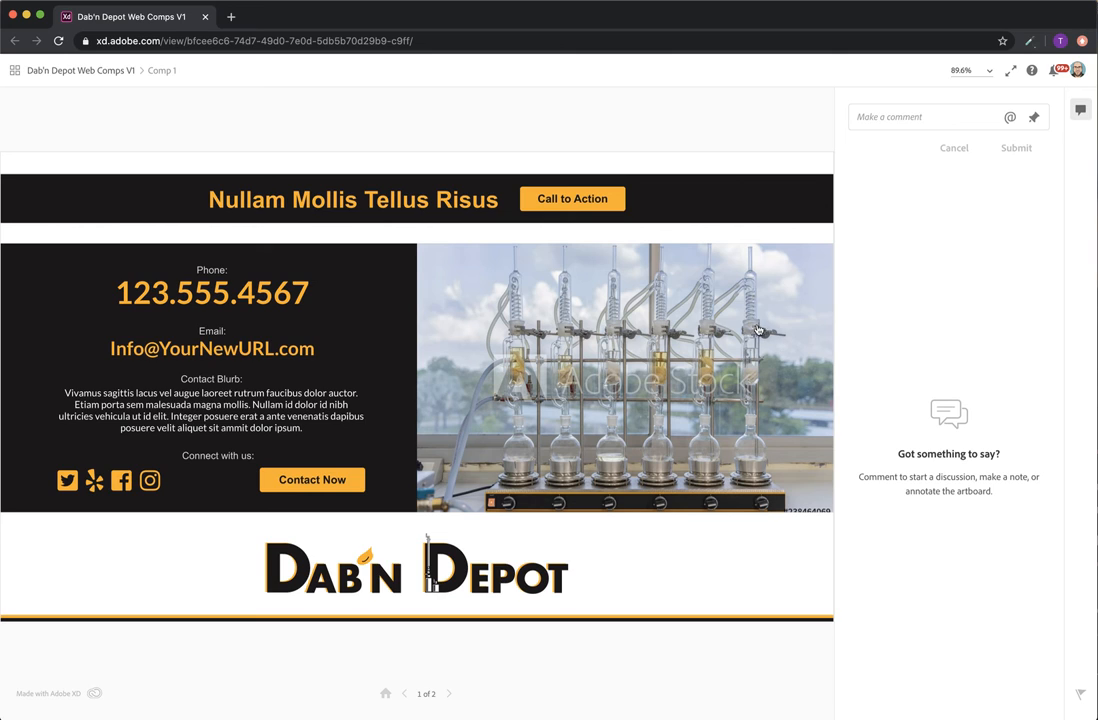
{"action": "mouse_move", "coordinate": [525, 429]}
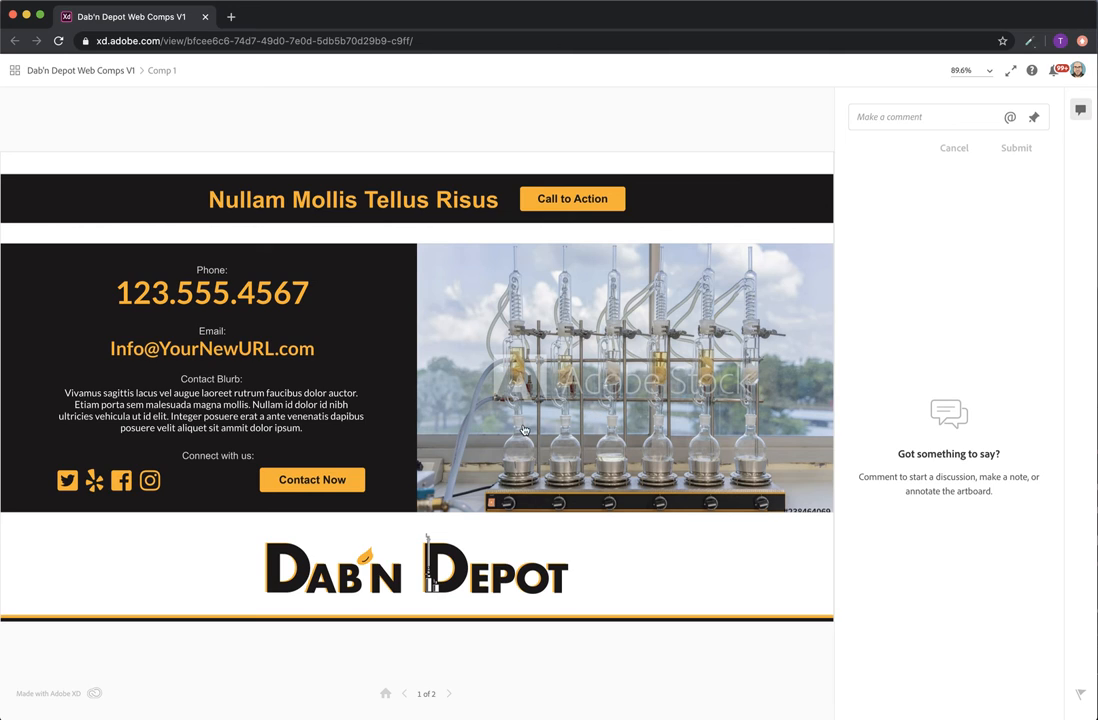
{"action": "mouse_move", "coordinate": [457, 459]}
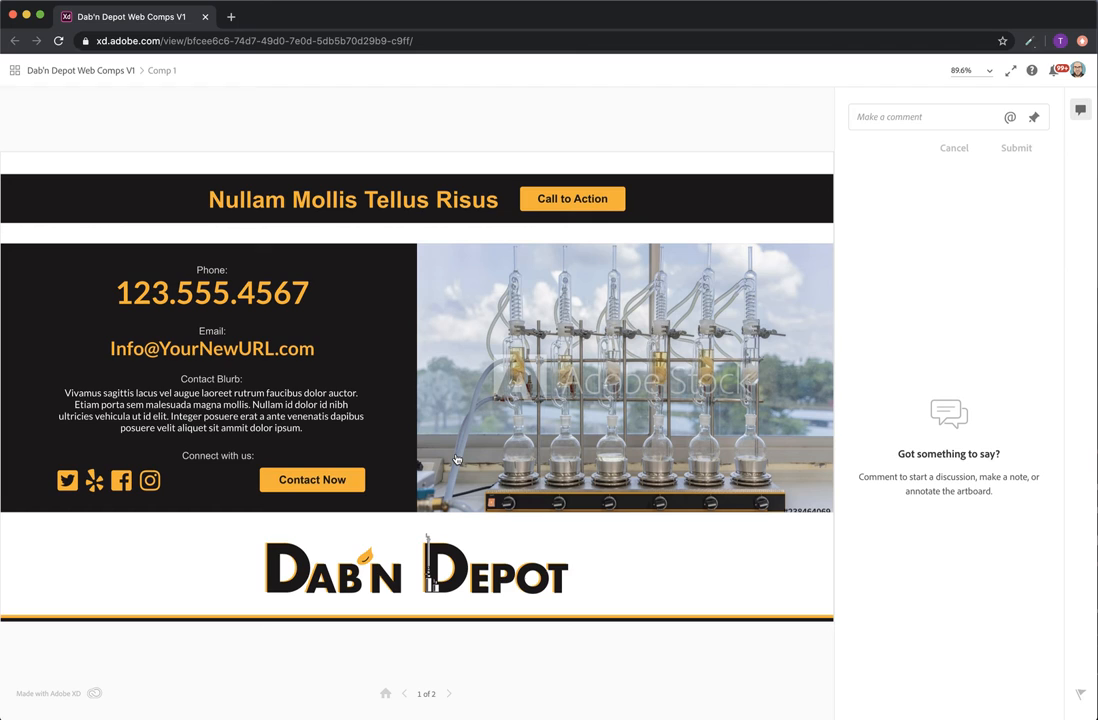
{"action": "mouse_move", "coordinate": [459, 416]}
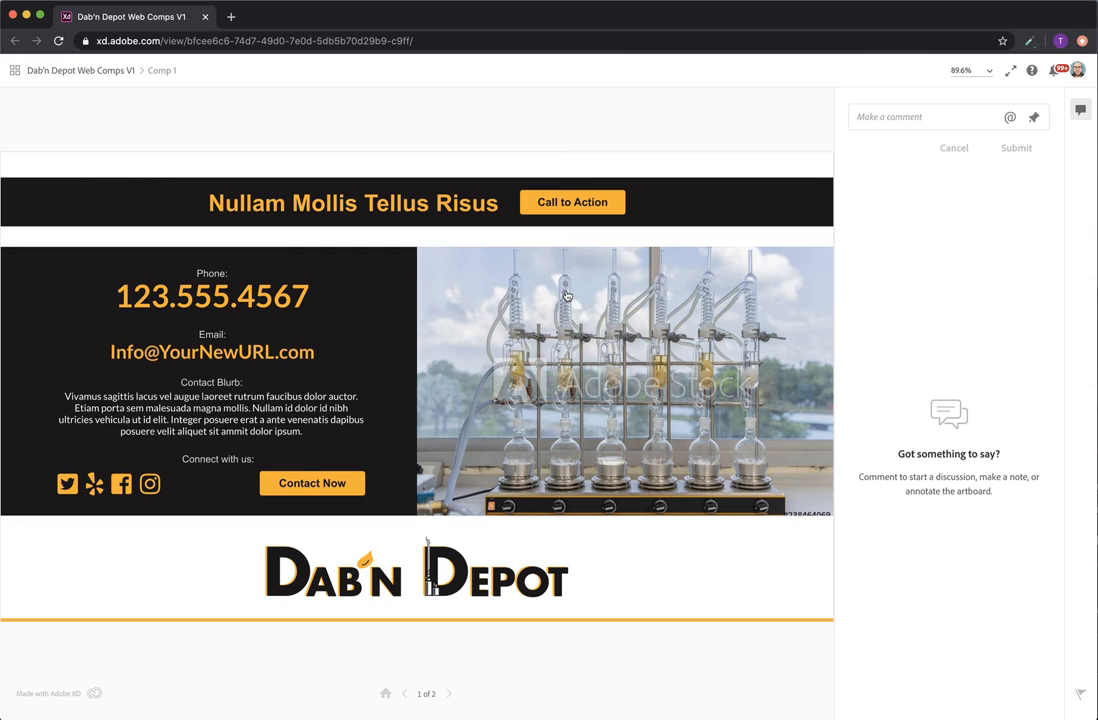
{"action": "mouse_move", "coordinate": [432, 432]}
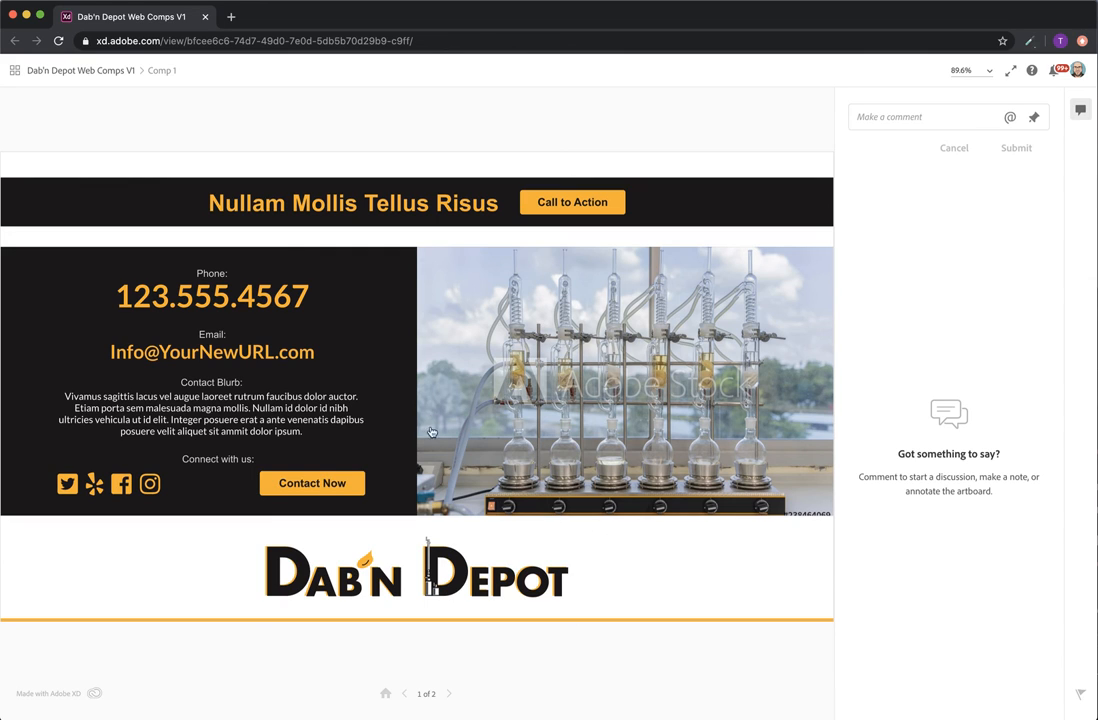
{"action": "mouse_move", "coordinate": [735, 520]}
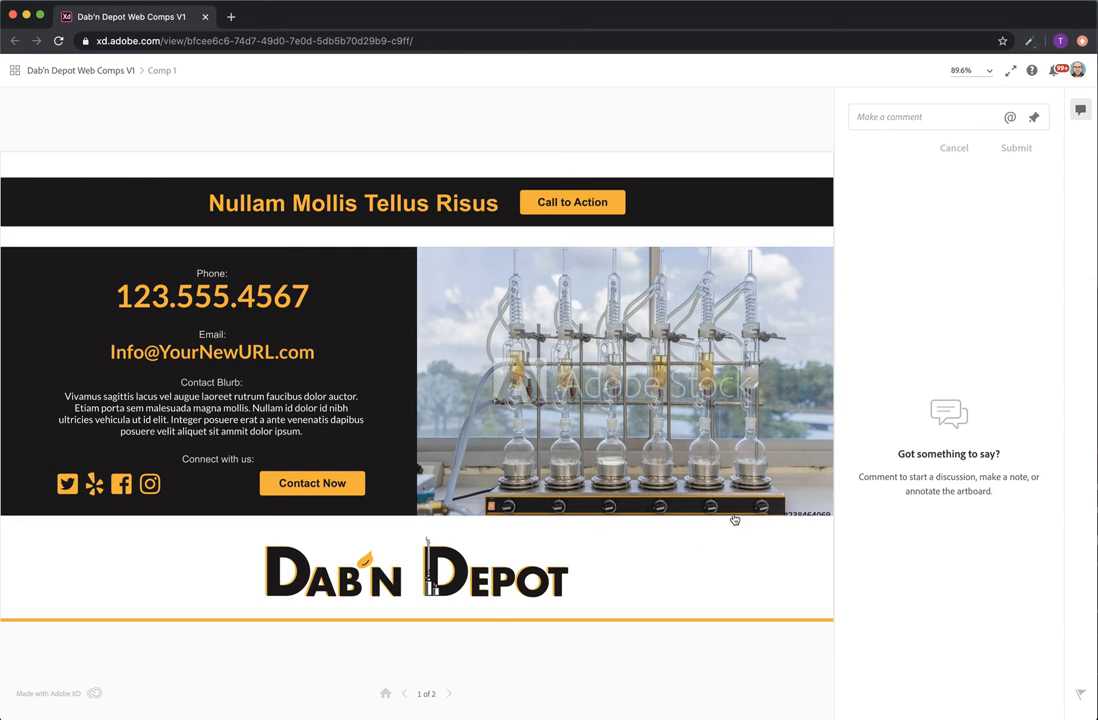
{"action": "mouse_move", "coordinate": [603, 445]}
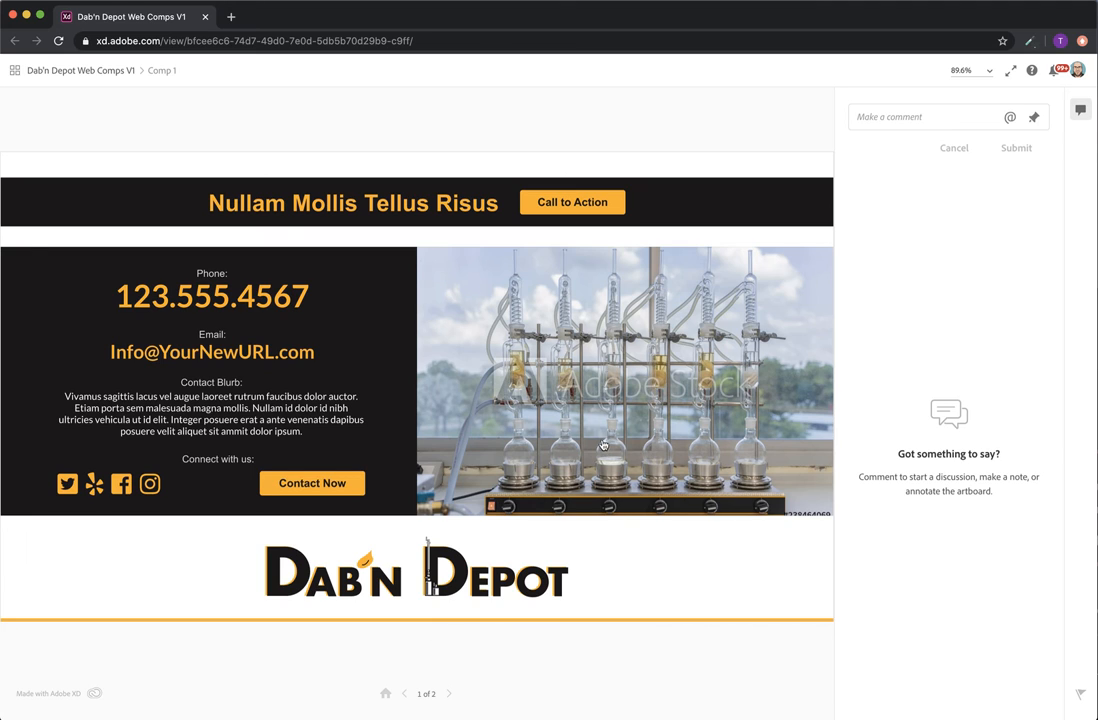
{"action": "mouse_move", "coordinate": [573, 417]}
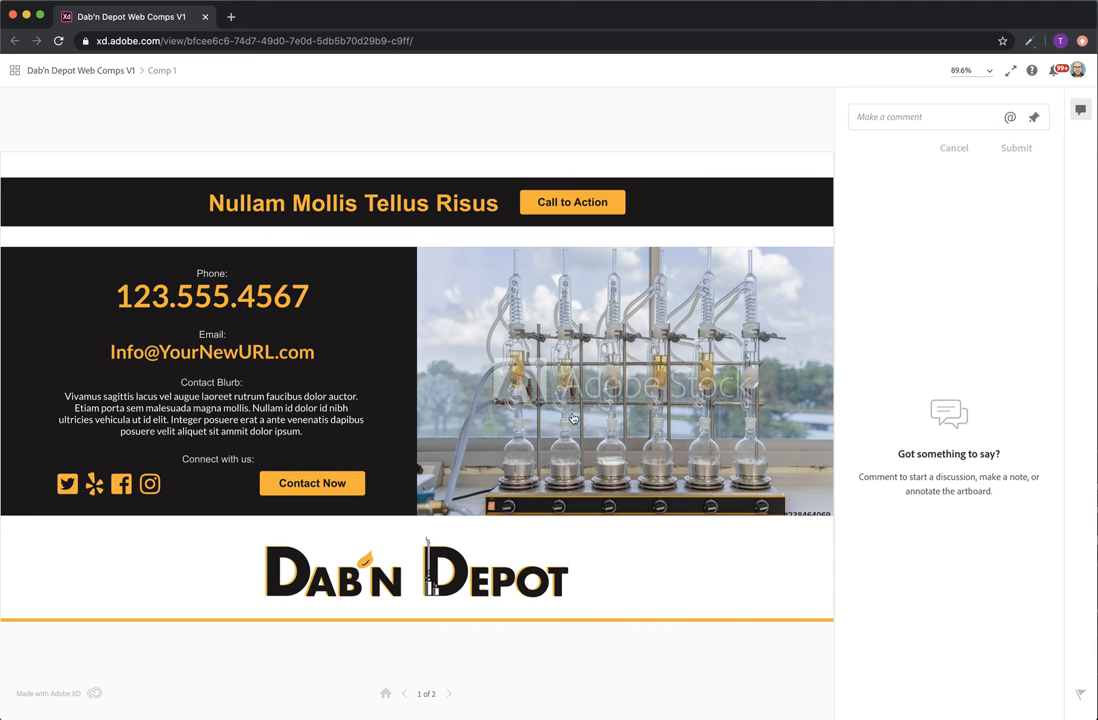
- Scroll to the 'Designed & Created By Pegasus Online' copyright footer at the bottom
{"action": "scroll", "scroll_direction": "down", "scroll_amount": 3}
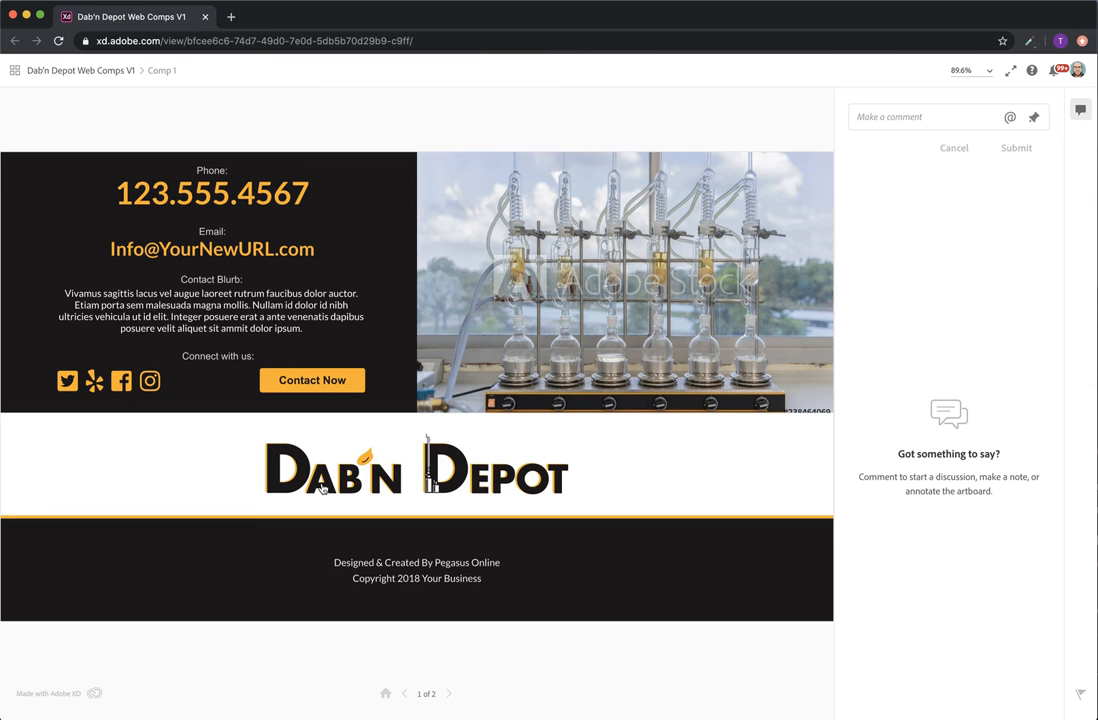
{"action": "mouse_move", "coordinate": [641, 398]}
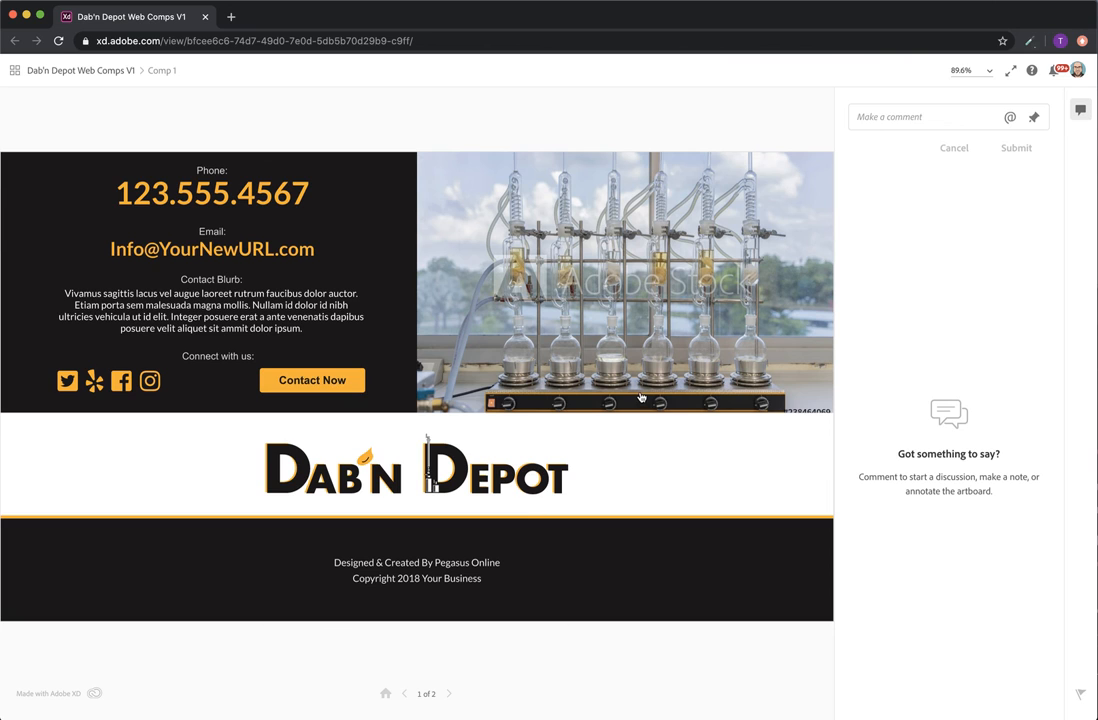
- Advance to the next comp, the Subpage Layout with its About Us section
{"action": "left_click", "coordinate": [312, 380]}
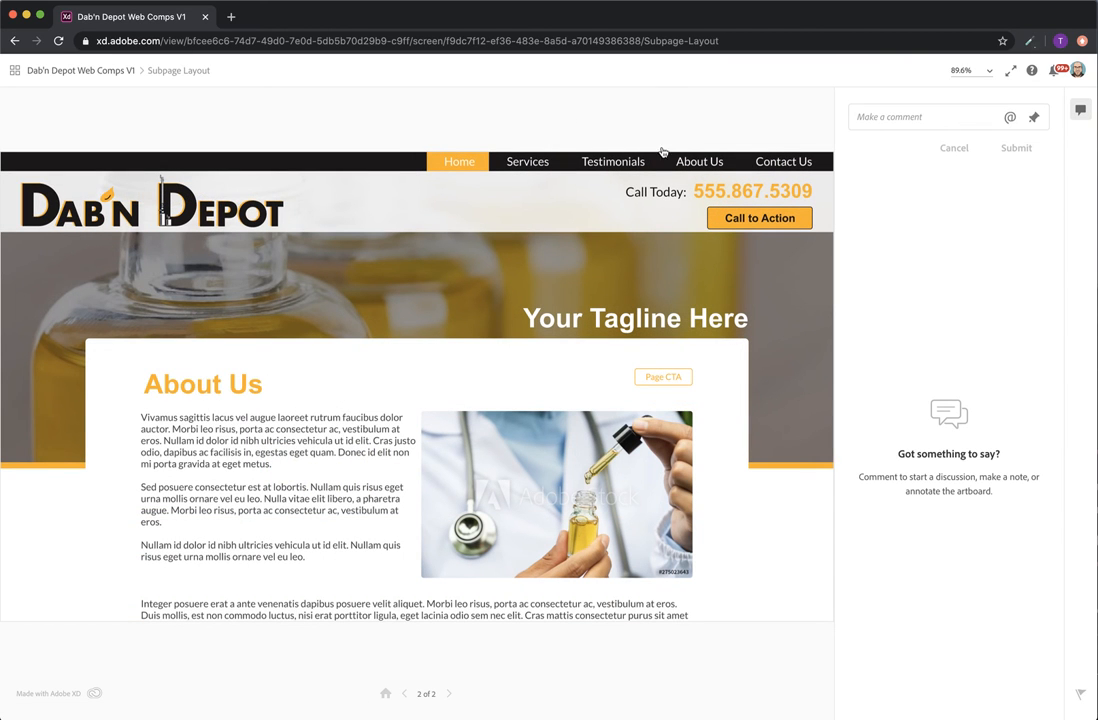
{"action": "mouse_move", "coordinate": [390, 677]}
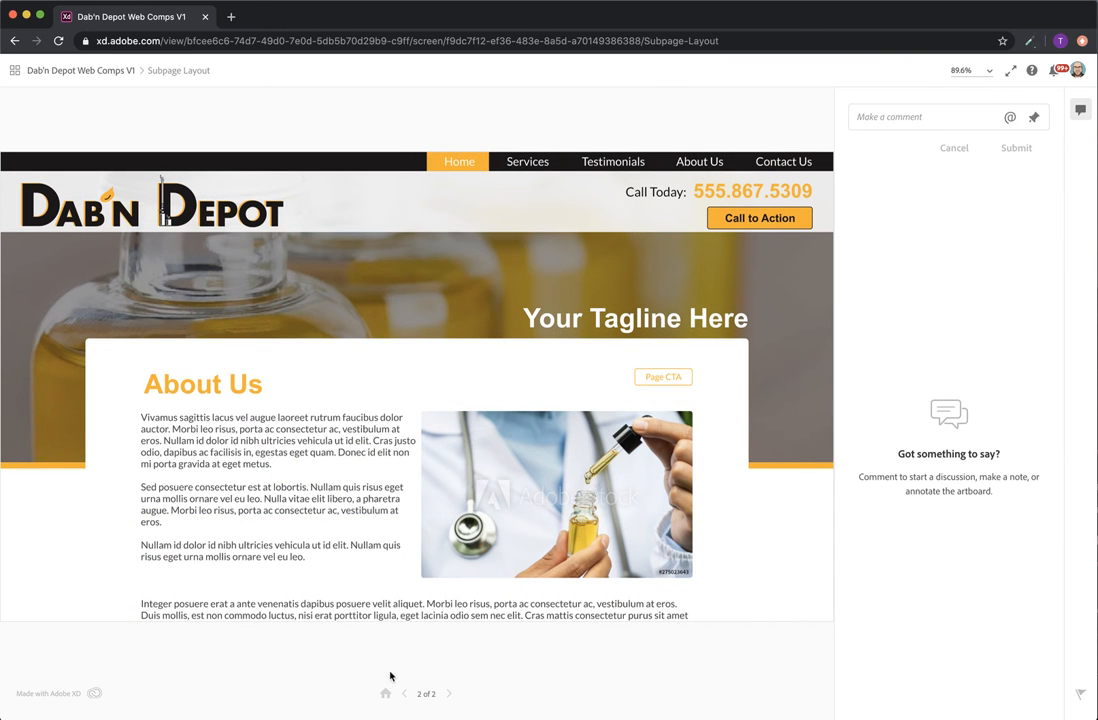
{"action": "mouse_move", "coordinate": [385, 694]}
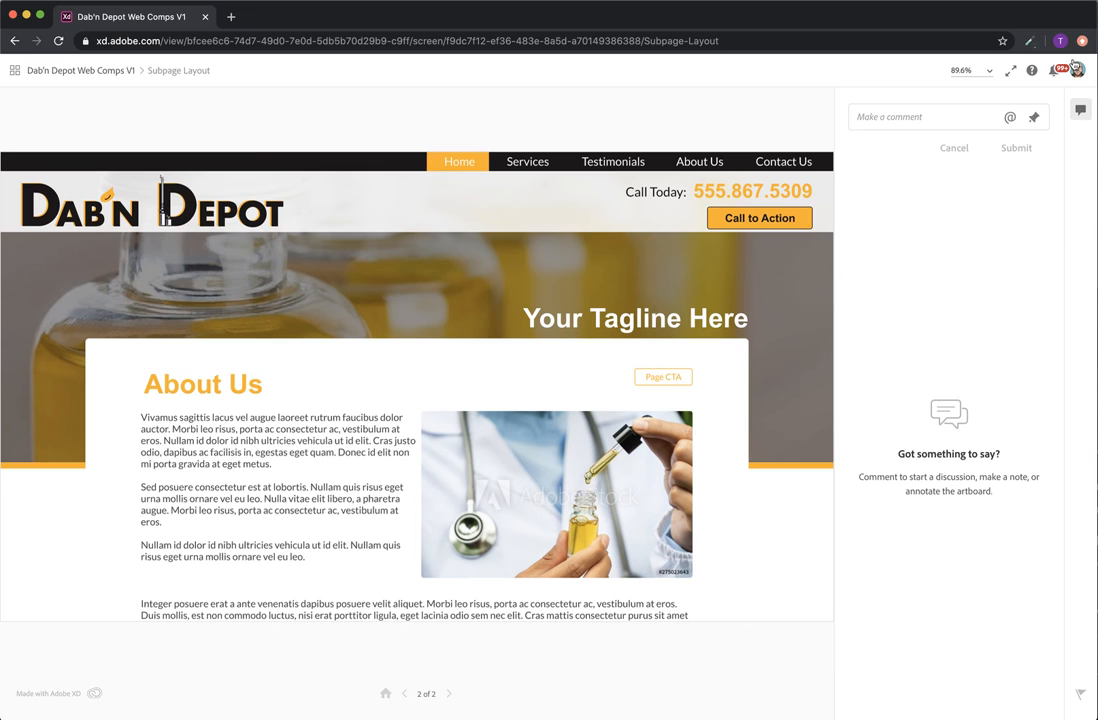
- Switch the Subpage Layout comp to full-screen view
{"action": "left_click", "coordinate": [1010, 70]}
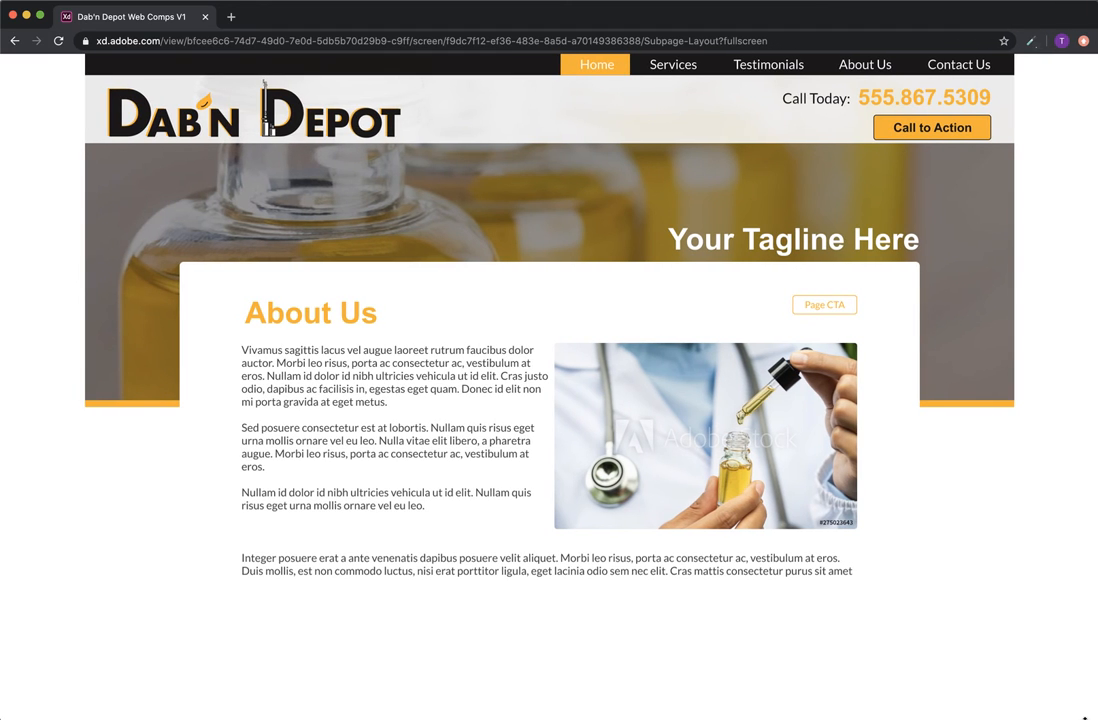
{"action": "mouse_move", "coordinate": [443, 139]}
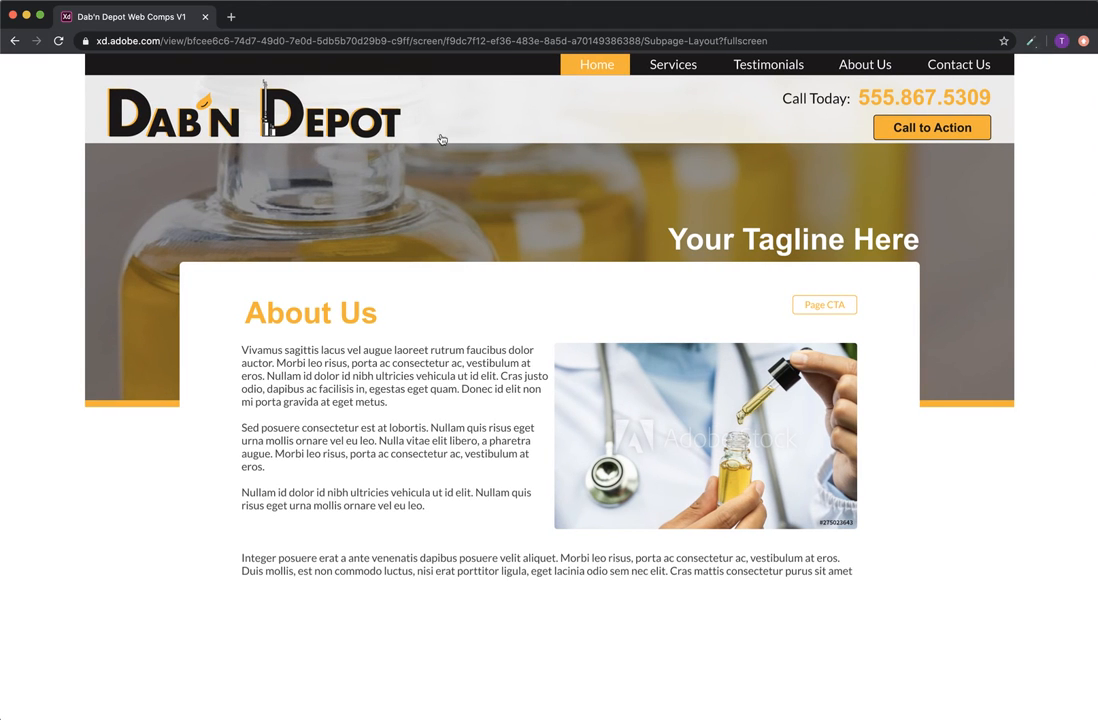
{"action": "mouse_move", "coordinate": [455, 232]}
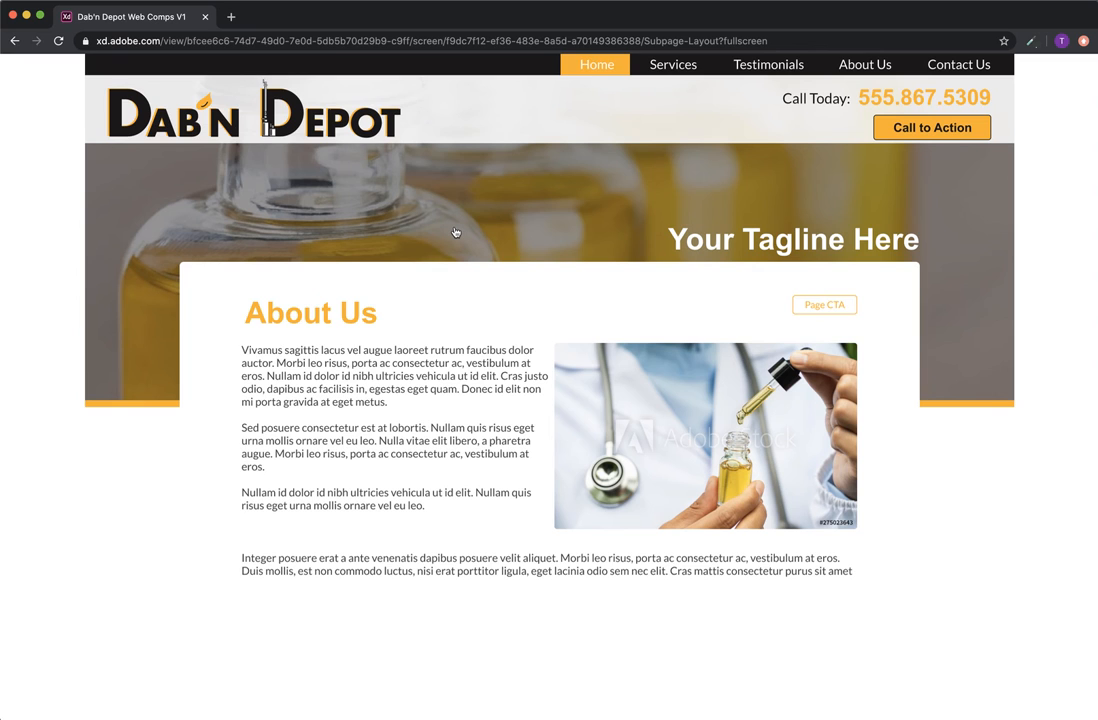
{"action": "mouse_move", "coordinate": [438, 271]}
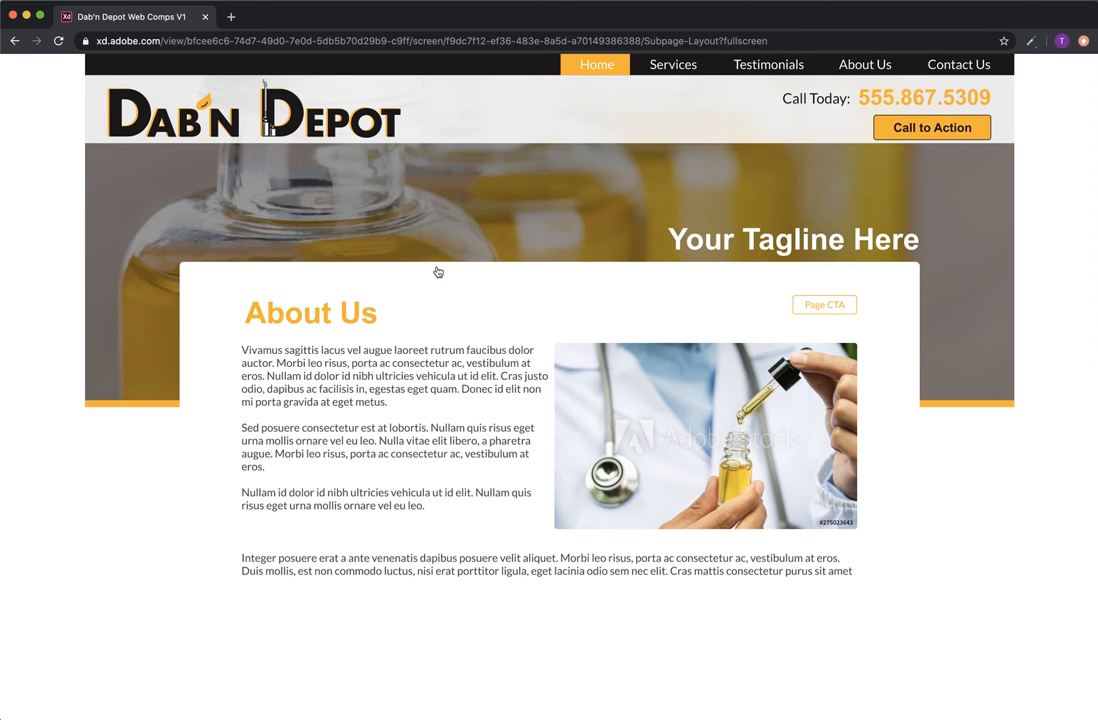
{"action": "mouse_move", "coordinate": [349, 221]}
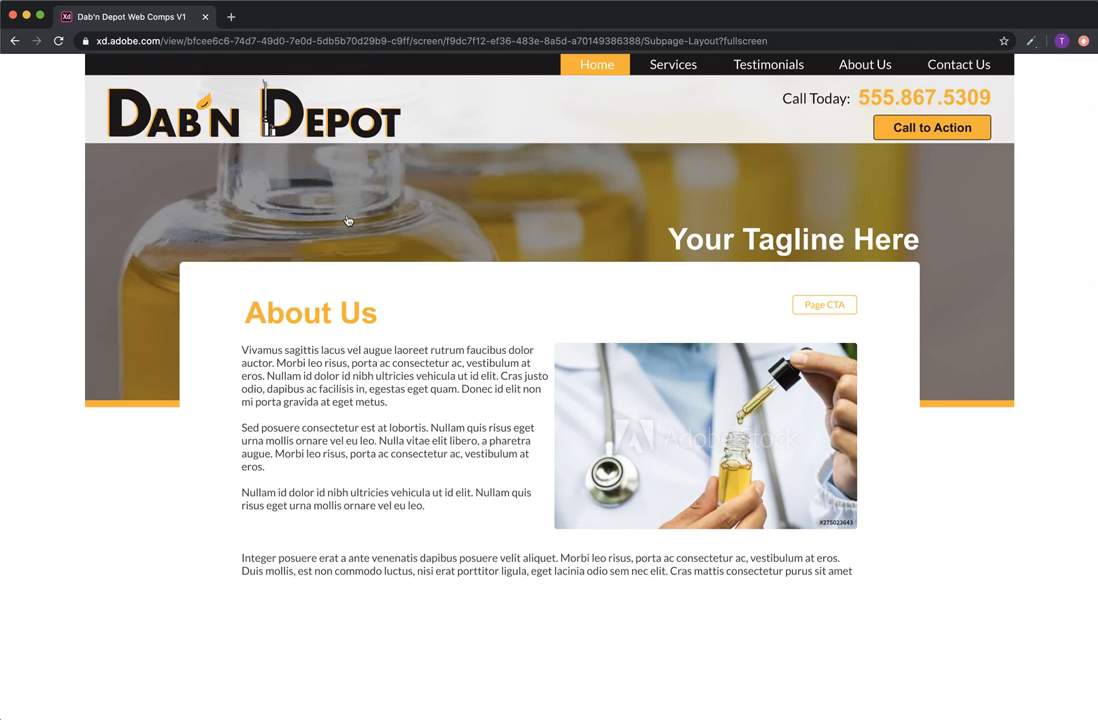
{"action": "mouse_move", "coordinate": [997, 93]}
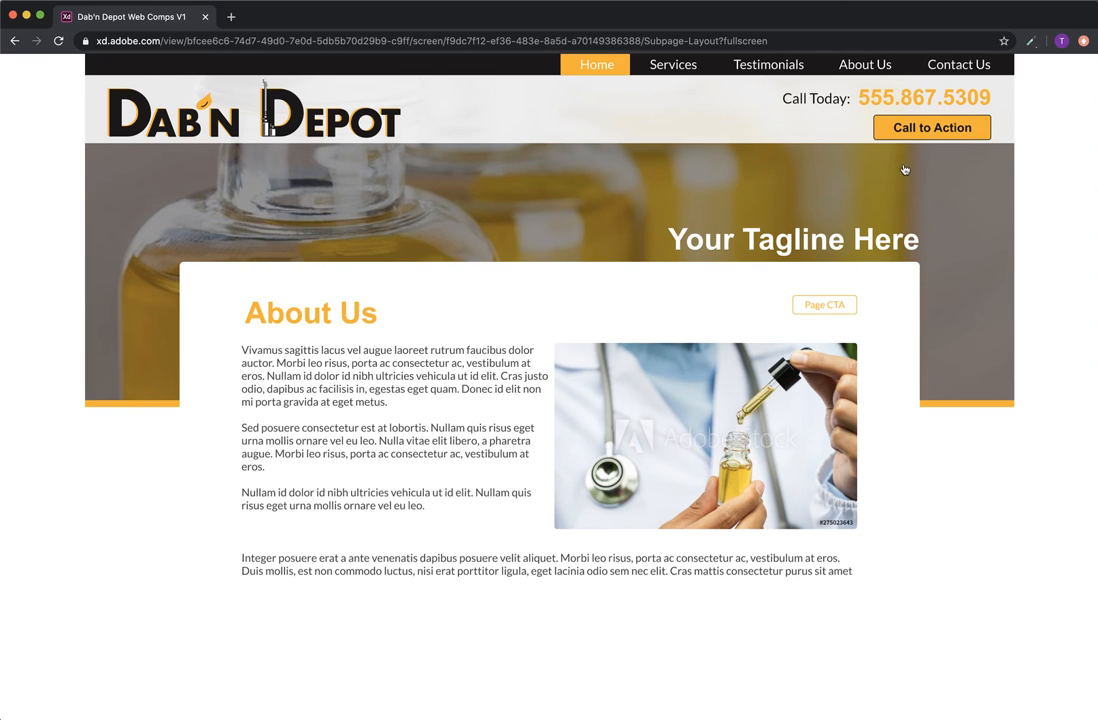
{"action": "mouse_move", "coordinate": [730, 135]}
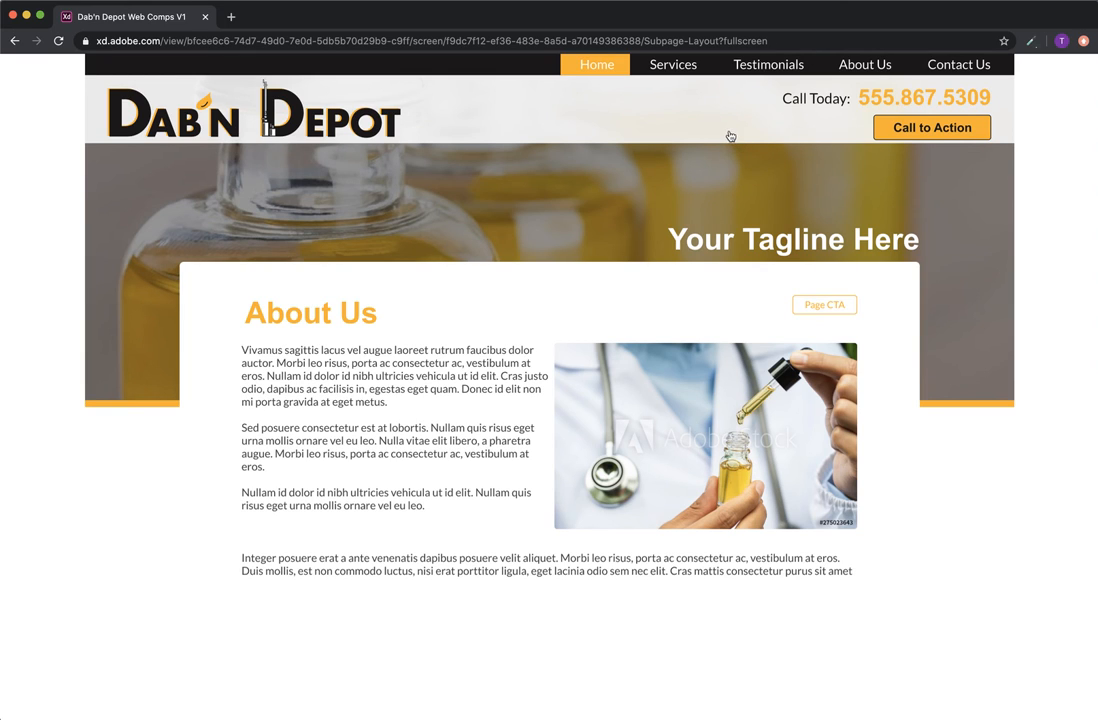
{"action": "mouse_move", "coordinate": [852, 201]}
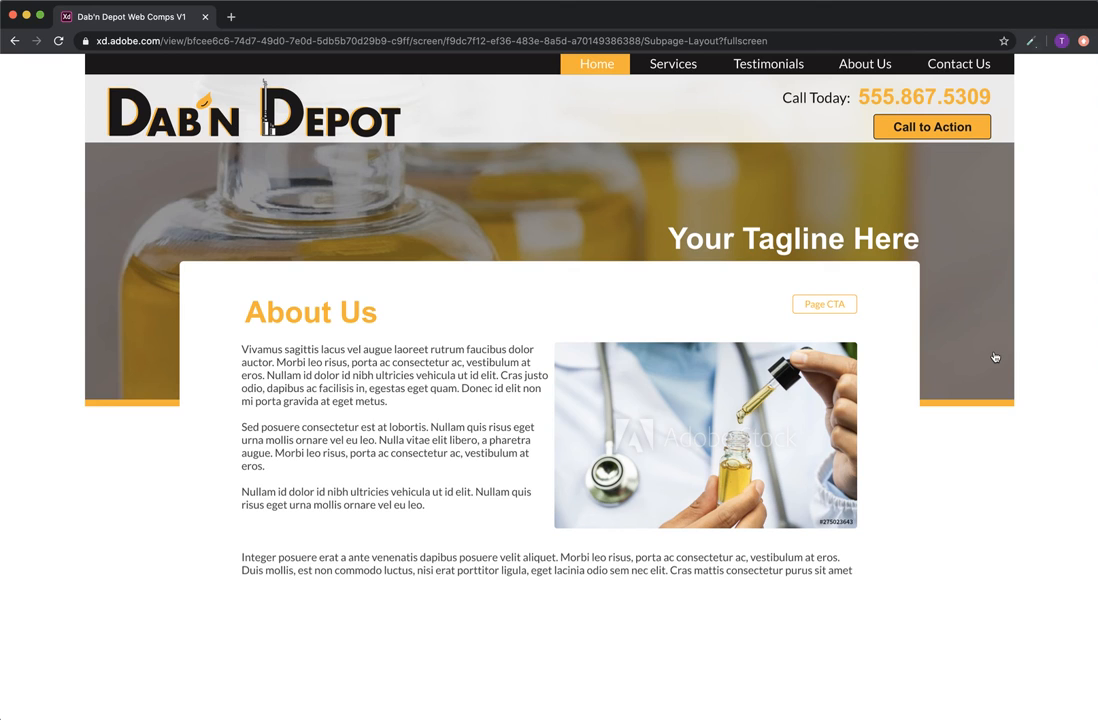
{"action": "mouse_move", "coordinate": [565, 205]}
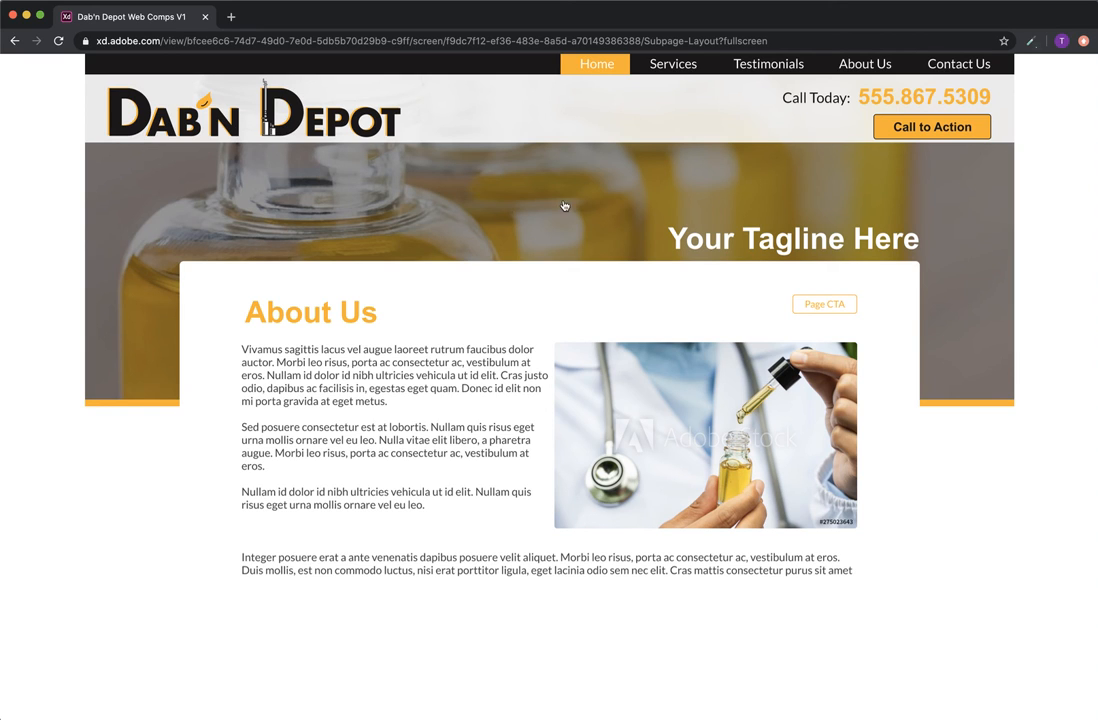
{"action": "scroll", "scroll_direction": "down", "scroll_amount": 3}
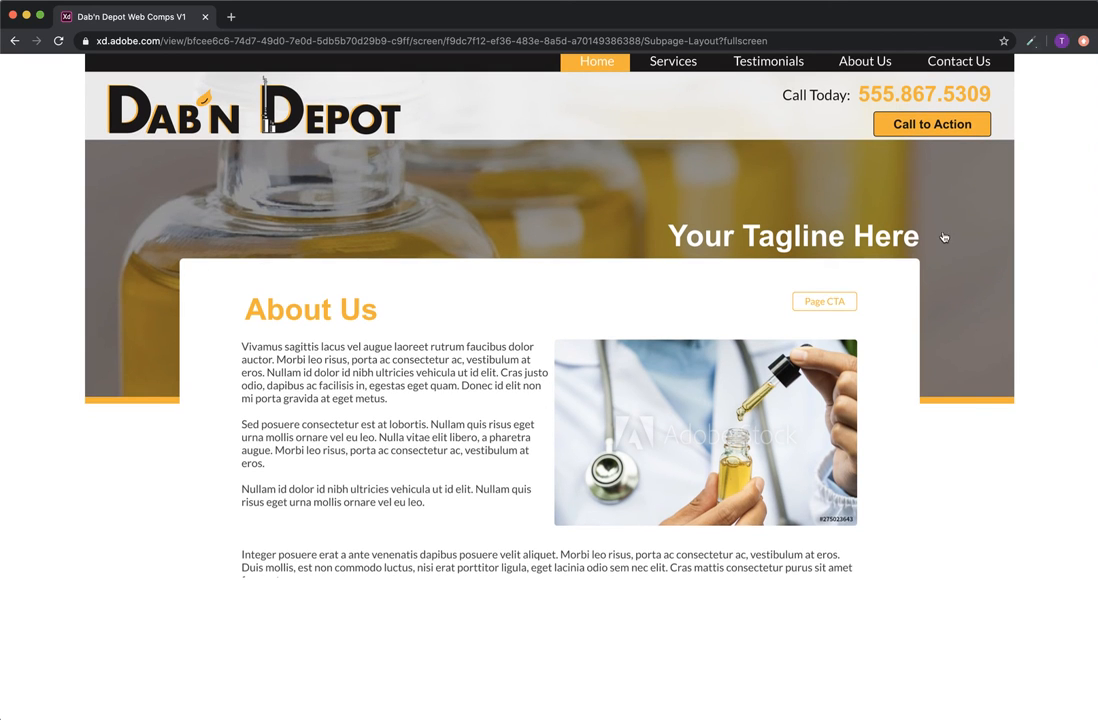
{"action": "mouse_move", "coordinate": [784, 222]}
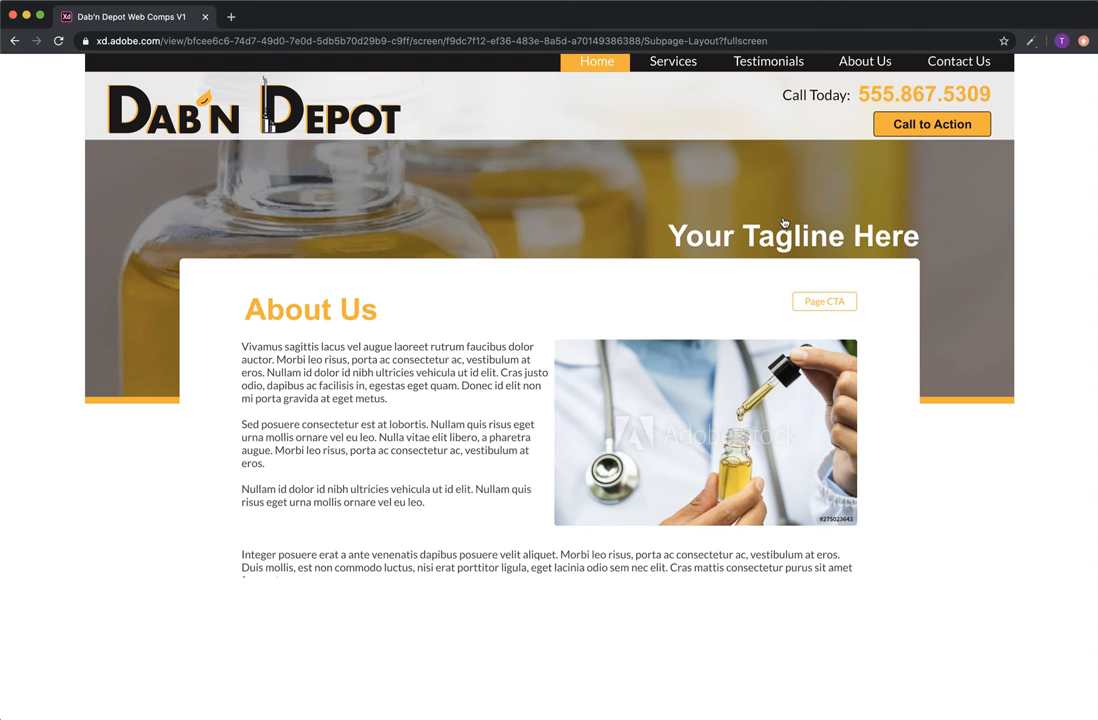
{"action": "mouse_move", "coordinate": [115, 298]}
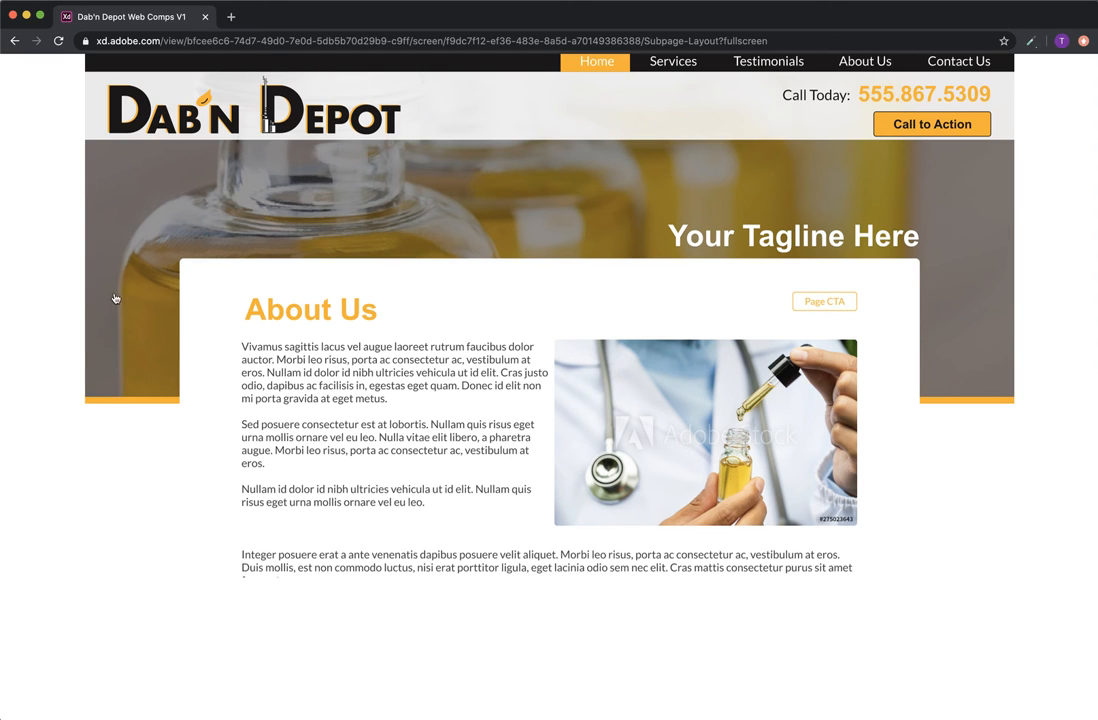
{"action": "mouse_move", "coordinate": [629, 203]}
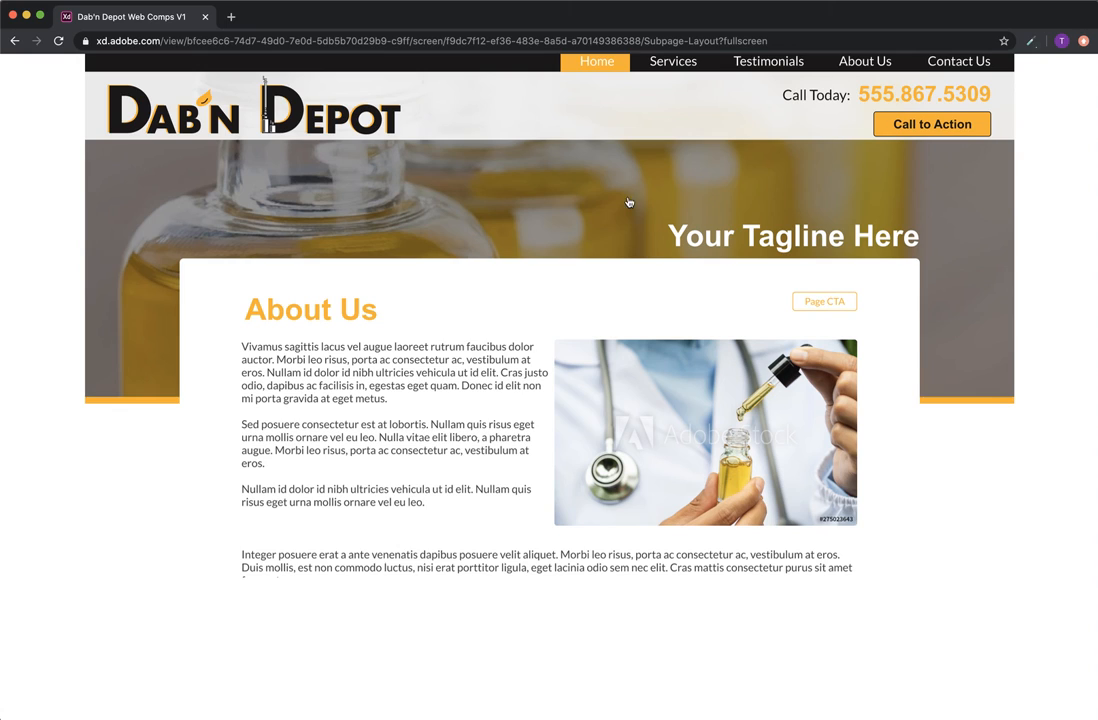
{"action": "mouse_move", "coordinate": [816, 319]}
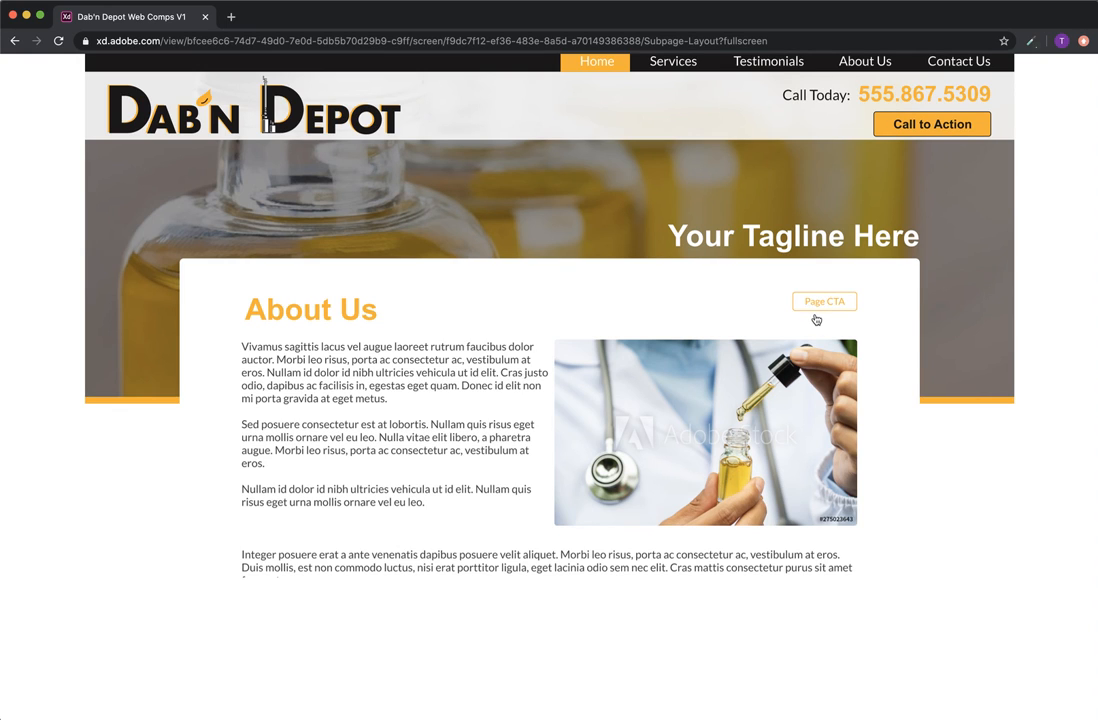
{"action": "mouse_move", "coordinate": [840, 319]}
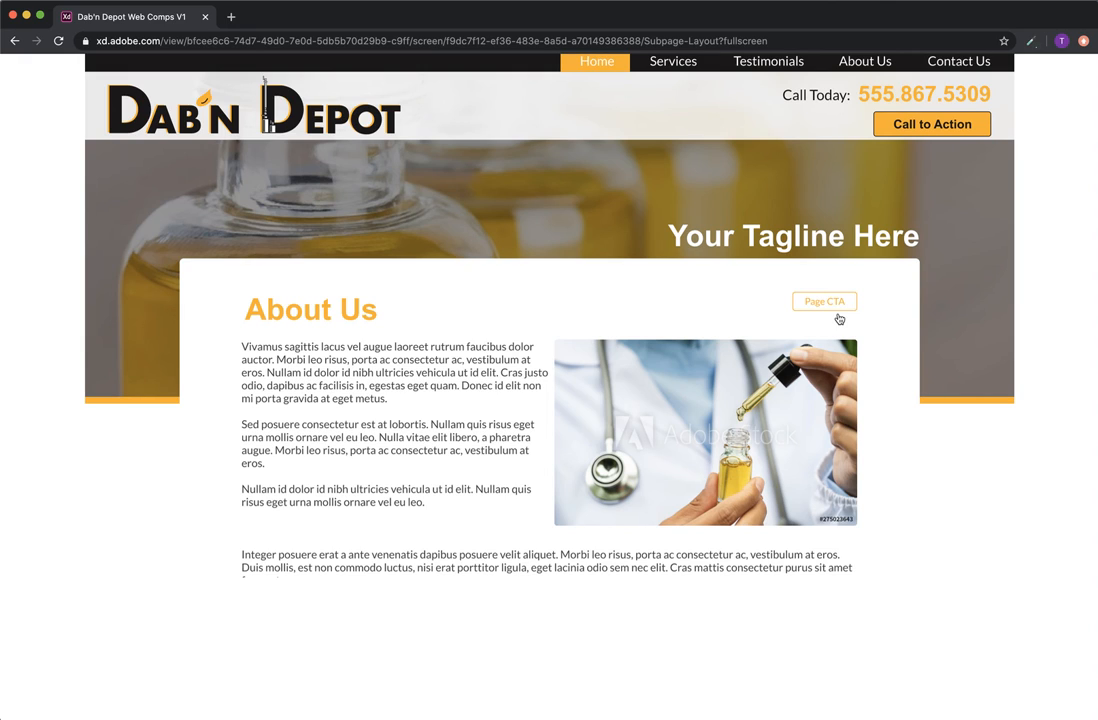
{"action": "mouse_move", "coordinate": [805, 280]}
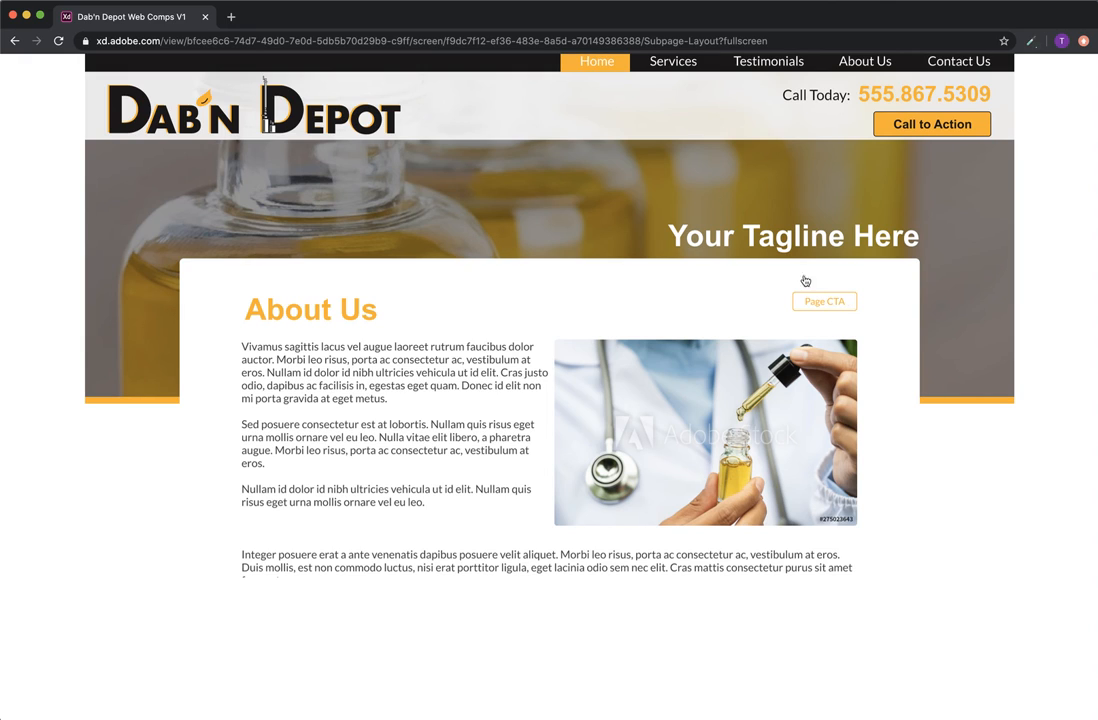
{"action": "mouse_move", "coordinate": [684, 175]}
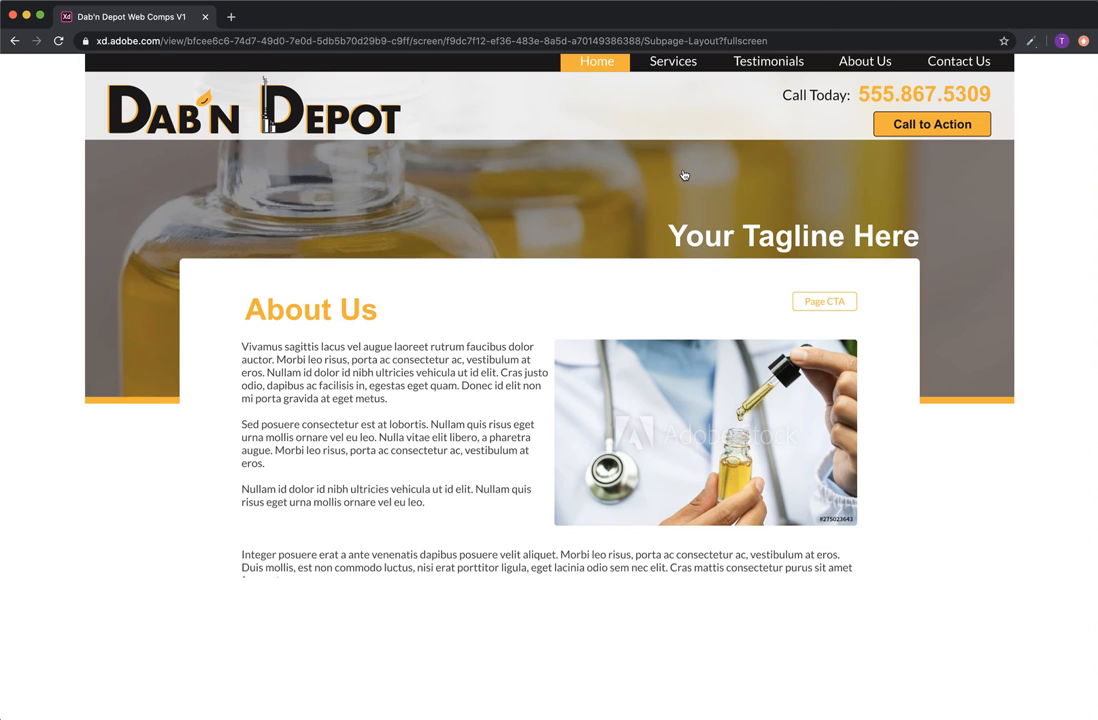
{"action": "mouse_move", "coordinate": [825, 308]}
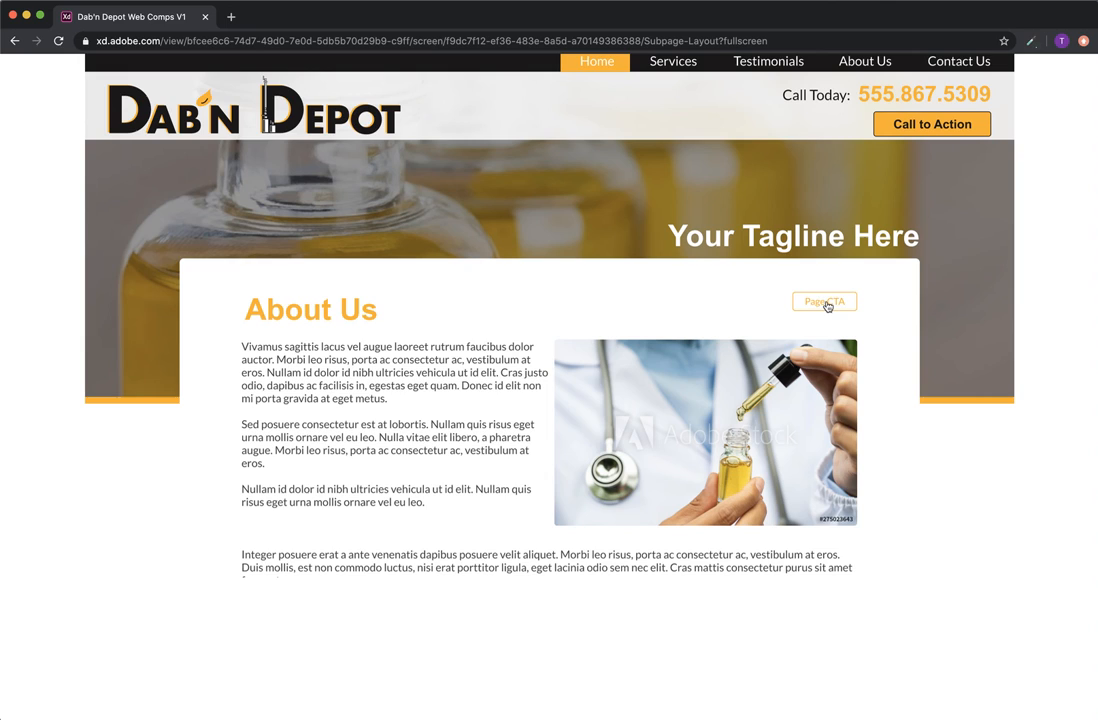
{"action": "mouse_move", "coordinate": [823, 312]}
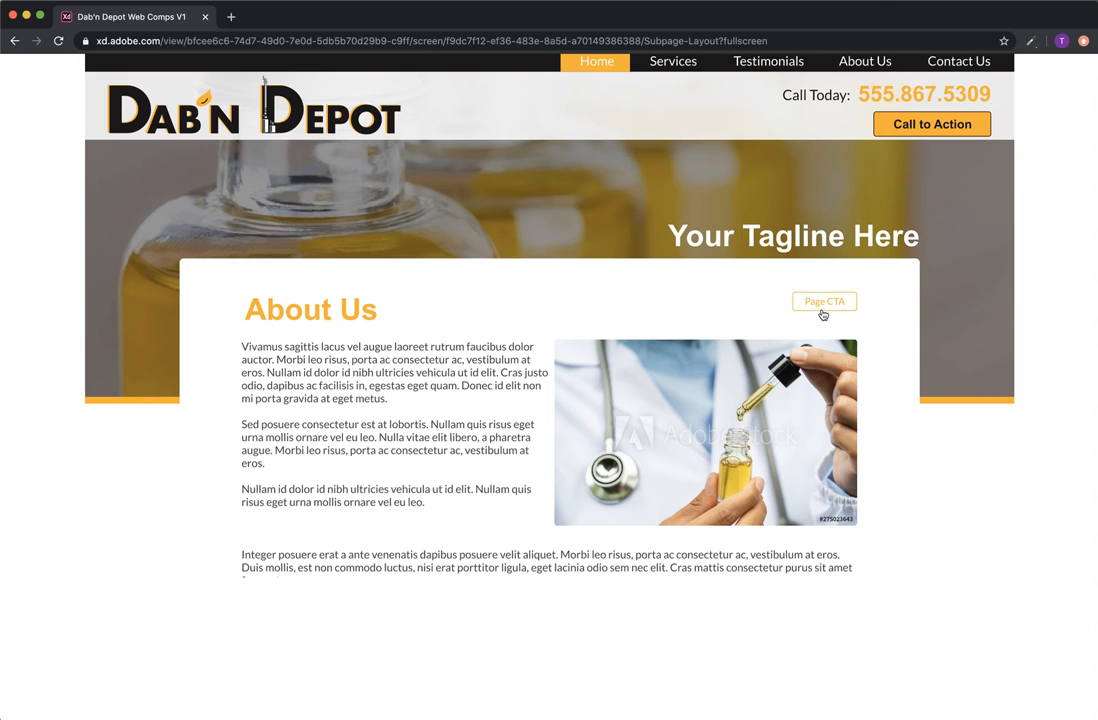
{"action": "mouse_move", "coordinate": [855, 313]}
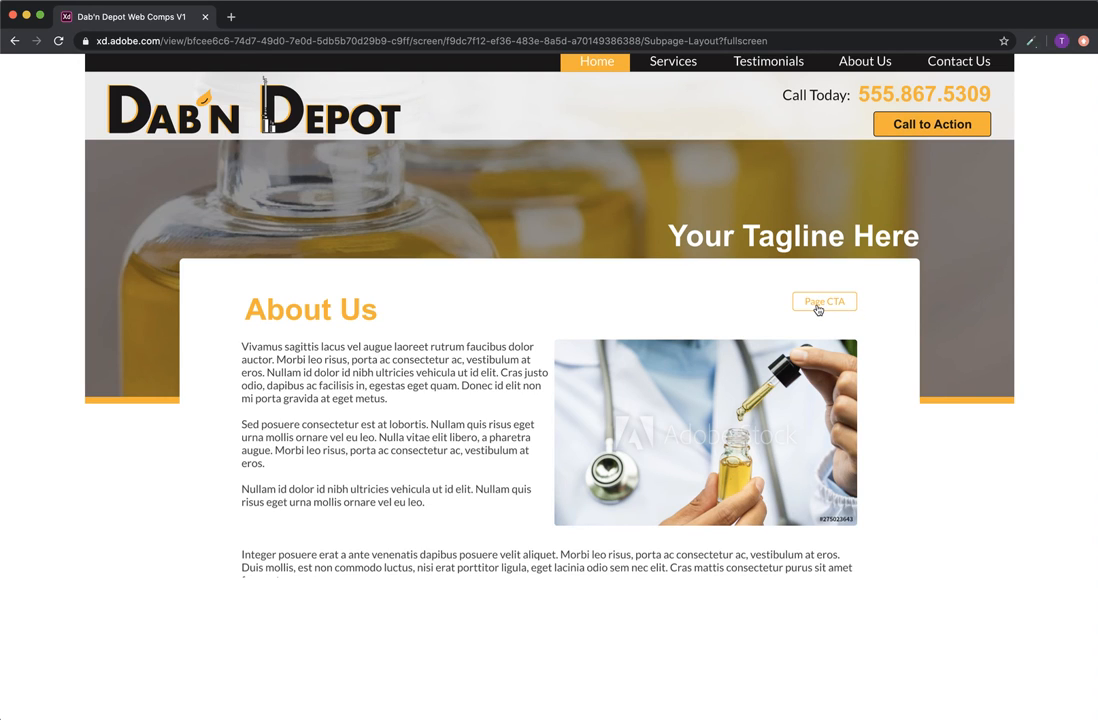
{"action": "mouse_move", "coordinate": [818, 320]}
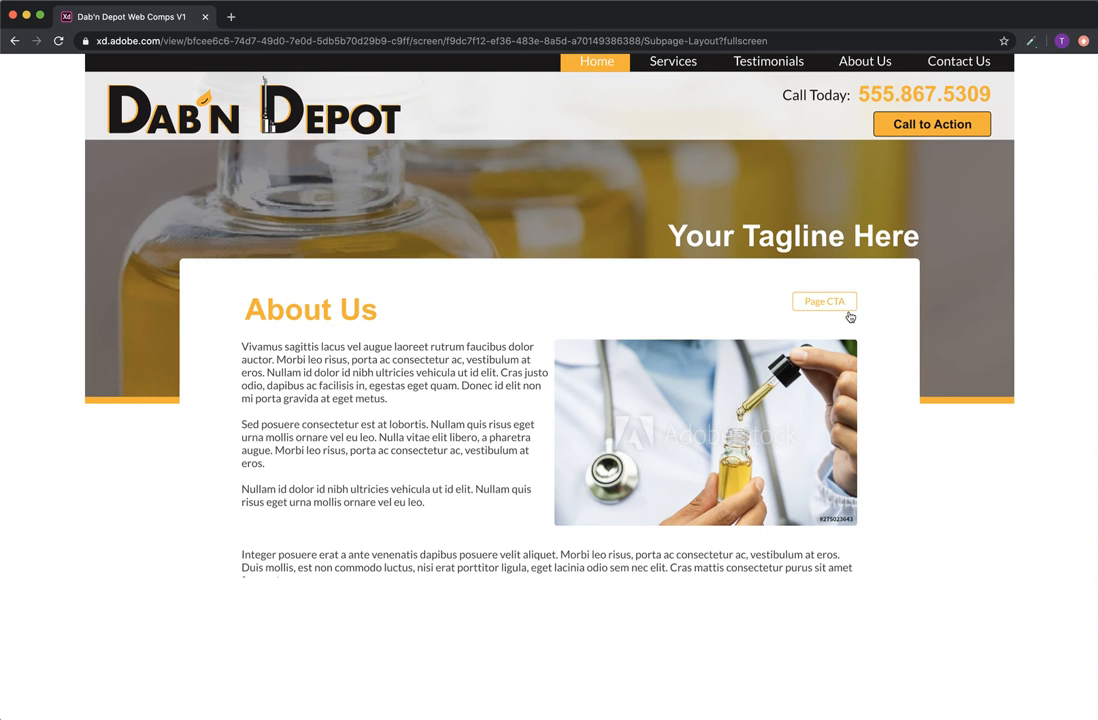
{"action": "mouse_move", "coordinate": [557, 306]}
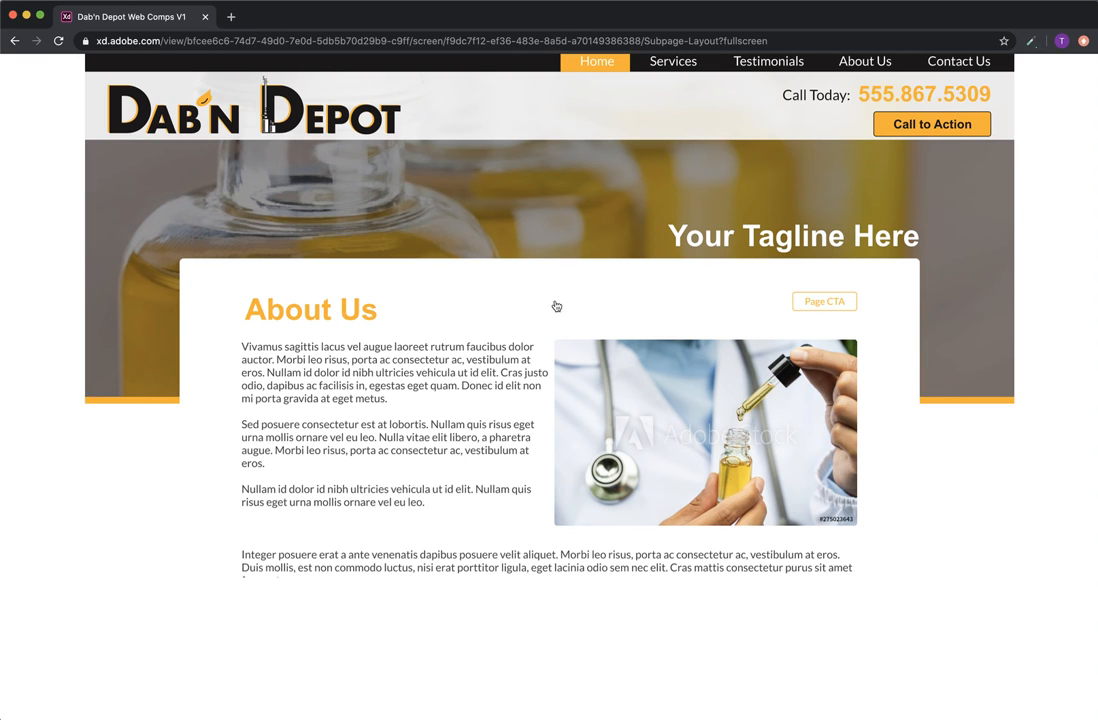
{"action": "mouse_move", "coordinate": [398, 238]}
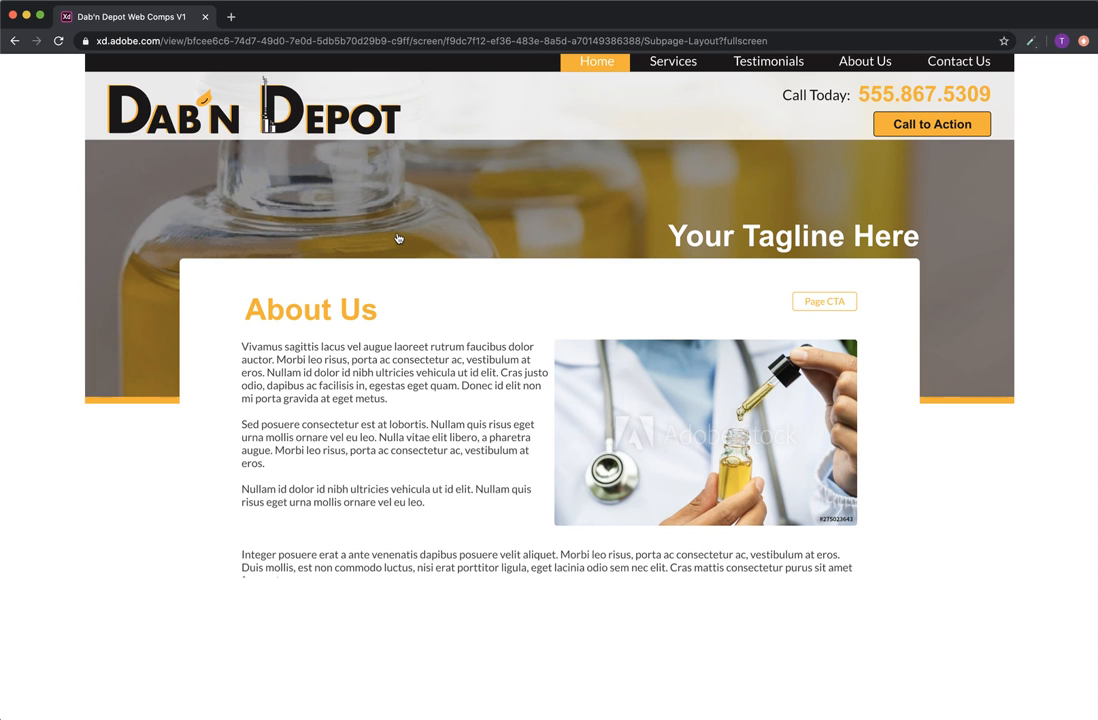
{"action": "mouse_move", "coordinate": [840, 344]}
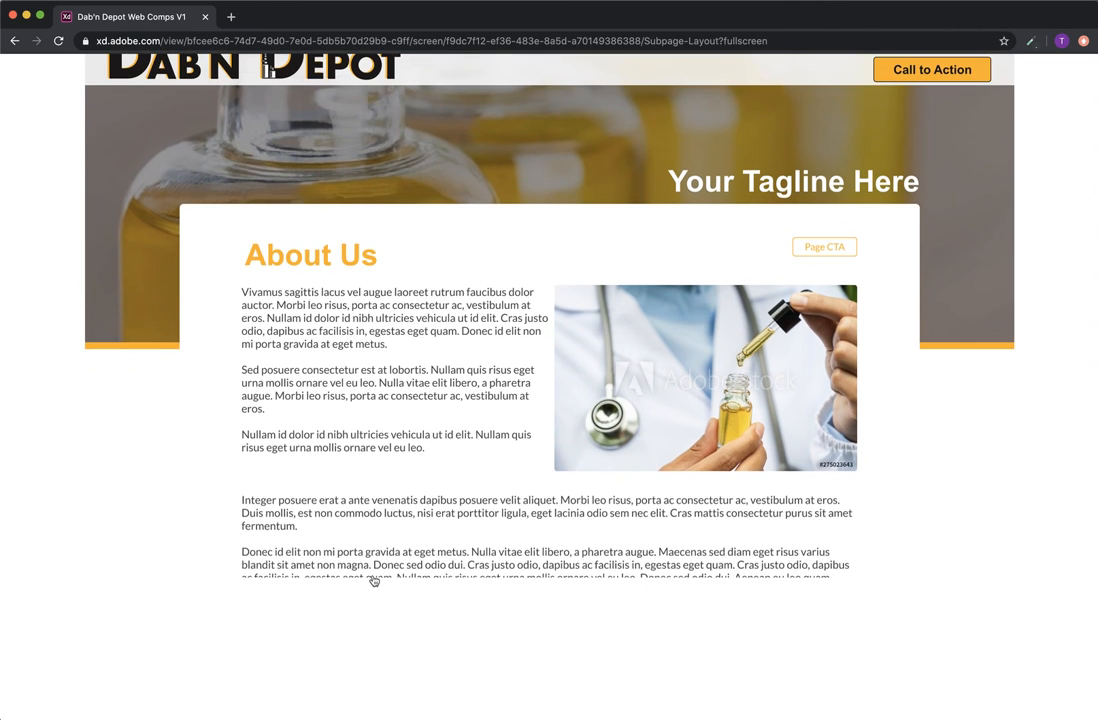
{"action": "scroll", "scroll_direction": "down", "scroll_amount": 3}
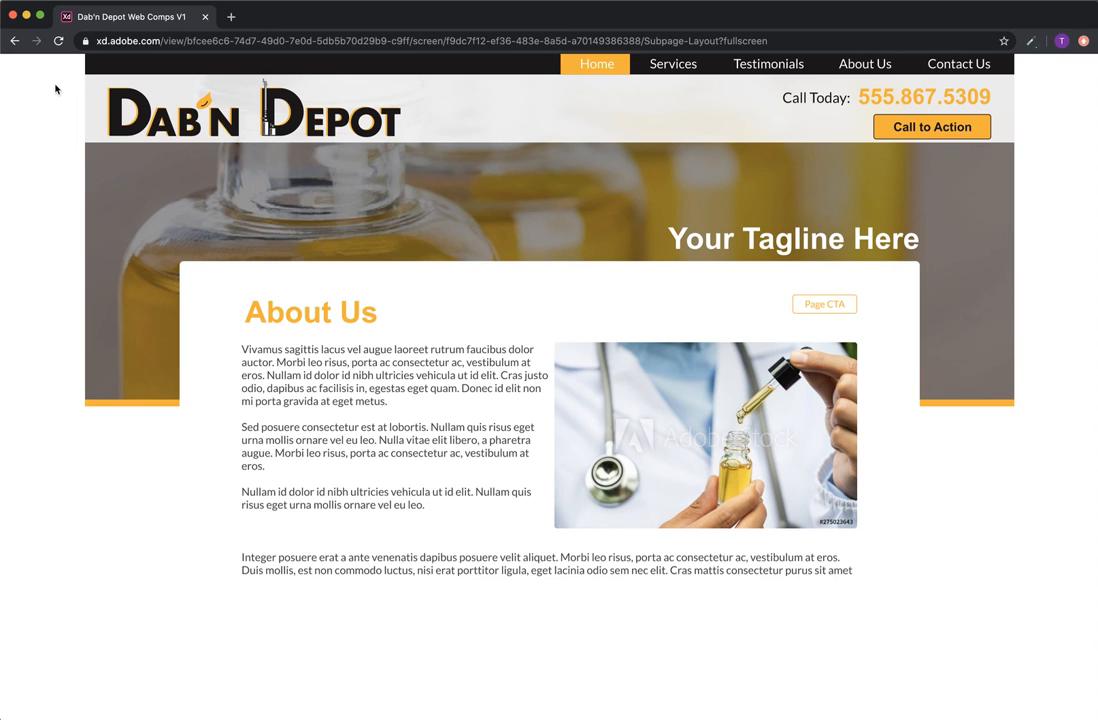
{"action": "mouse_move", "coordinate": [1040, 117]}
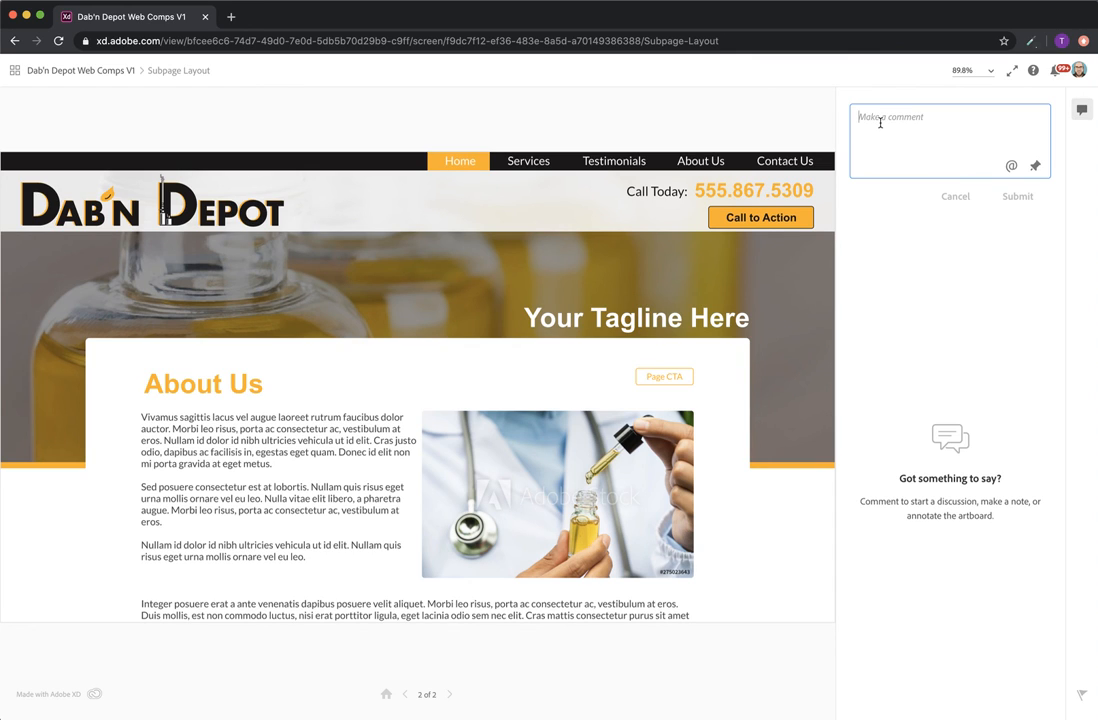
{"action": "mouse_move", "coordinate": [919, 154]}
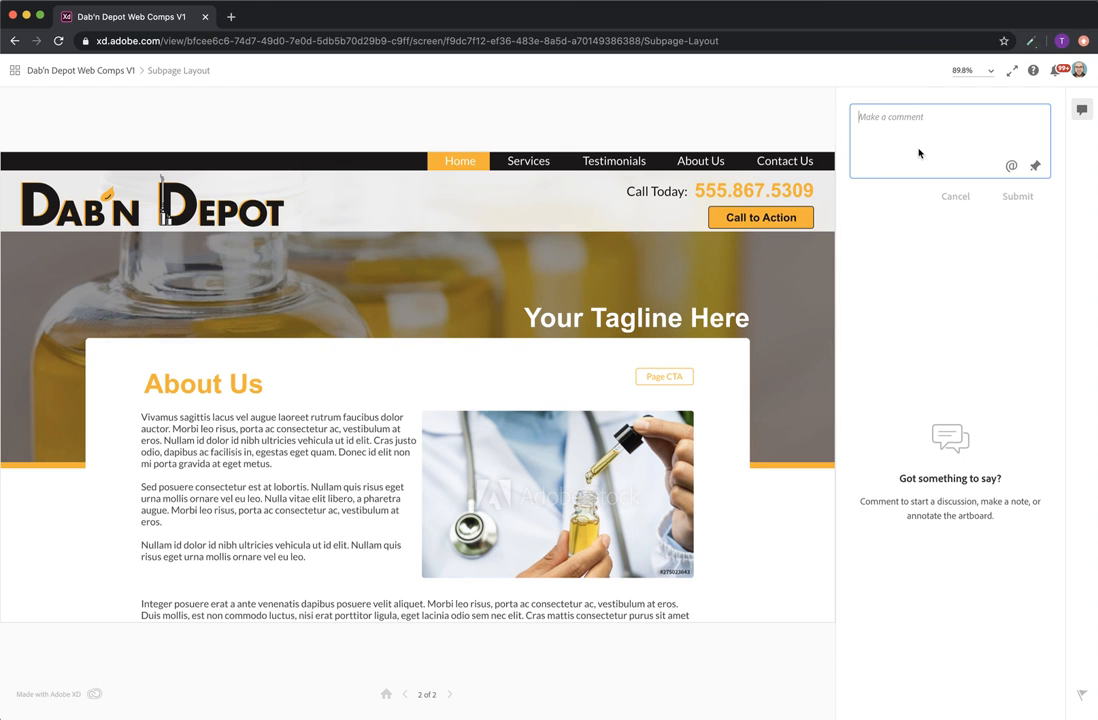
- Draft a 'test' comment and pin it beside 'Call Today' on the artboard
{"action": "type", "text": "test"}
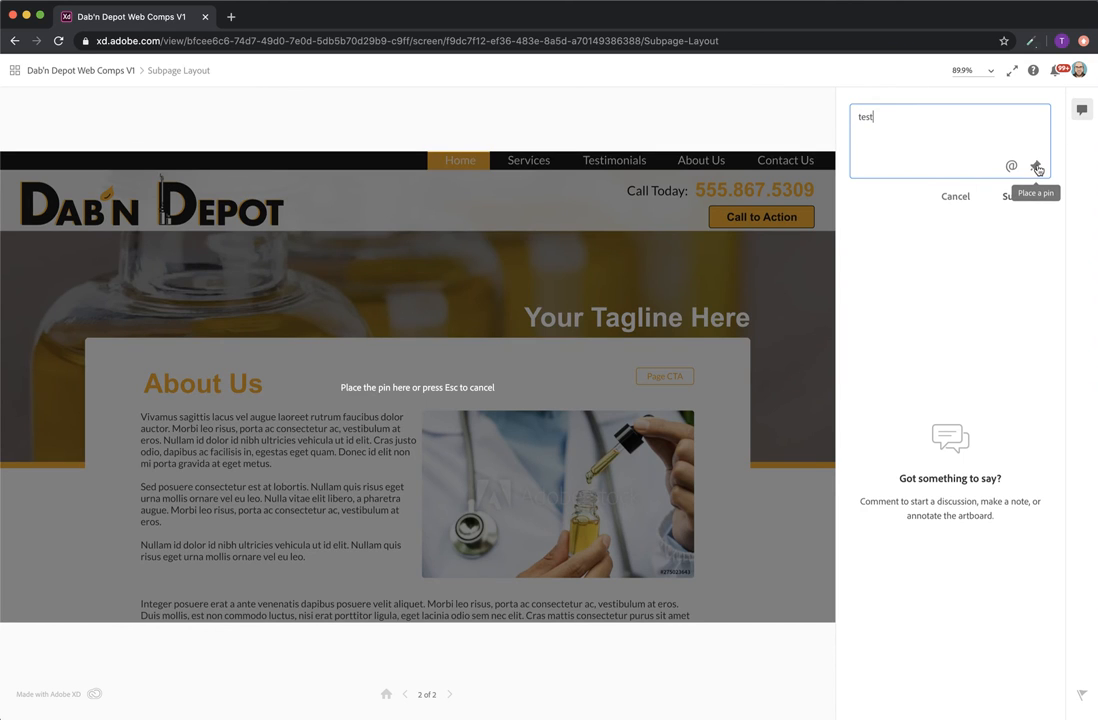
{"action": "left_click", "coordinate": [332, 207]}
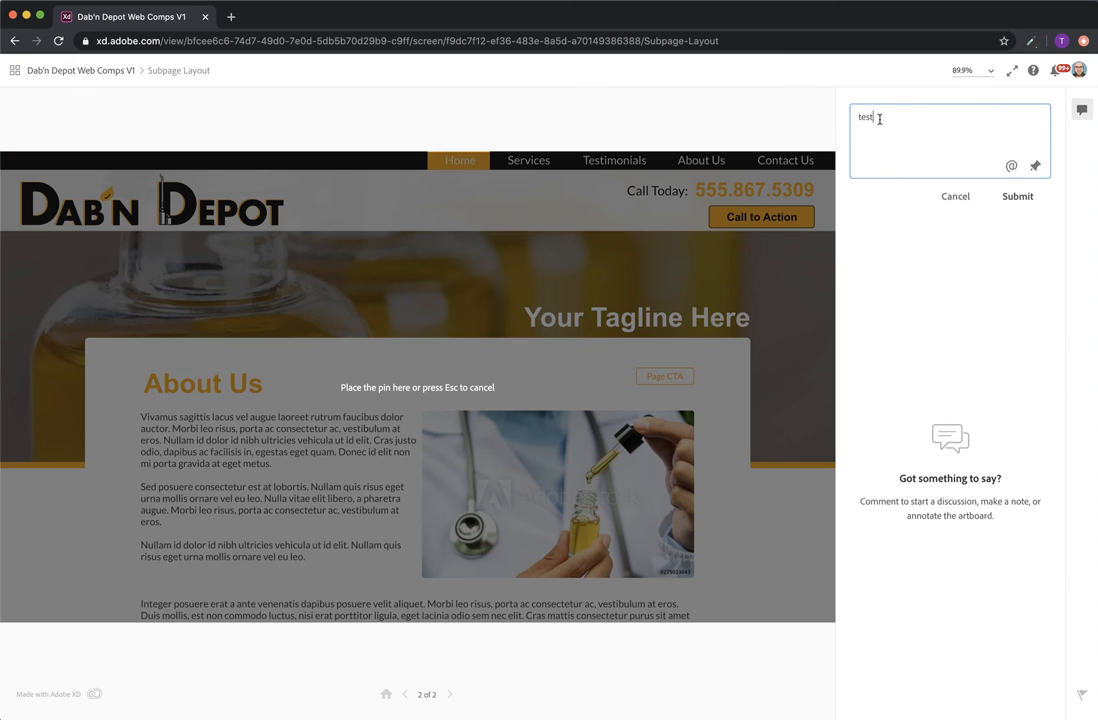
{"action": "left_click", "coordinate": [628, 222]}
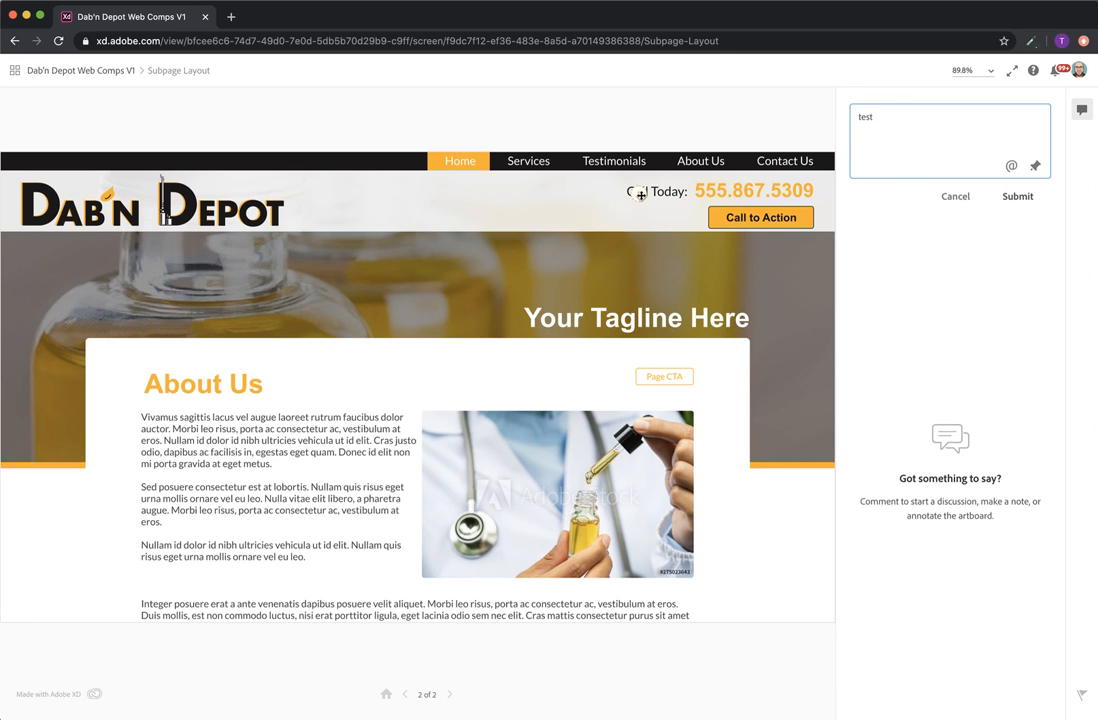
{"action": "mouse_move", "coordinate": [670, 203]}
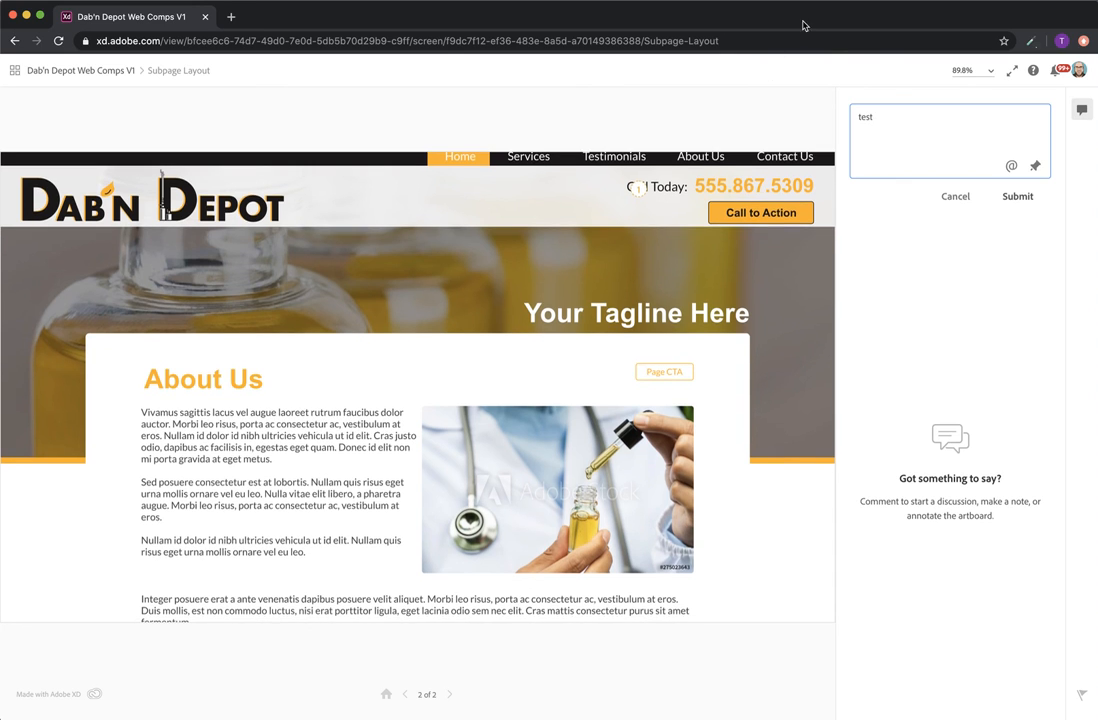
{"action": "mouse_move", "coordinate": [745, 183]}
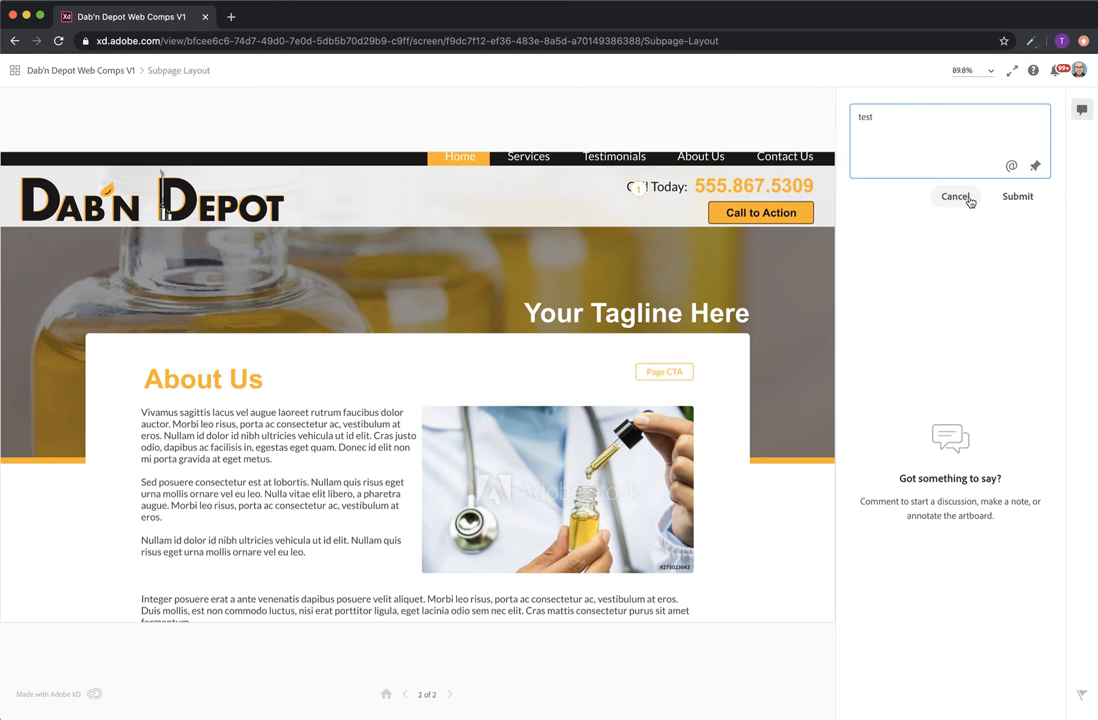
- Cancel the draft 'test' comment, removing its pin near Call Today
{"action": "left_click", "coordinate": [955, 196]}
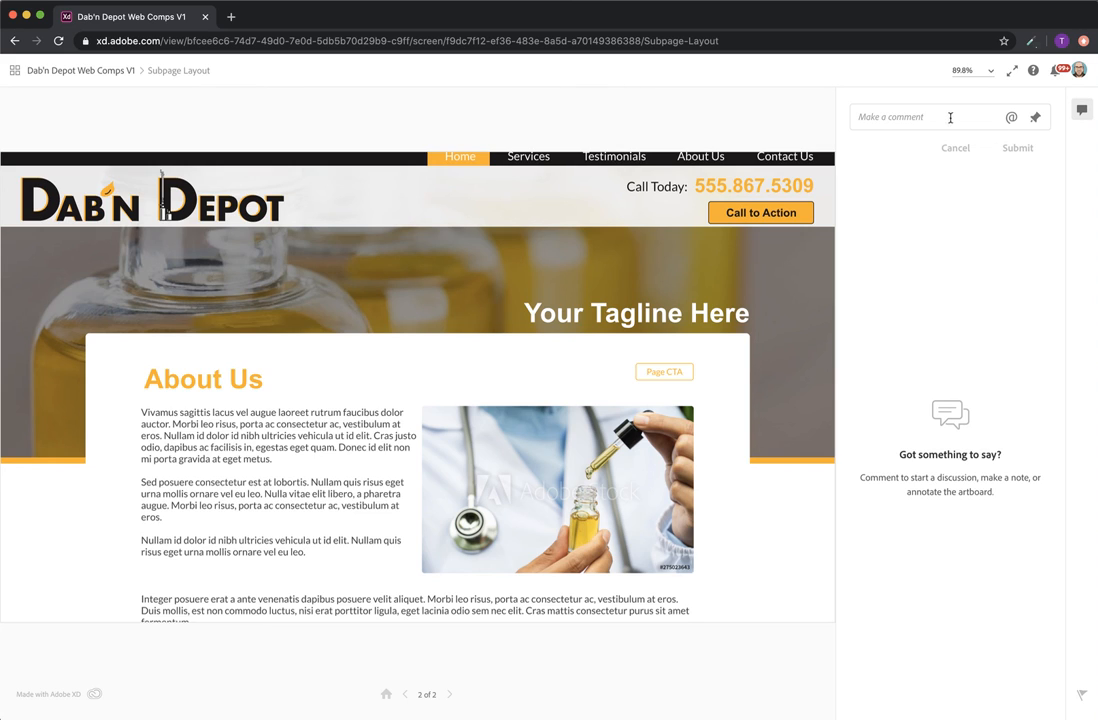
{"action": "mouse_move", "coordinate": [952, 227]}
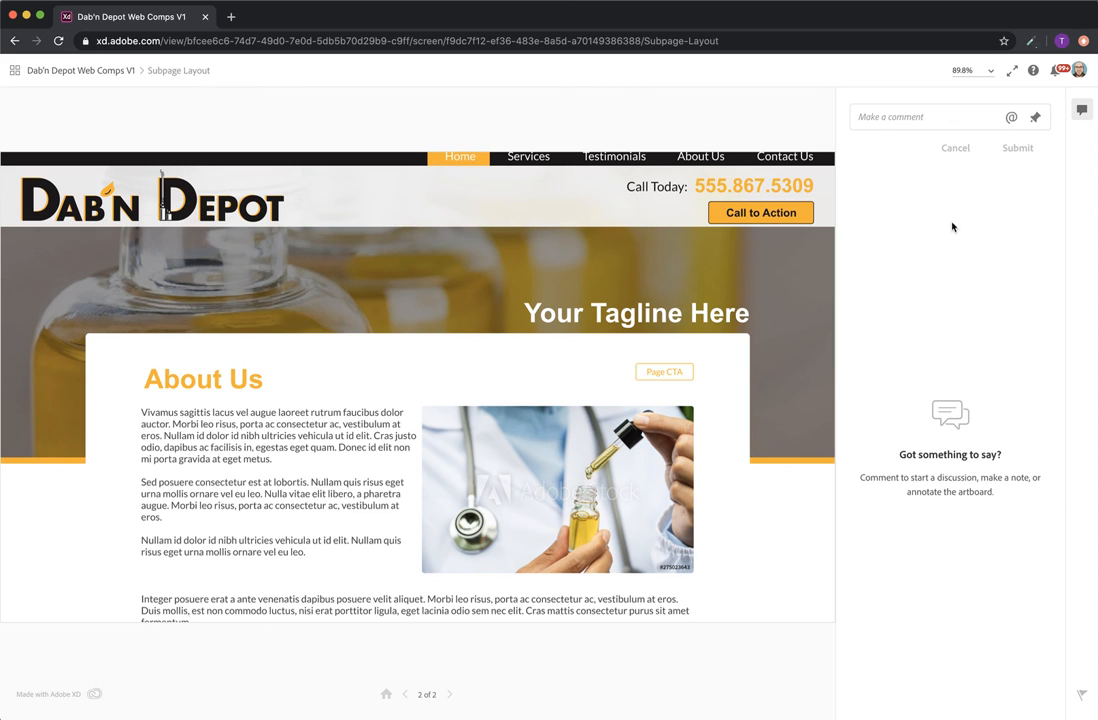
{"action": "mouse_move", "coordinate": [924, 390]}
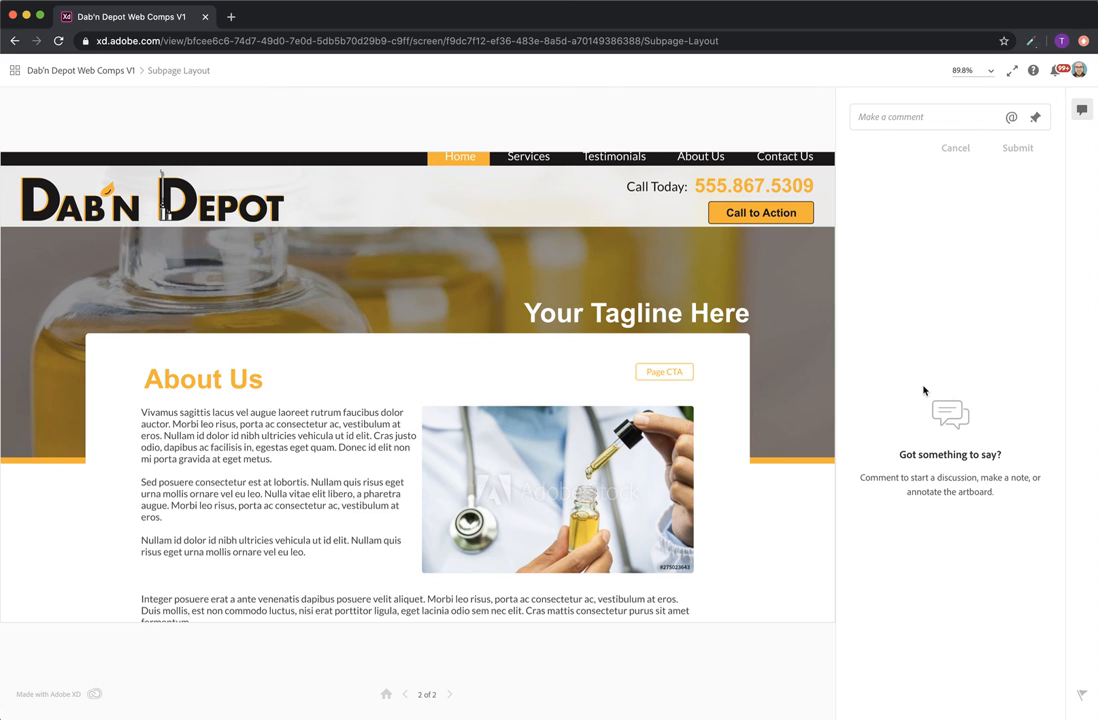
{"action": "mouse_move", "coordinate": [759, 258]}
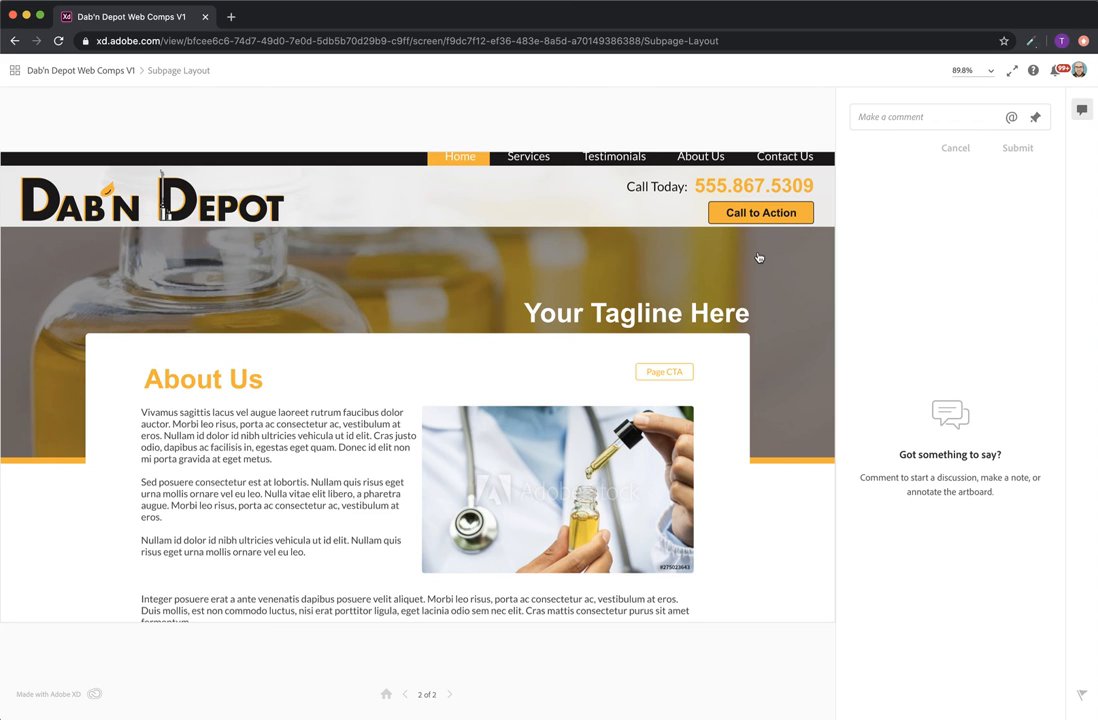
{"action": "mouse_move", "coordinate": [765, 254]}
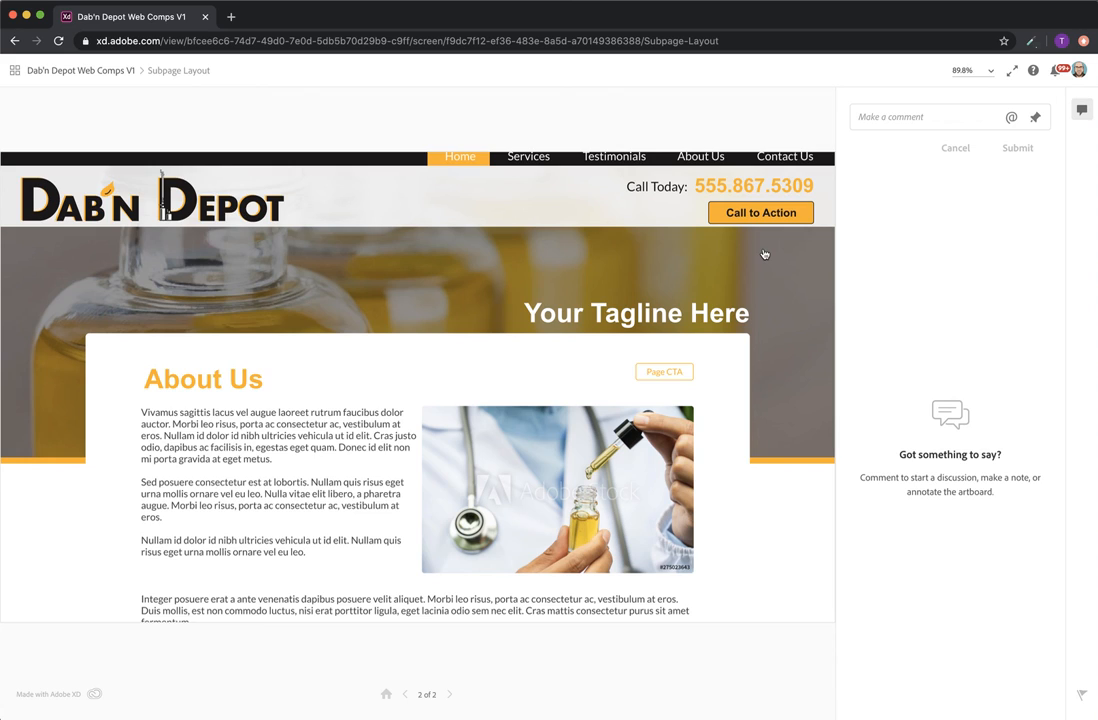
{"action": "mouse_move", "coordinate": [748, 309]}
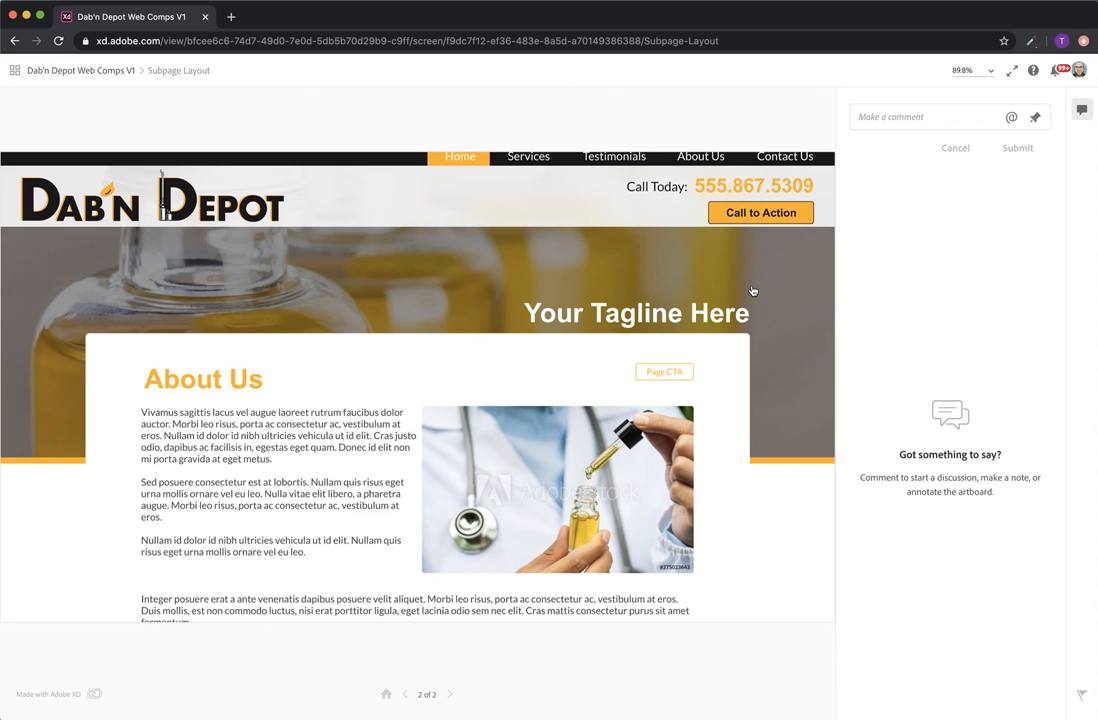
{"action": "mouse_move", "coordinate": [591, 260]}
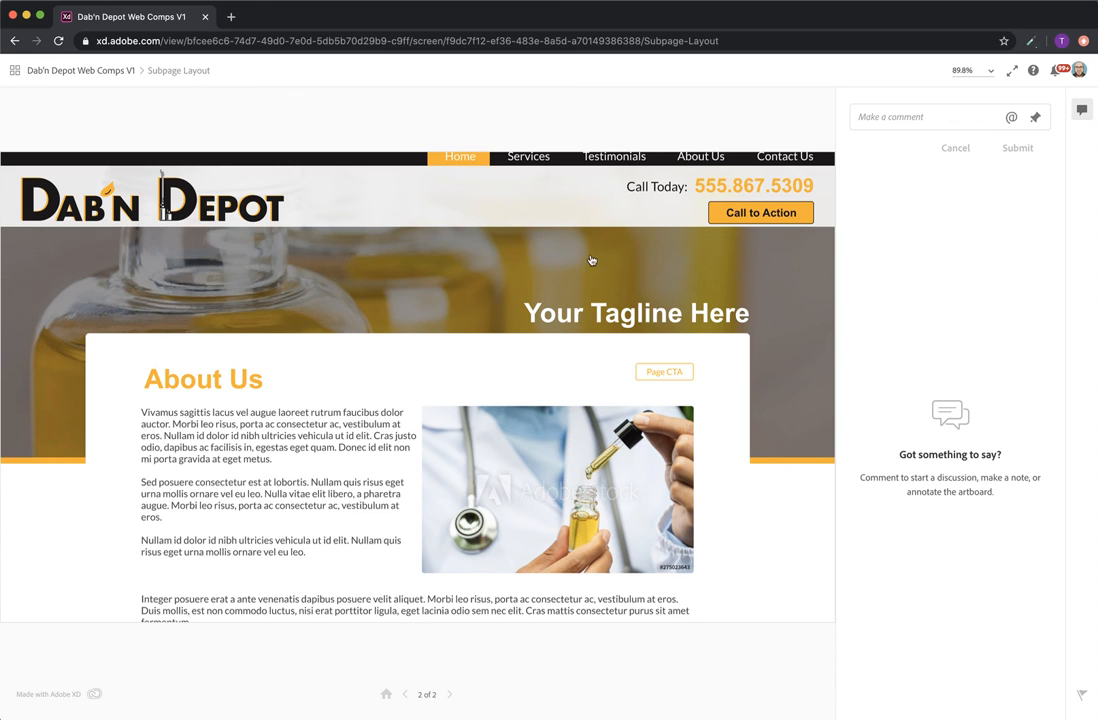
{"action": "mouse_move", "coordinate": [658, 462]}
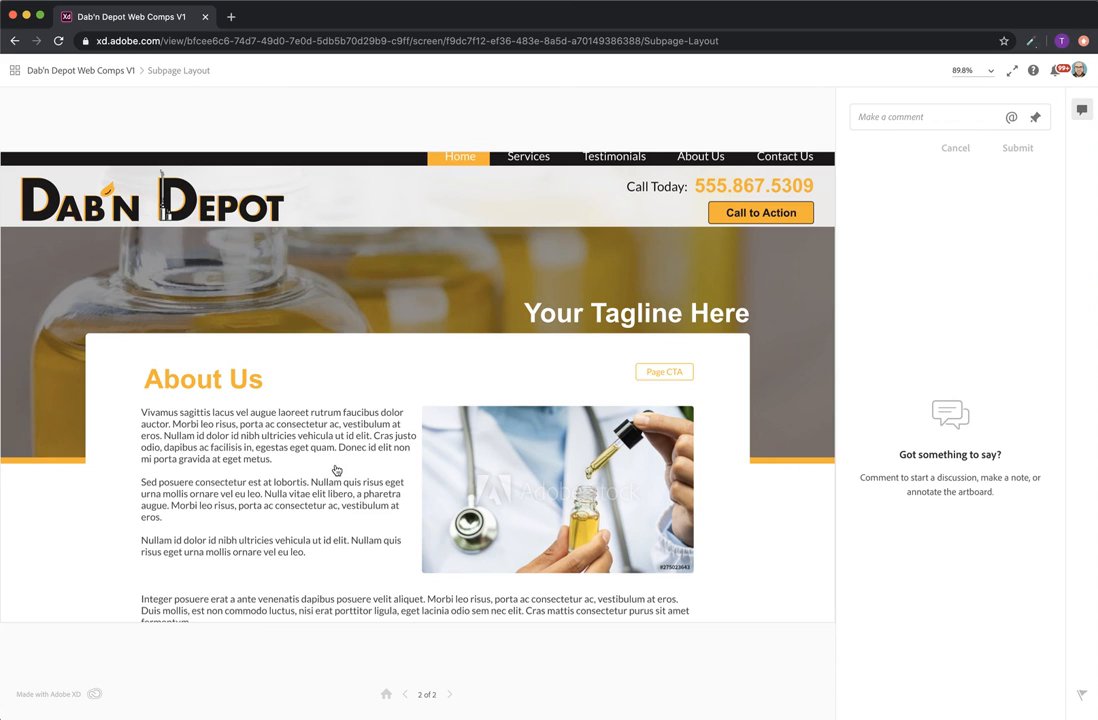
{"action": "mouse_move", "coordinate": [334, 478]}
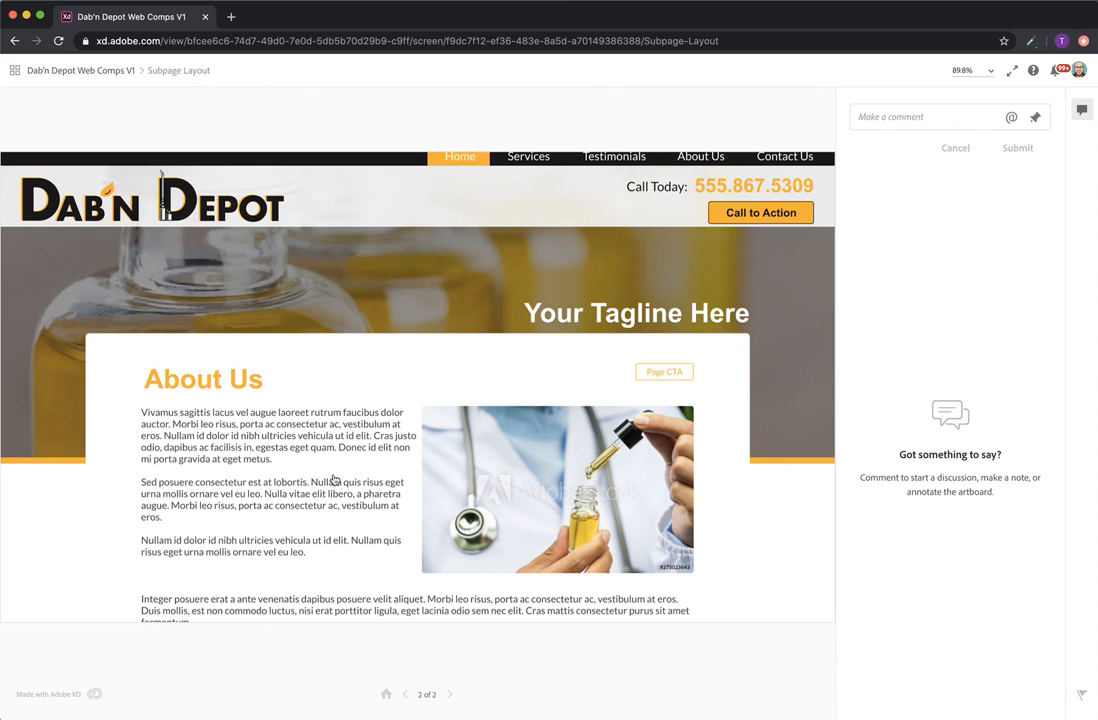
{"action": "mouse_move", "coordinate": [335, 480]}
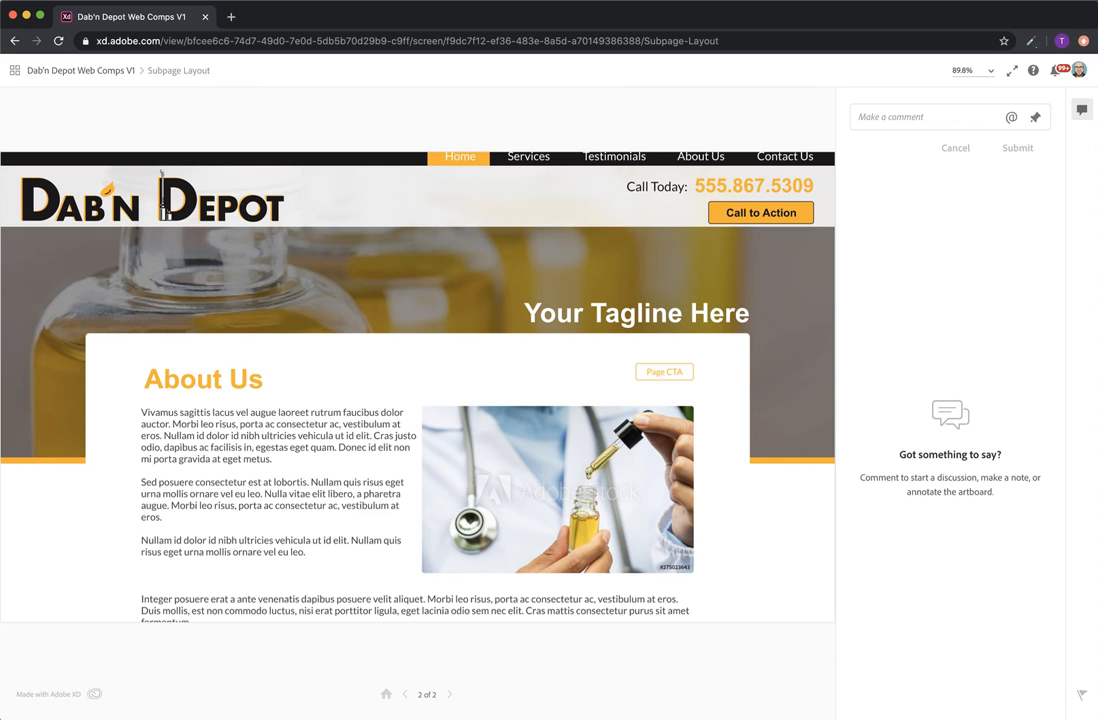